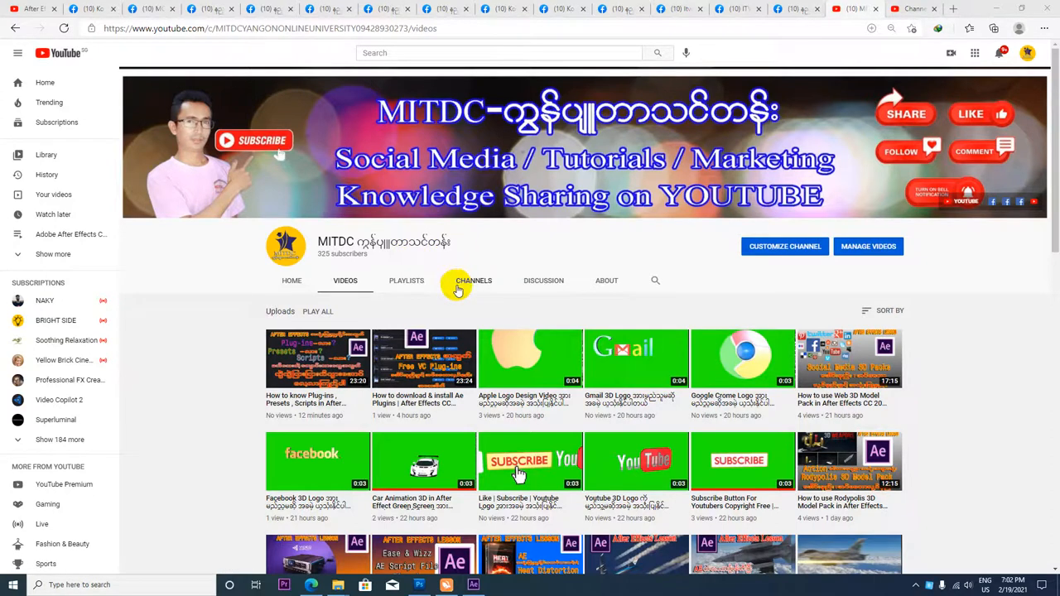
mouse_move(432, 282)
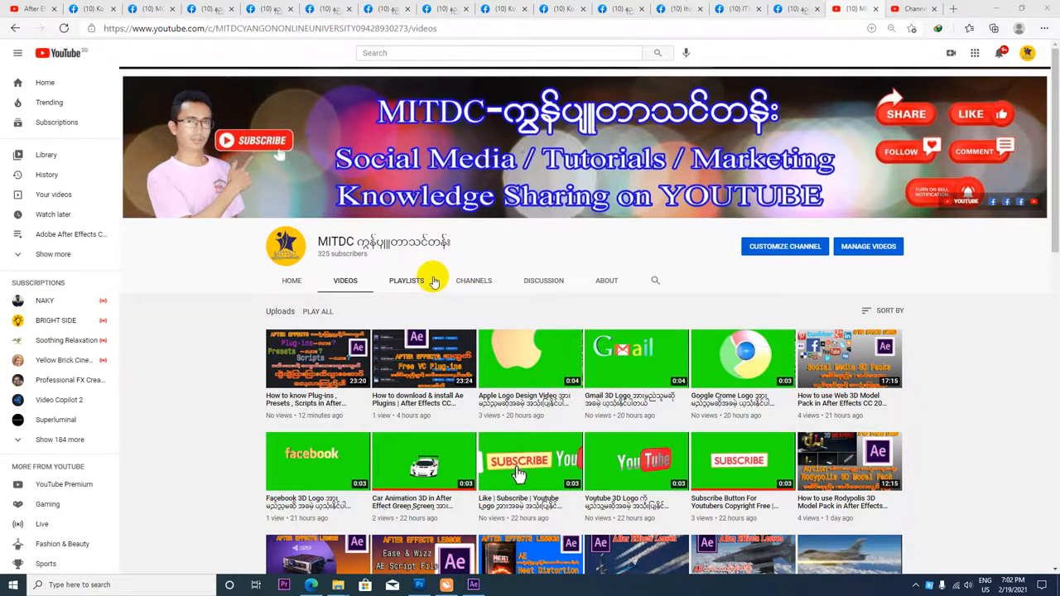
mouse_move(396, 265)
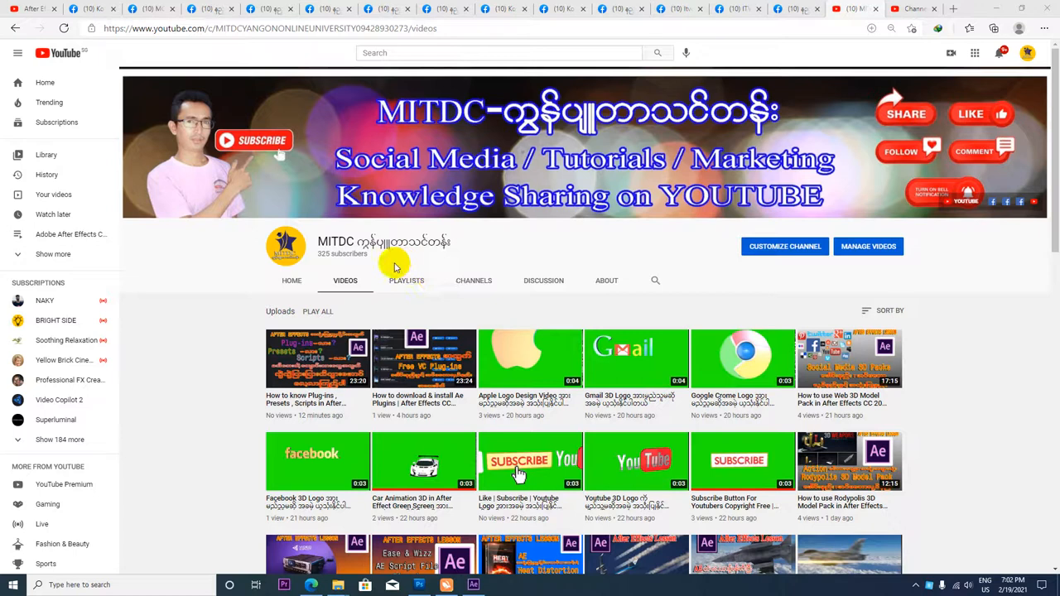
mouse_move(380, 271)
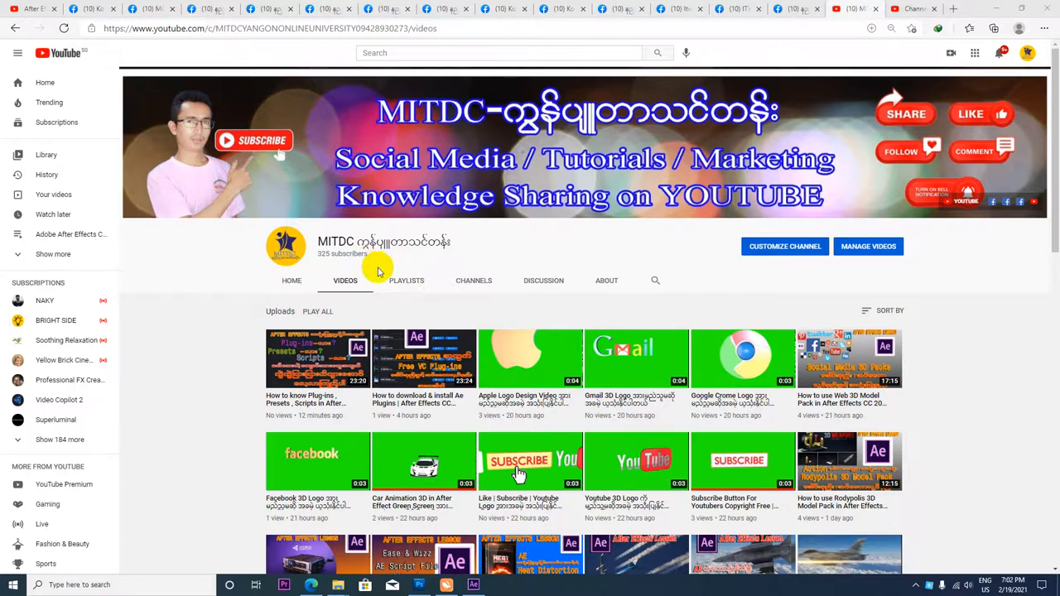
mouse_move(382, 268)
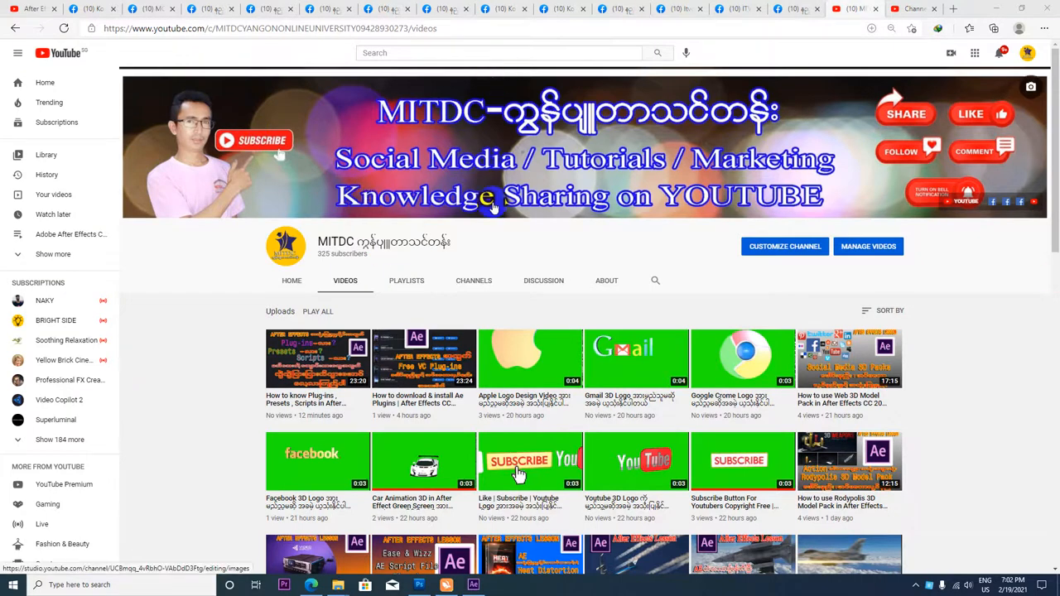
mouse_move(335, 150)
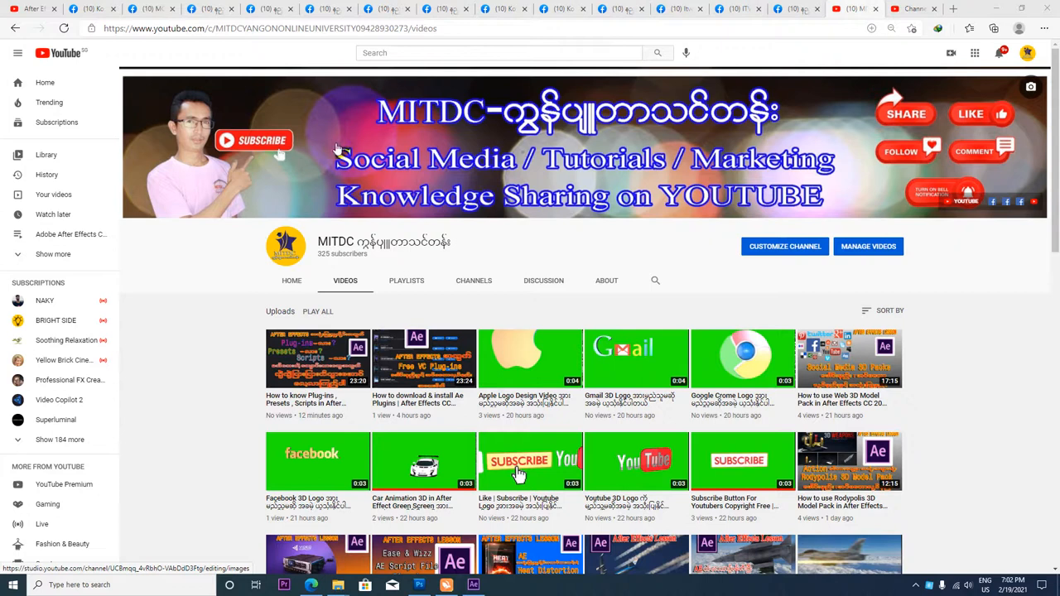
mouse_move(384, 173)
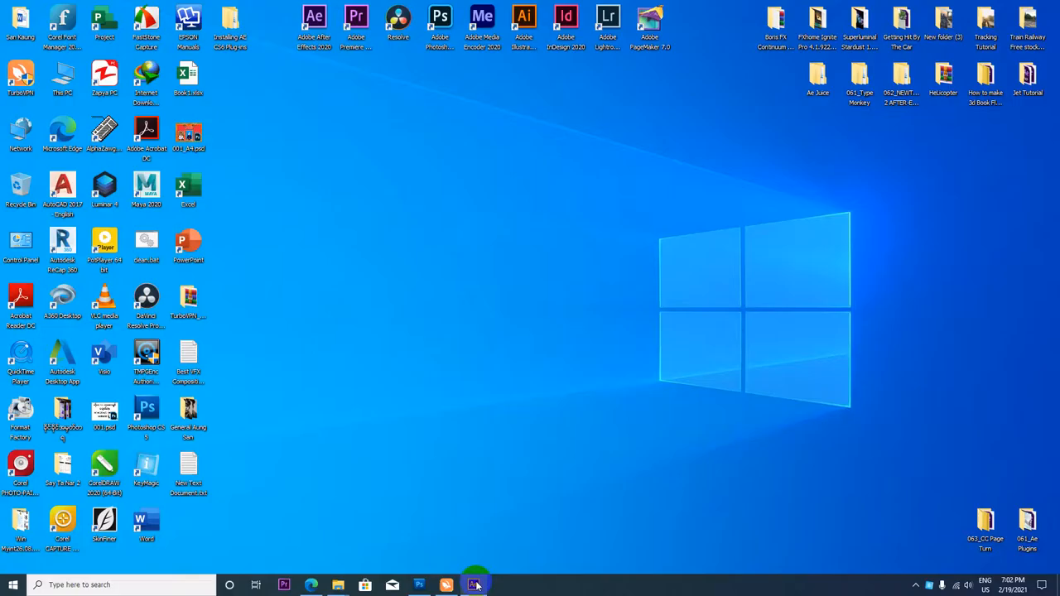
Select the cover images, then collapse the Book Cover and numbered-frames folders.
click(474, 584)
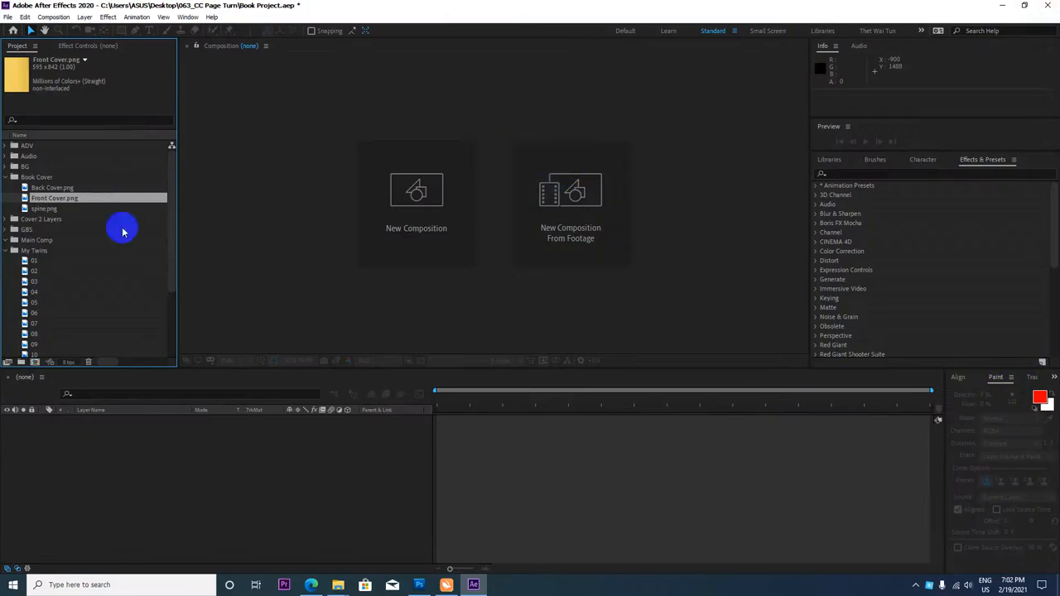
click(52, 188)
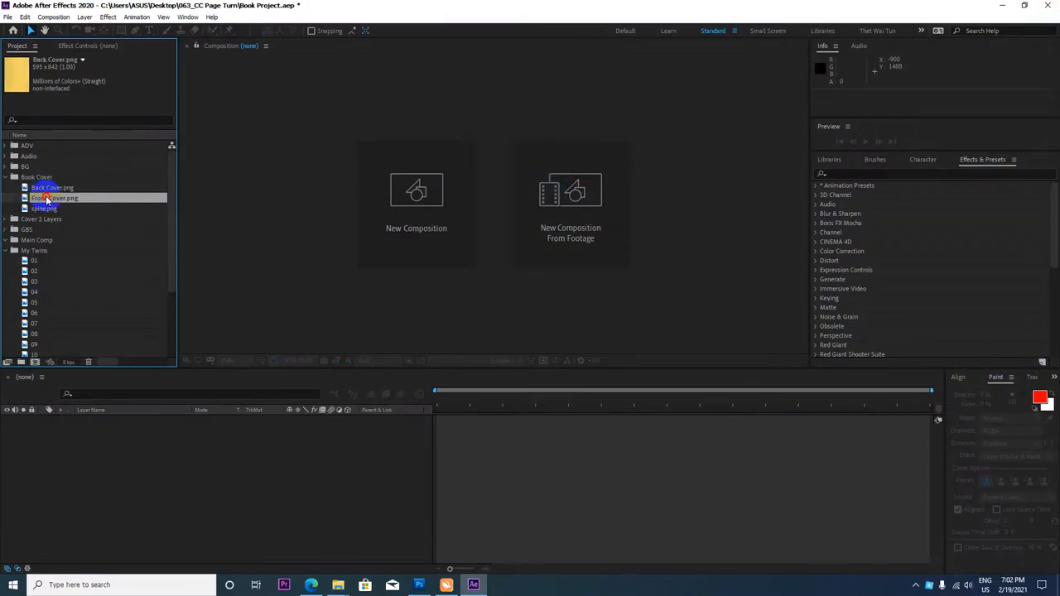
click(7, 177)
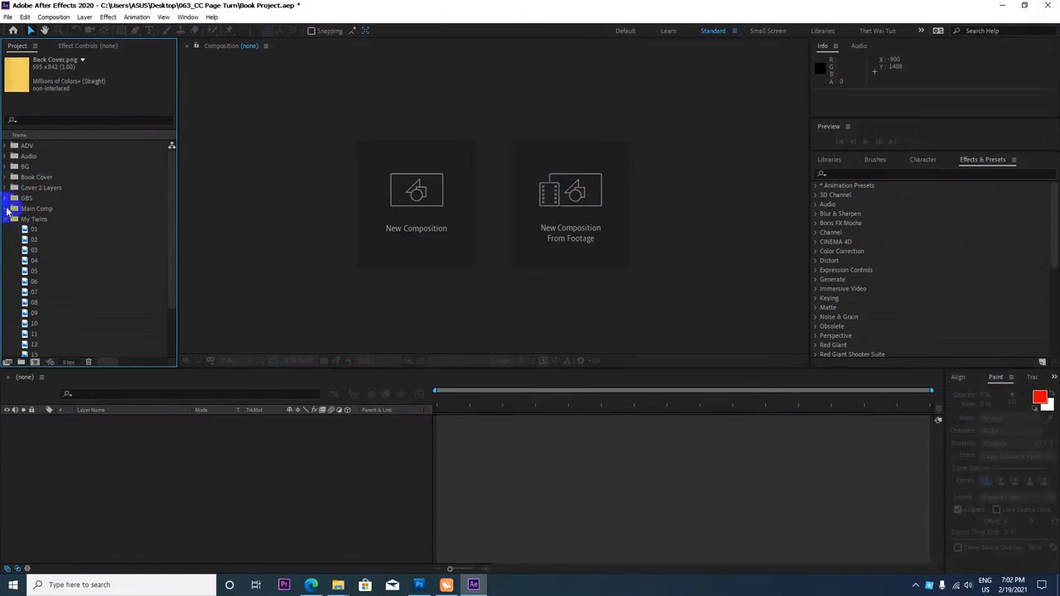
click(6, 209)
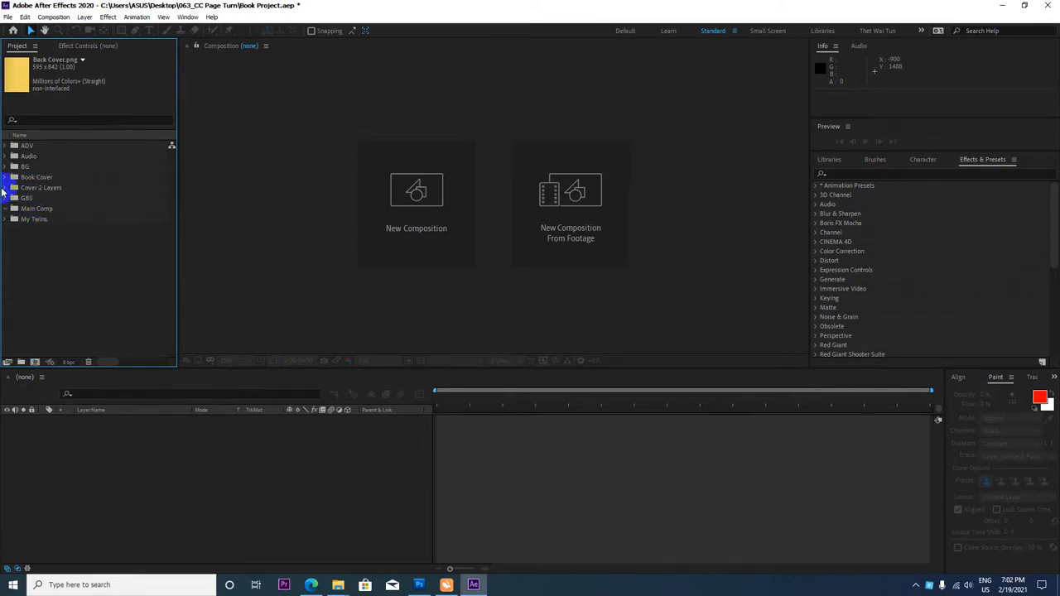
Expand the BG and Book Cover folders and select the front cover image.
click(7, 166)
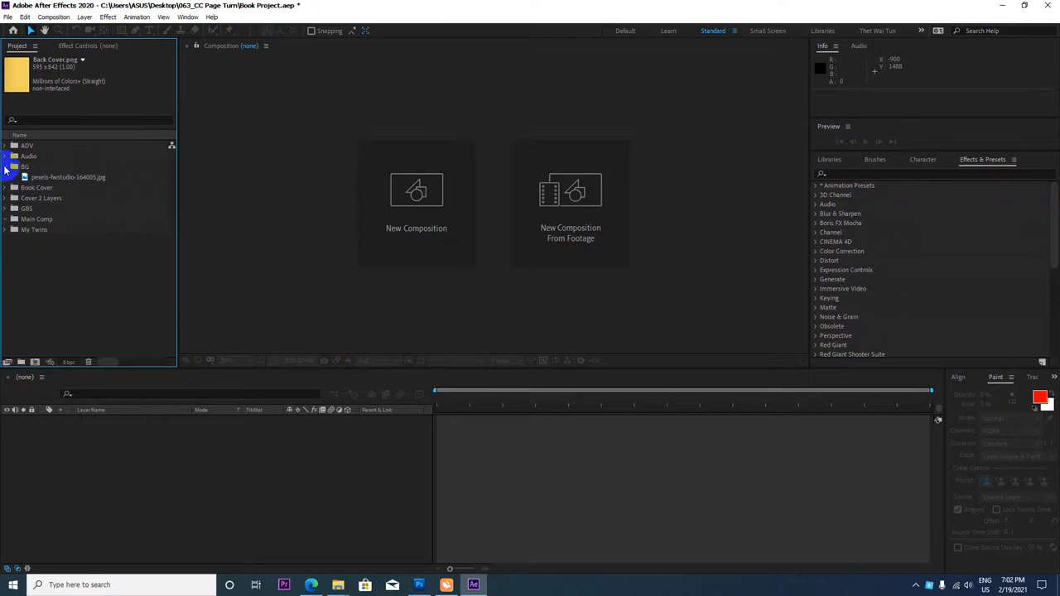
click(5, 187)
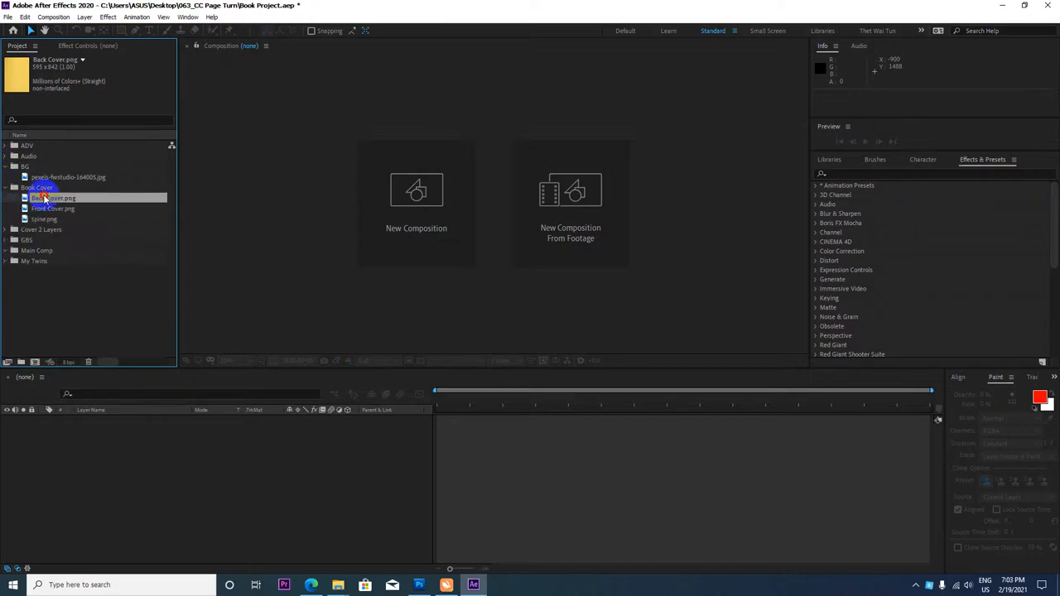
click(53, 208)
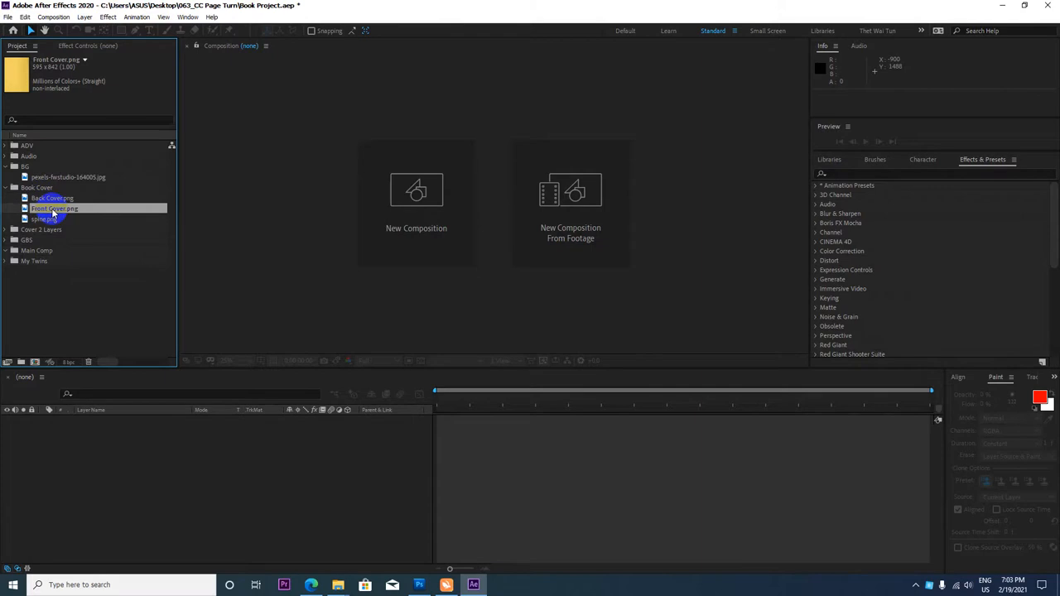
click(53, 199)
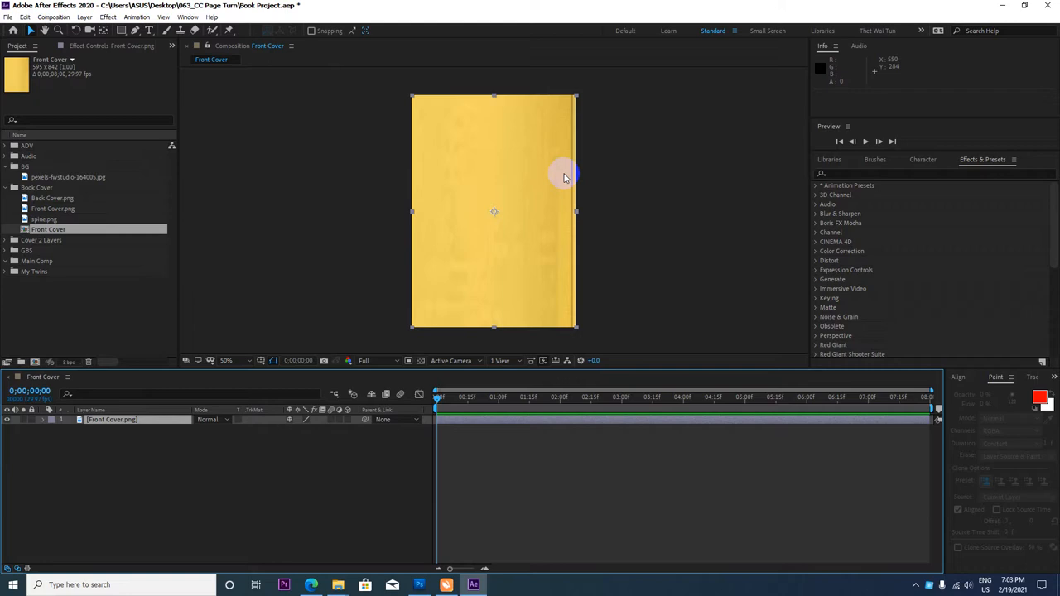
mouse_move(501, 181)
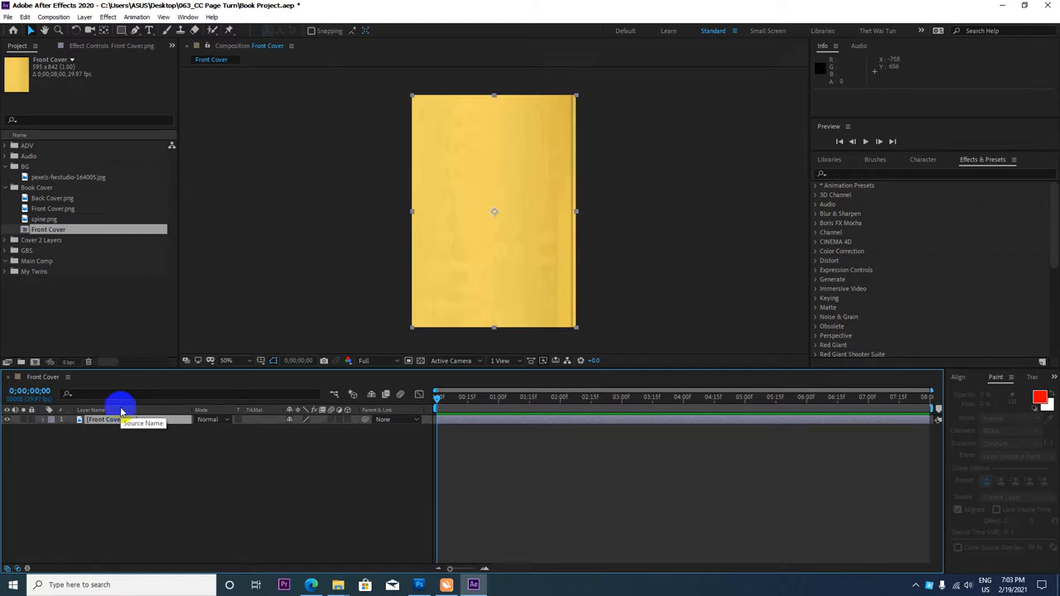
Create a Front Cover composition from the front cover image.
double_click(108, 419)
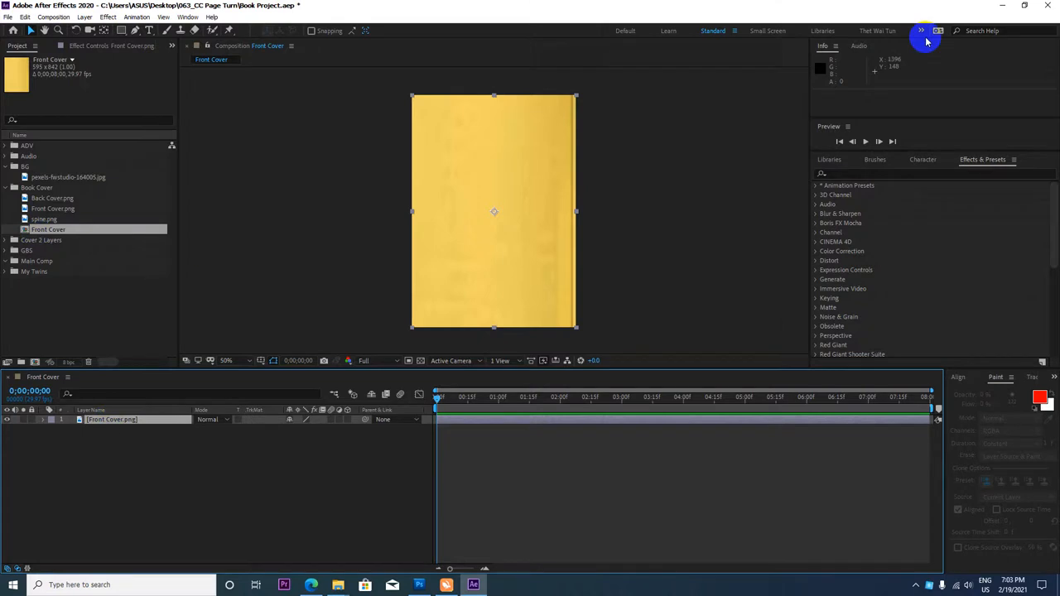
mouse_move(139, 359)
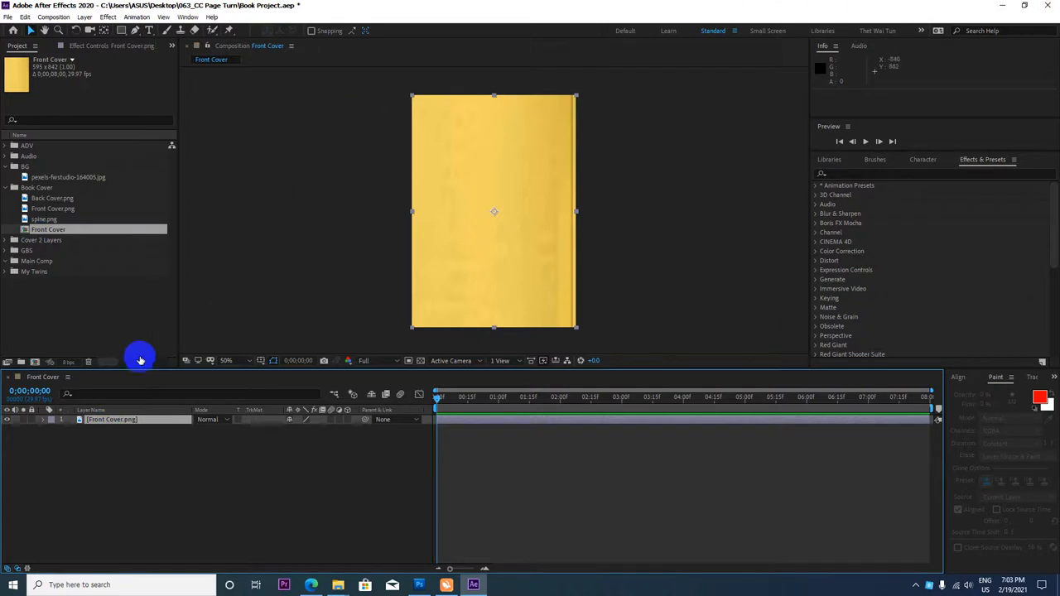
mouse_move(474, 247)
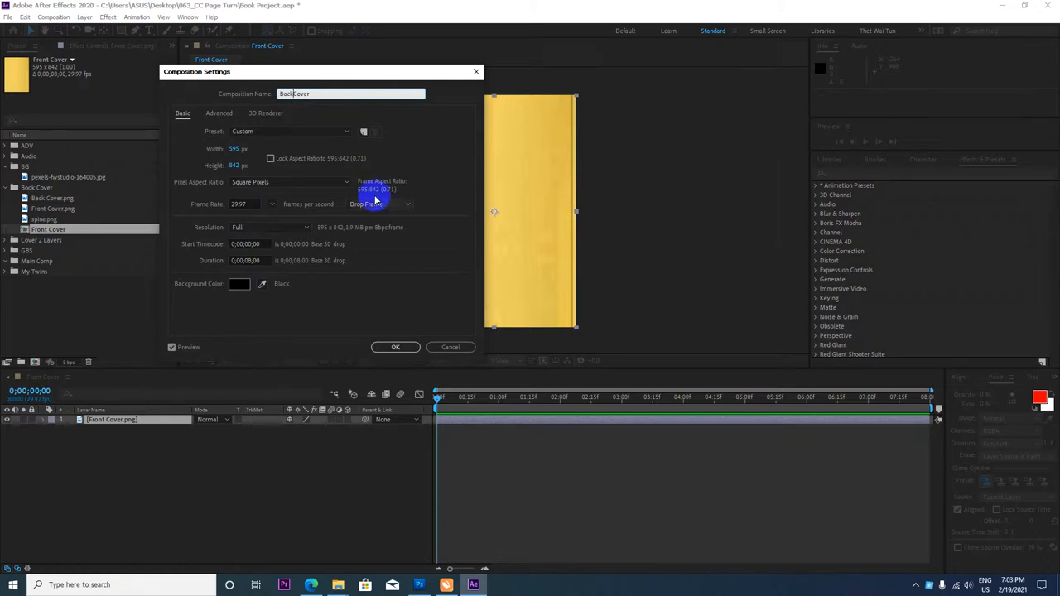
Cancel Composition Settings and confirm deleting the Front Cover composition.
click(394, 347)
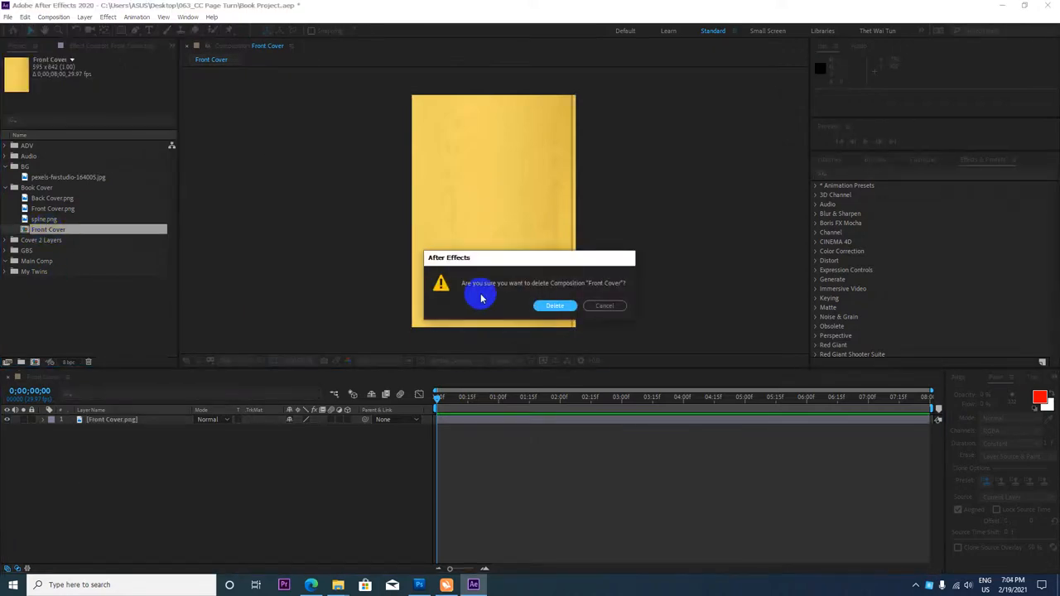
click(555, 305)
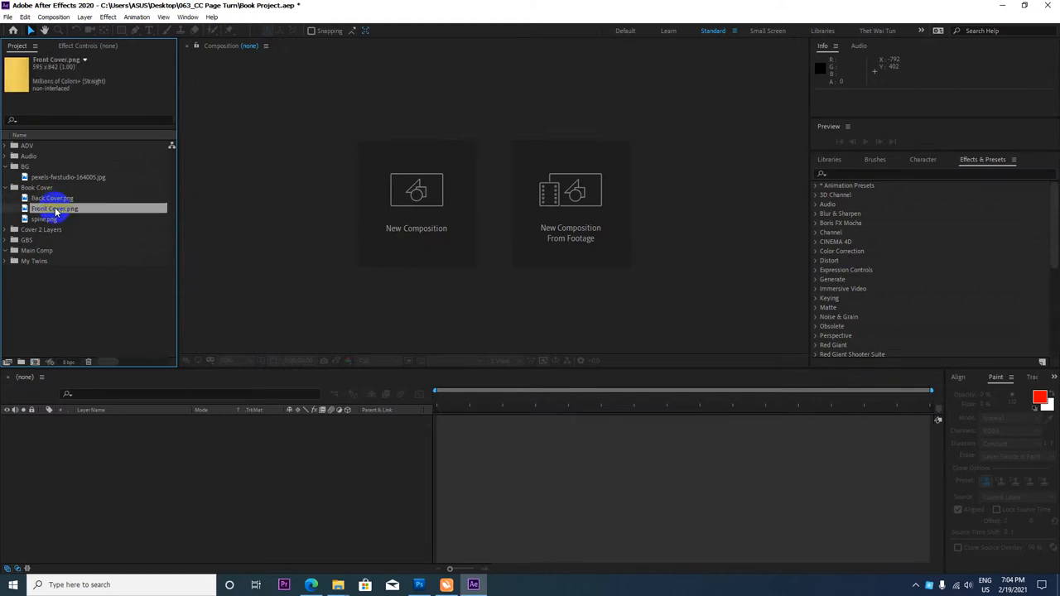
Make a new composition from the back cover image via the New Composition icon.
click(53, 199)
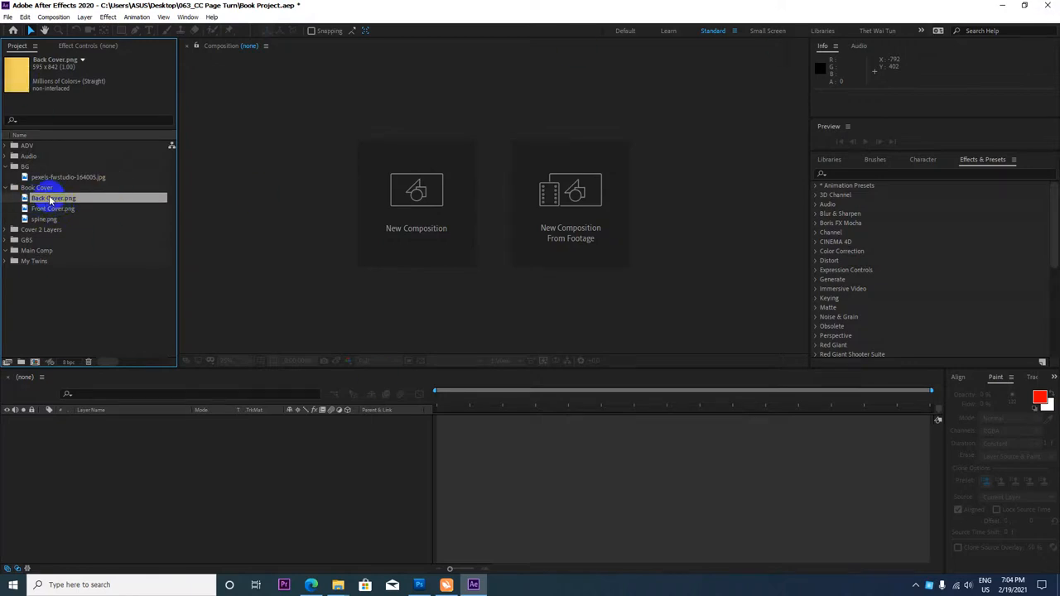
drag(53, 198, 37, 335)
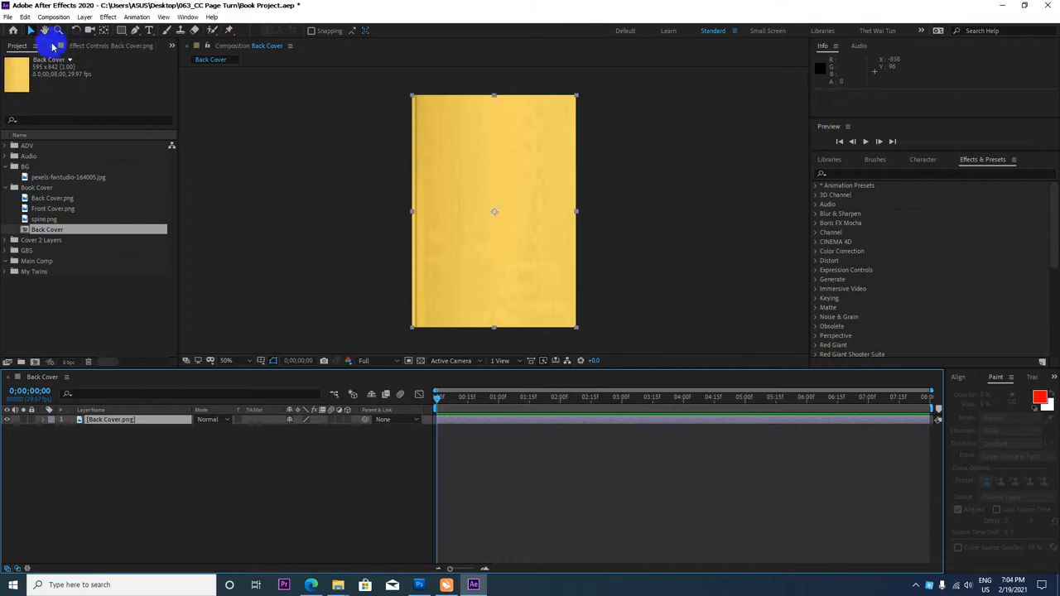
Shorten the Back Cover composition's duration in Composition Settings and apply it.
click(53, 16)
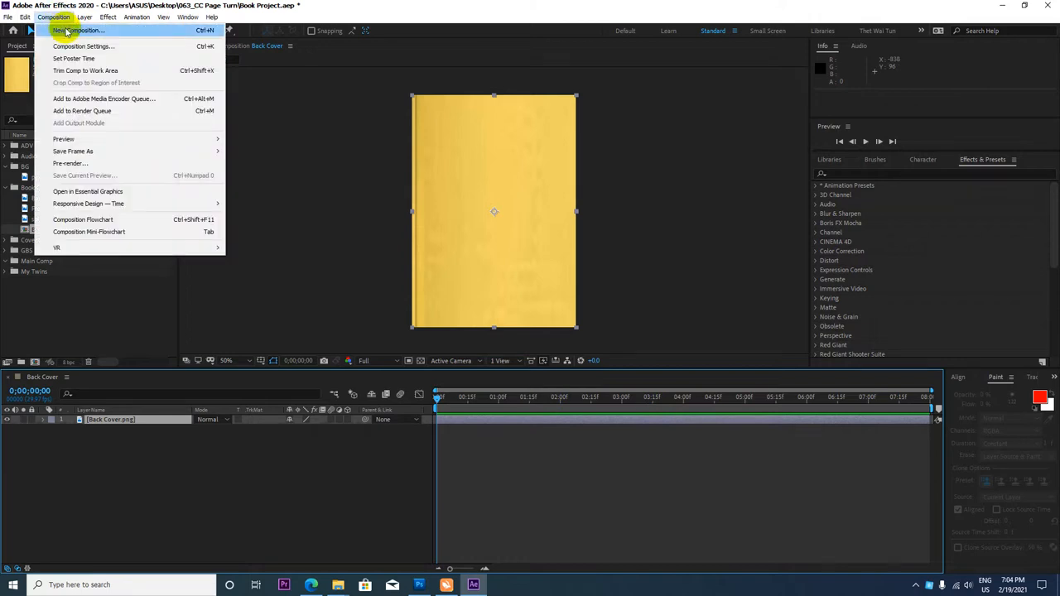
mouse_move(83, 46)
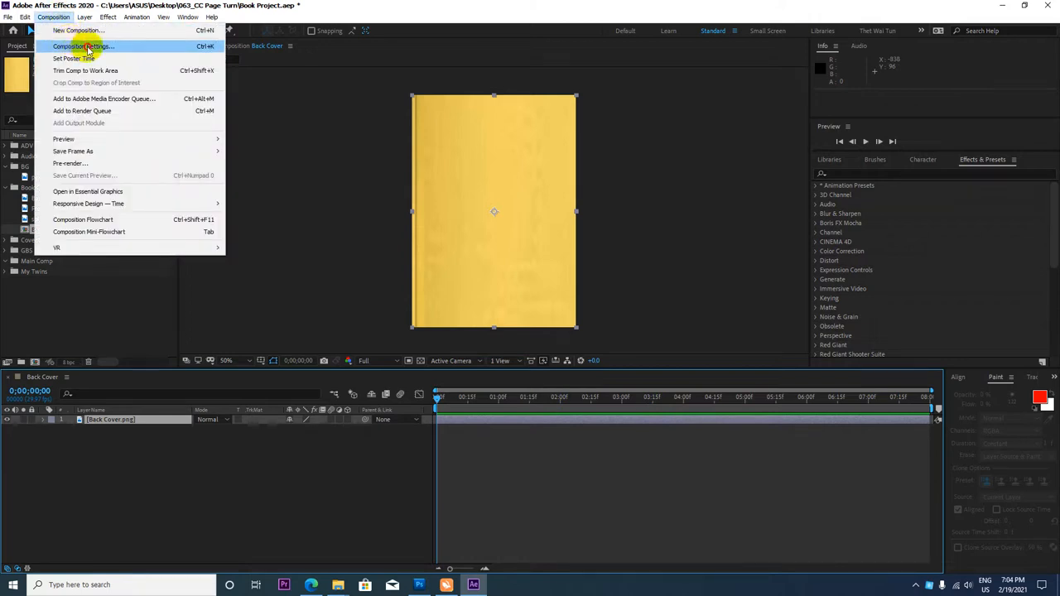
click(83, 46)
text(0;00;03;00)
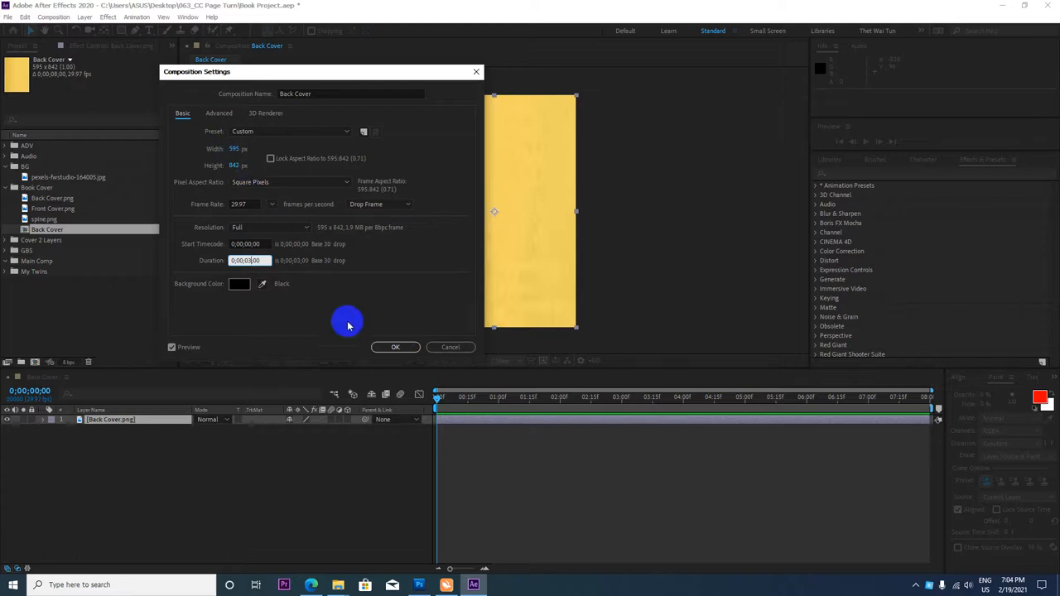
click(394, 347)
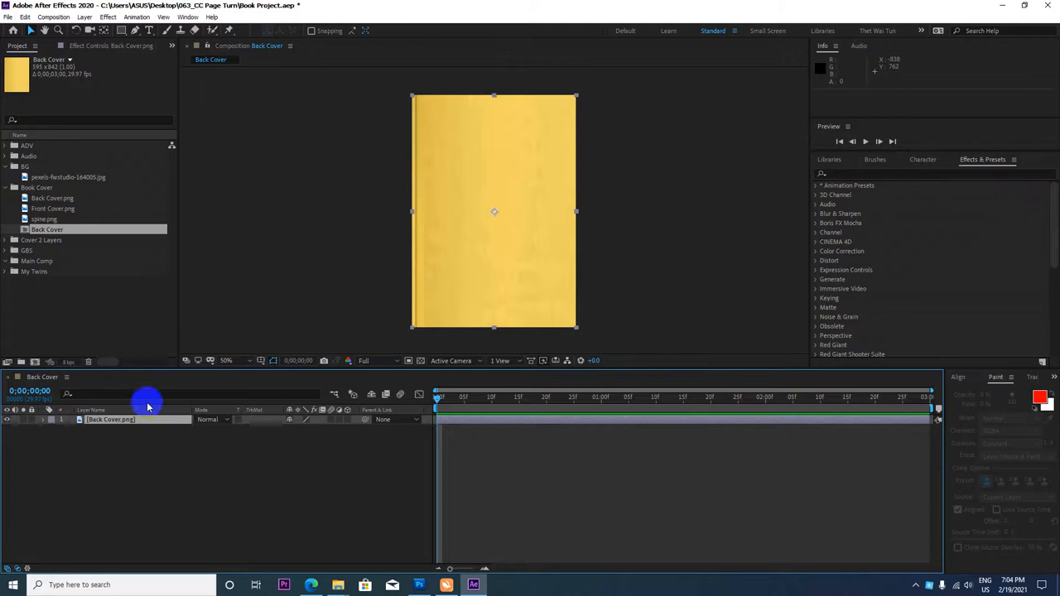
mouse_move(226, 313)
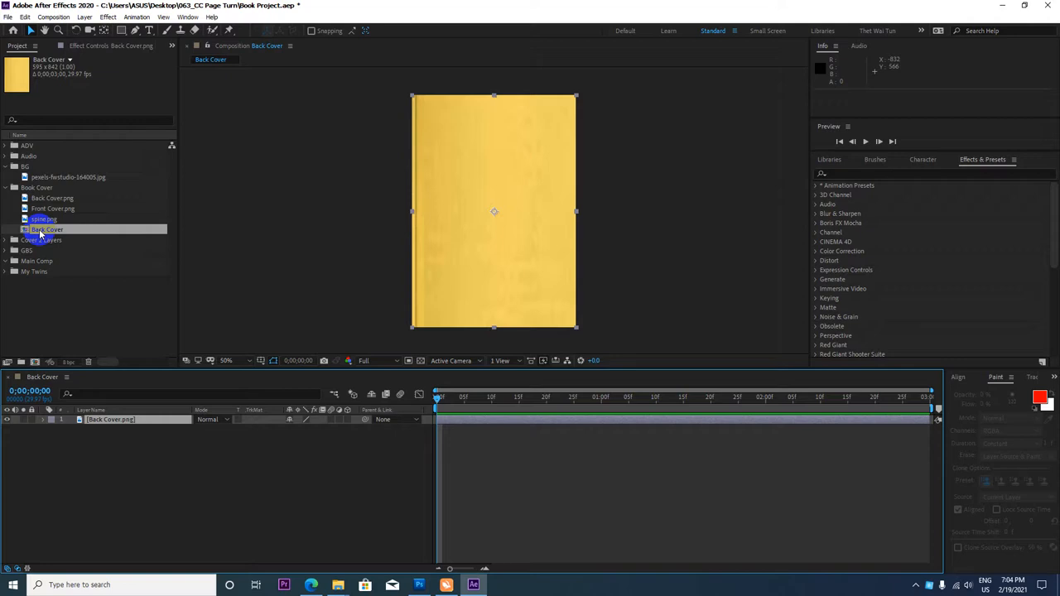
Rename the composition to Book Flip Animation from the Project panel.
right_click(43, 229)
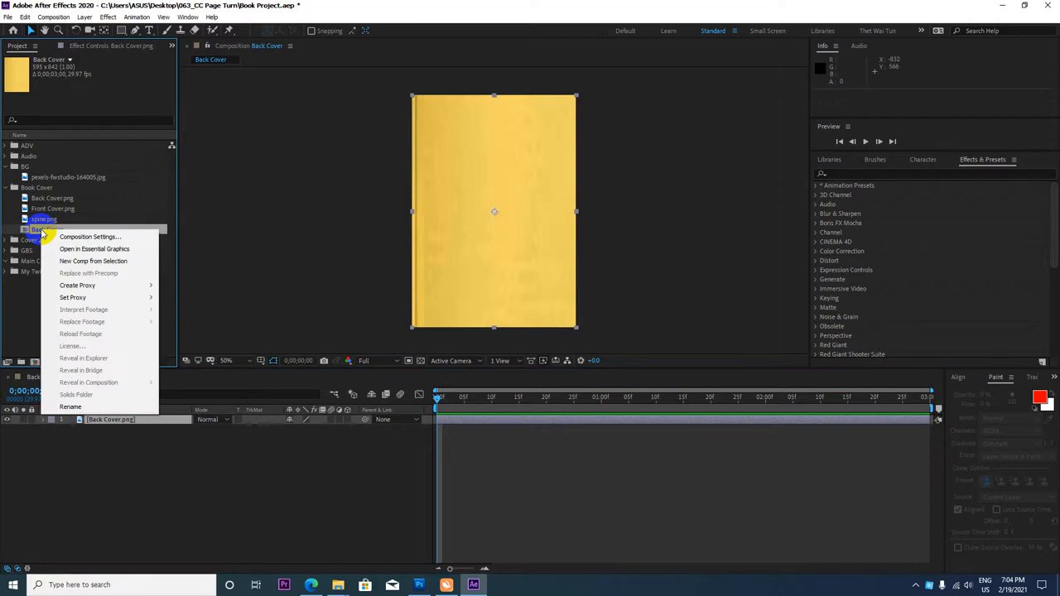
mouse_move(70, 408)
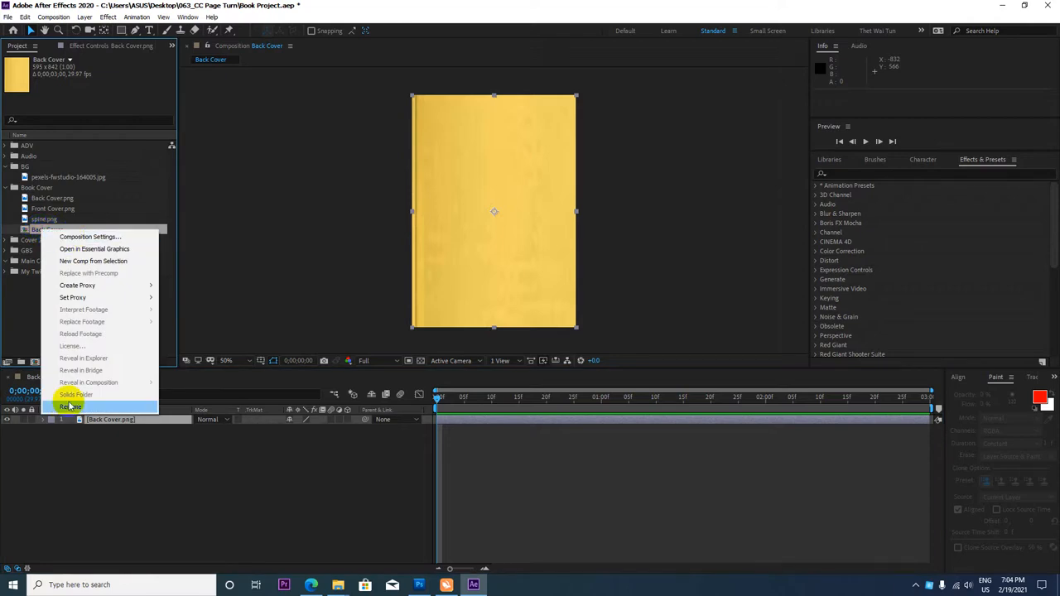
click(71, 407)
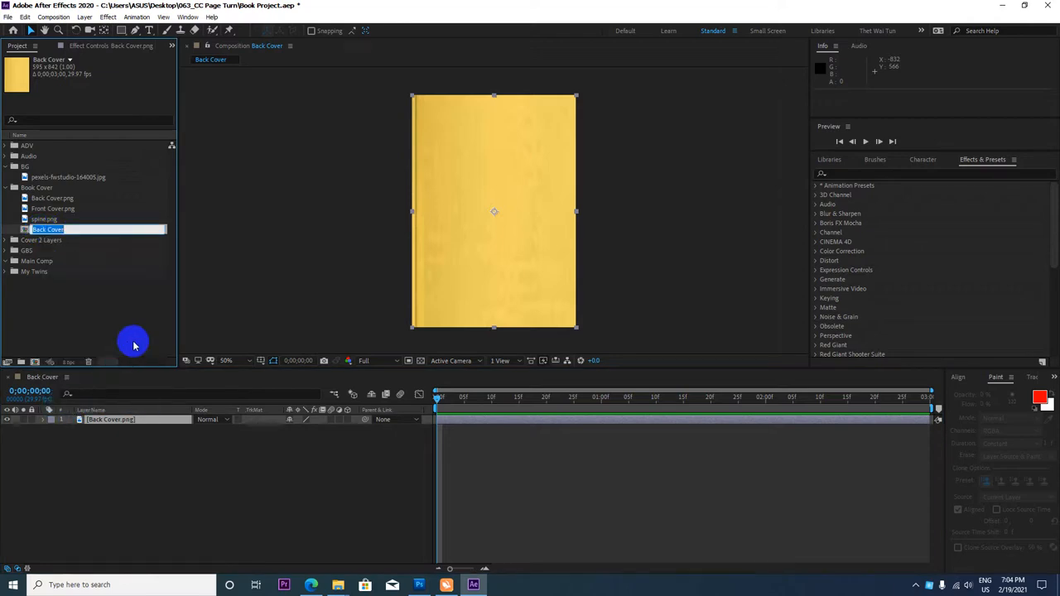
text(Book Flip Animation)
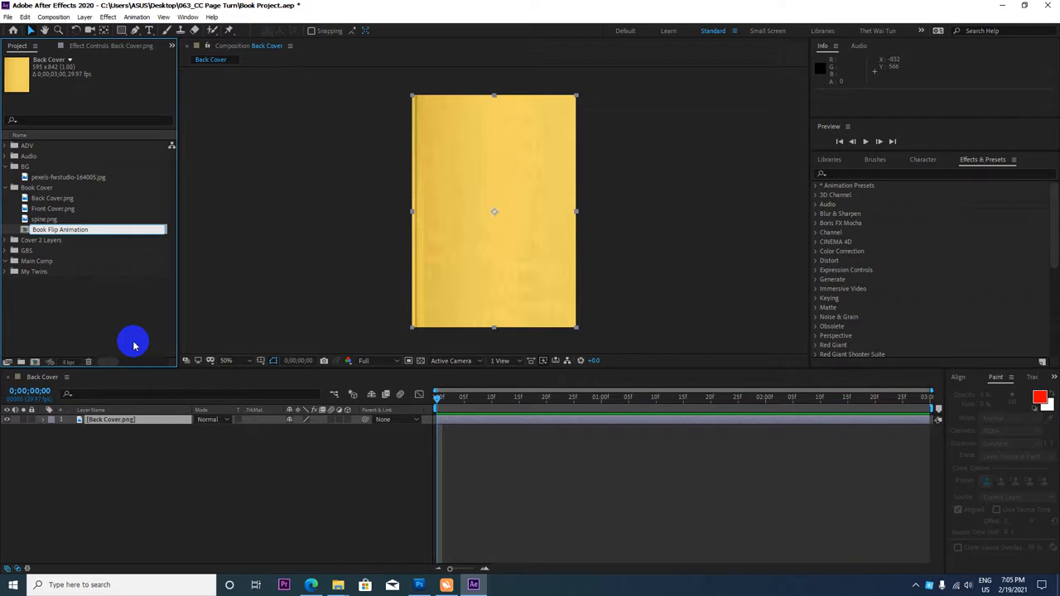
Enter the Book Flip Animation composition and select its Back Cover layer for deletion.
double_click(60, 229)
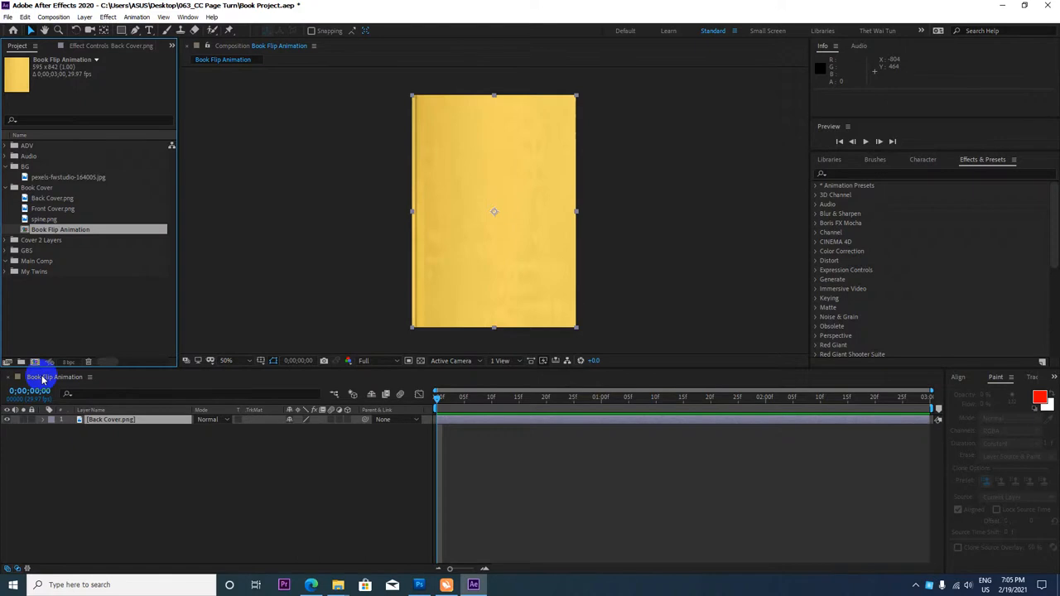
mouse_move(376, 312)
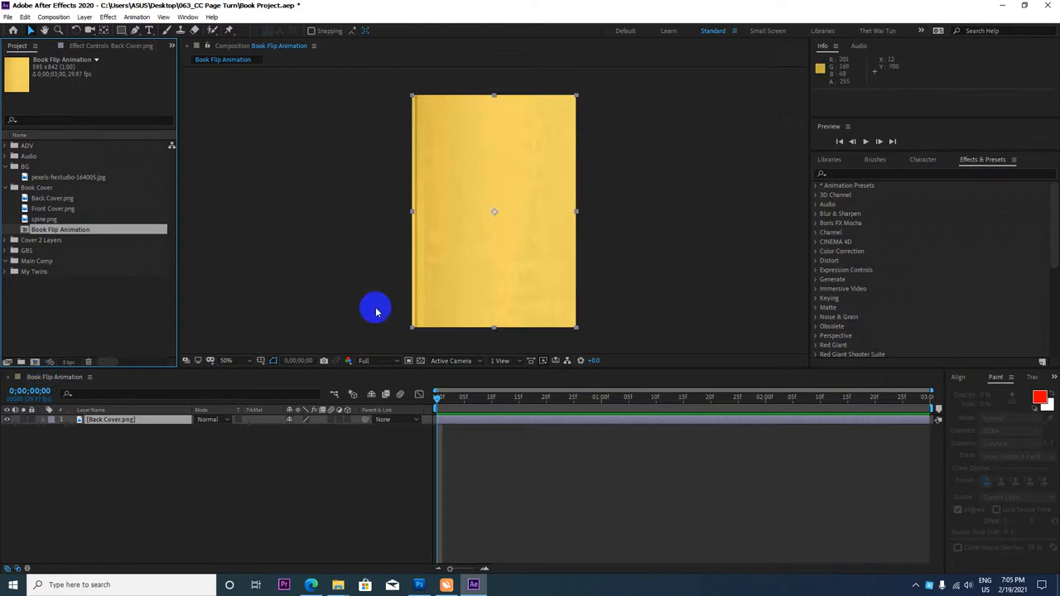
click(109, 419)
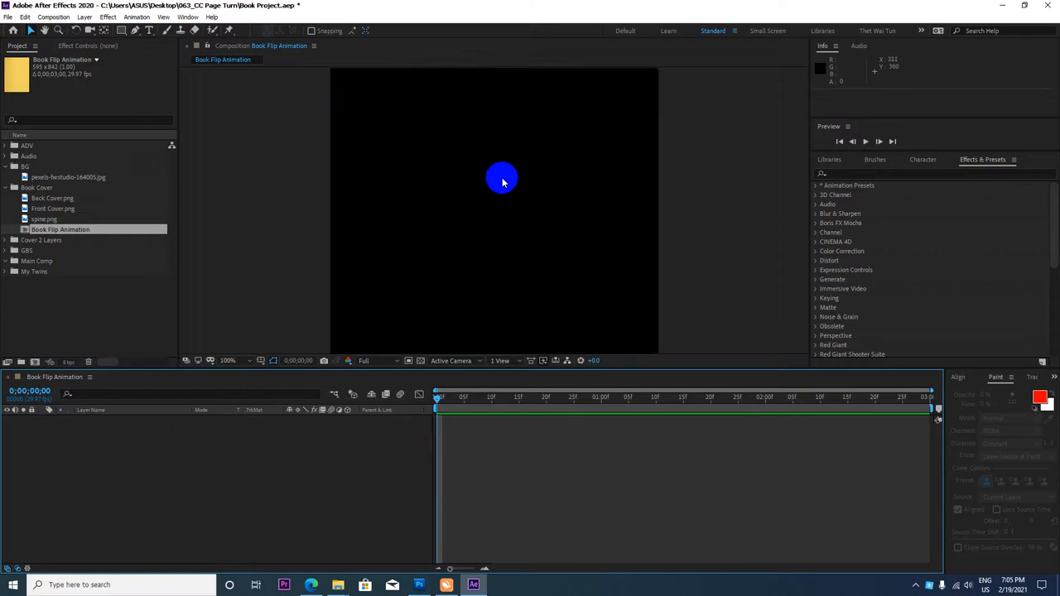
Add the wood plank image to the composition and scale it up to fill the frame.
click(228, 361)
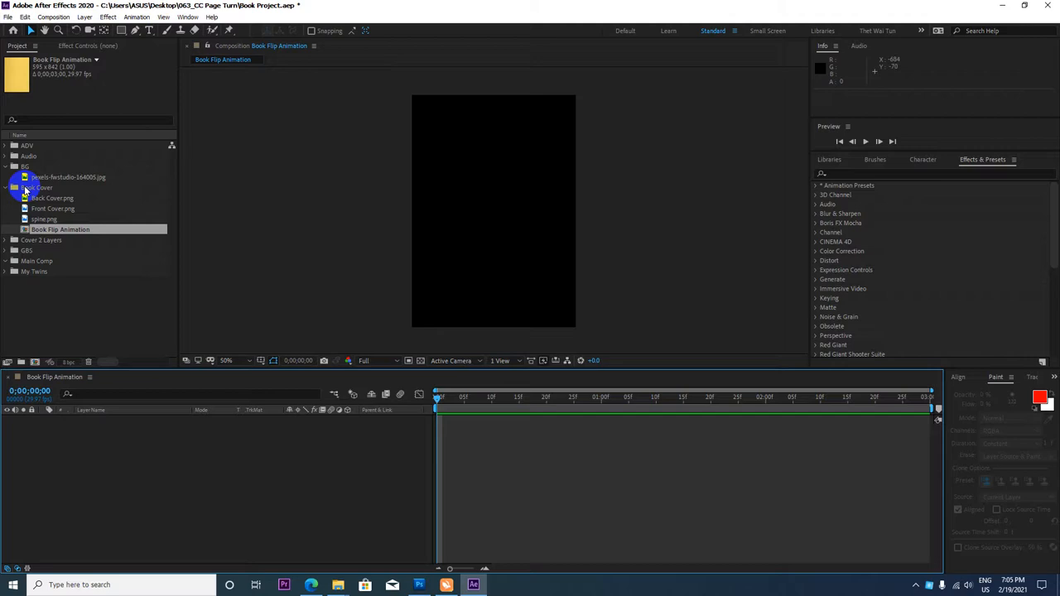
click(69, 176)
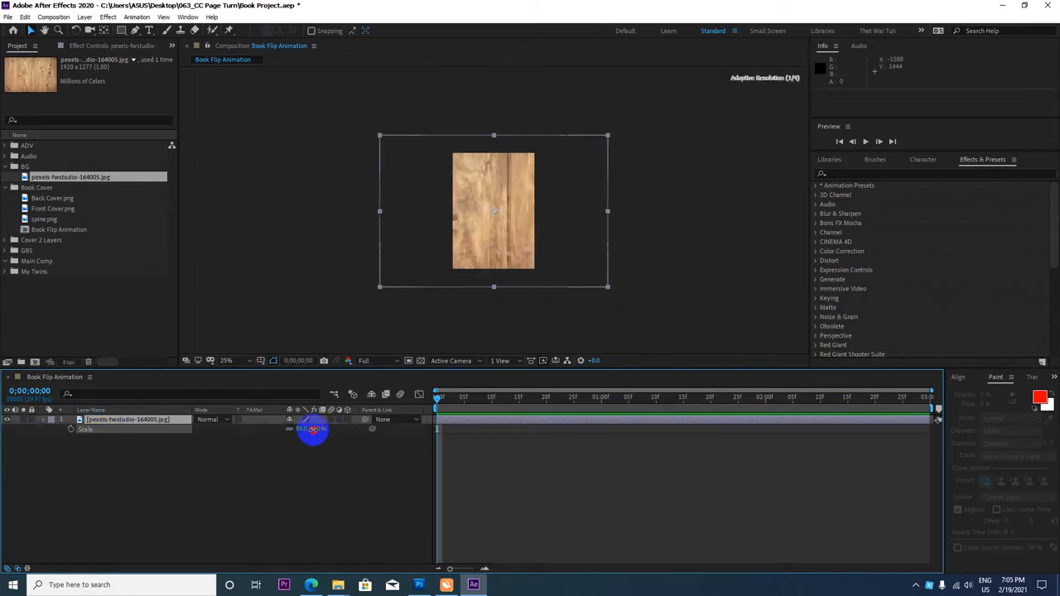
drag(313, 429, 305, 429)
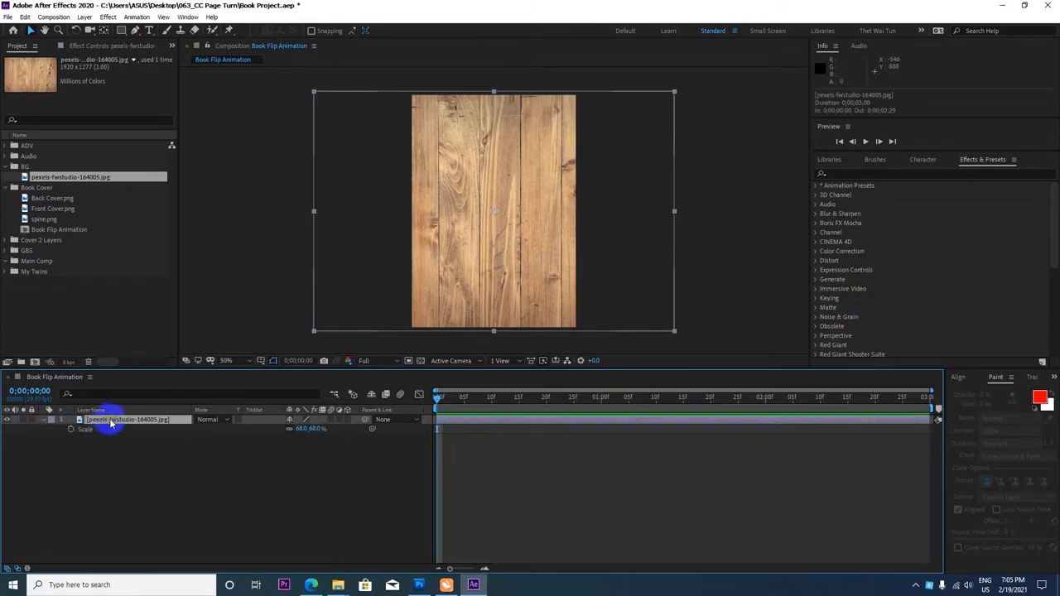
Rename the wood texture layer to Background.
double_click(126, 419)
text(Background)
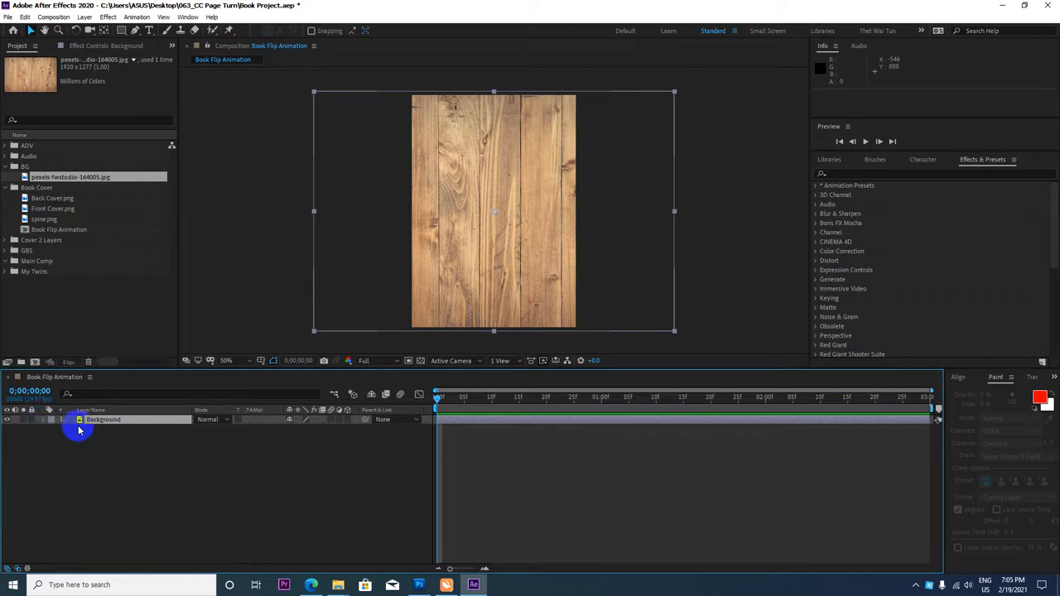
click(43, 421)
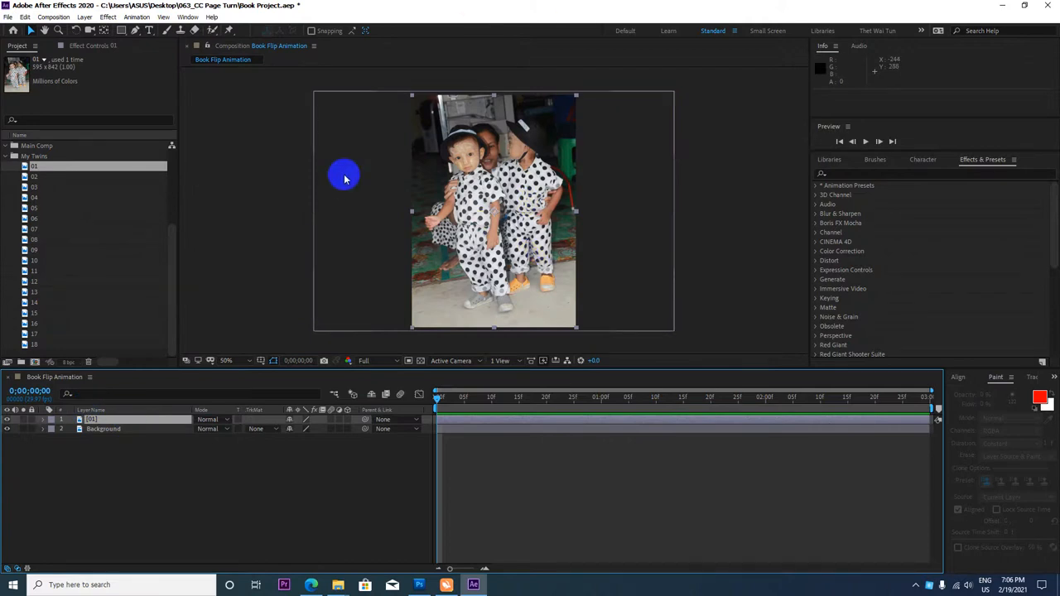
Pre-compose the first twins photo layer into a composition named Photo 1.
click(103, 429)
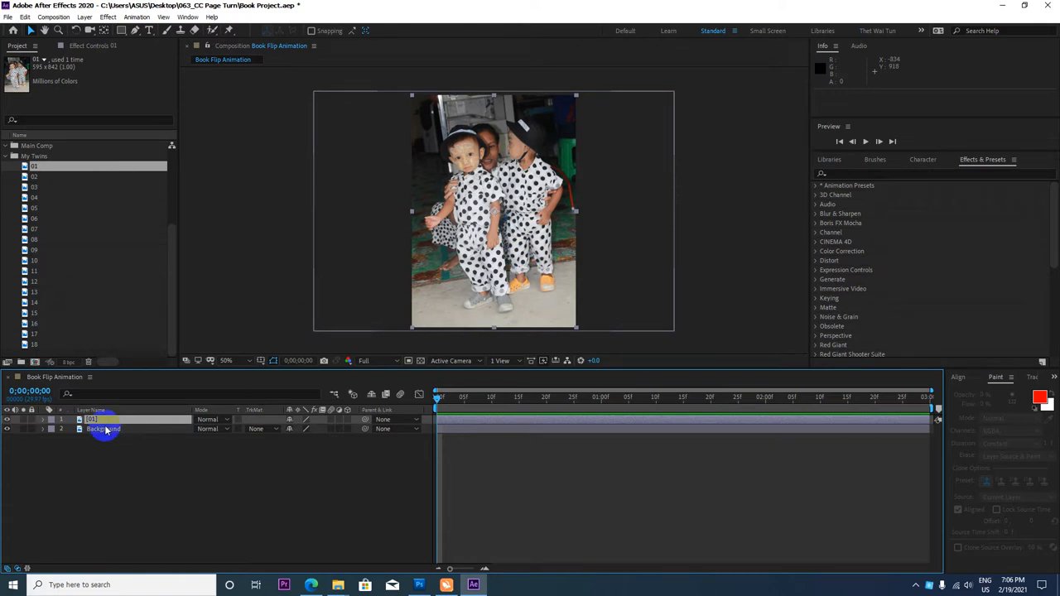
right_click(91, 419)
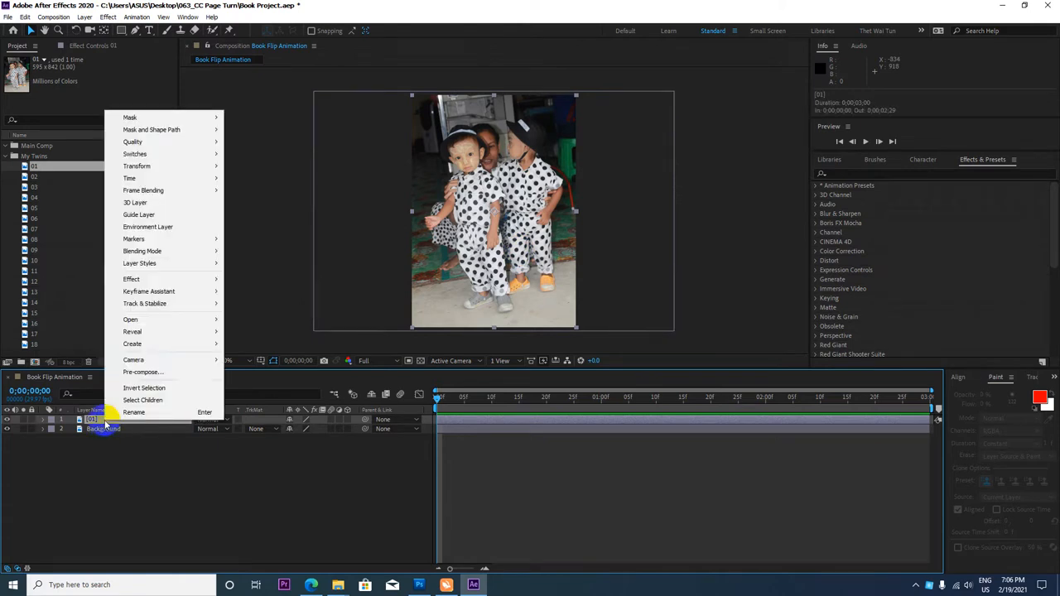
click(142, 371)
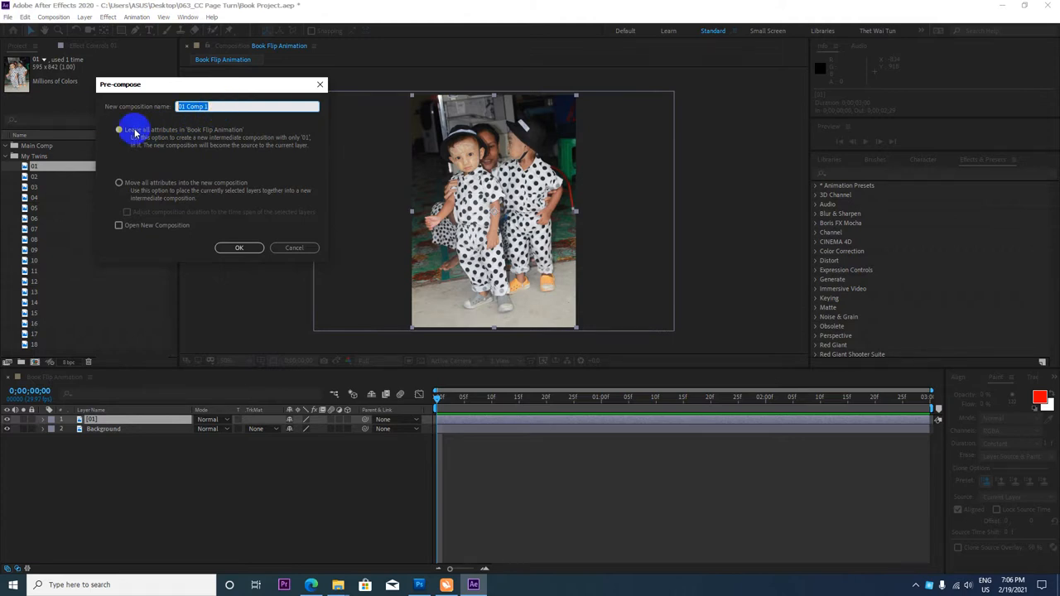
text(Pa)
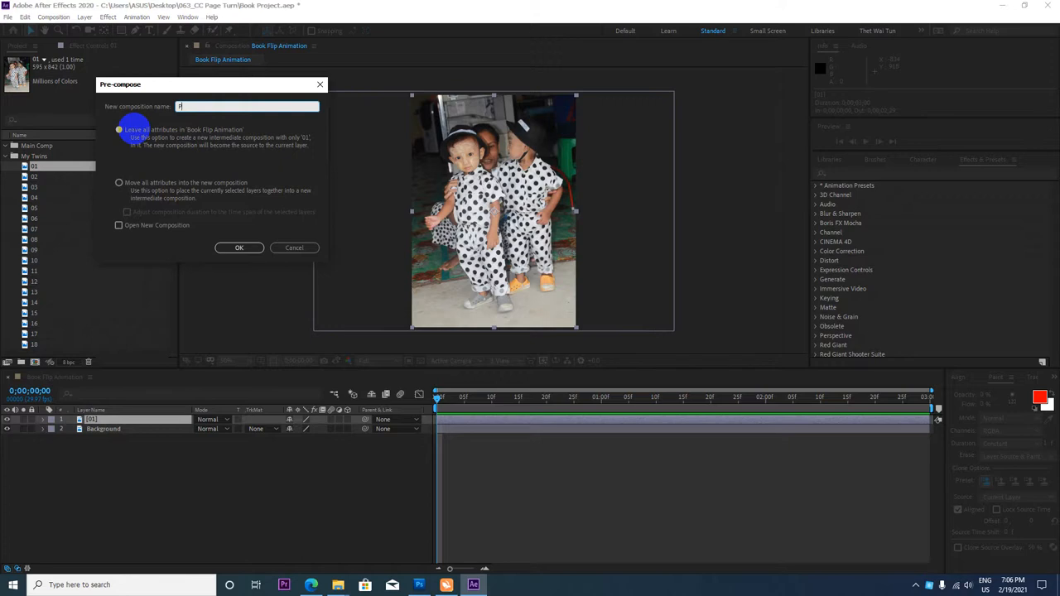
text(Photo)
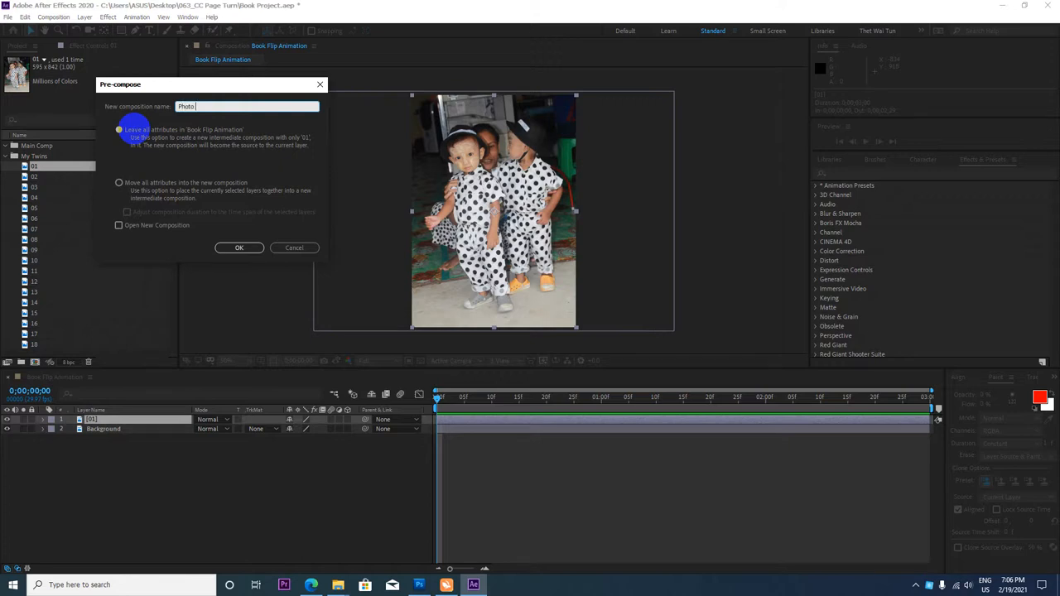
click(239, 249)
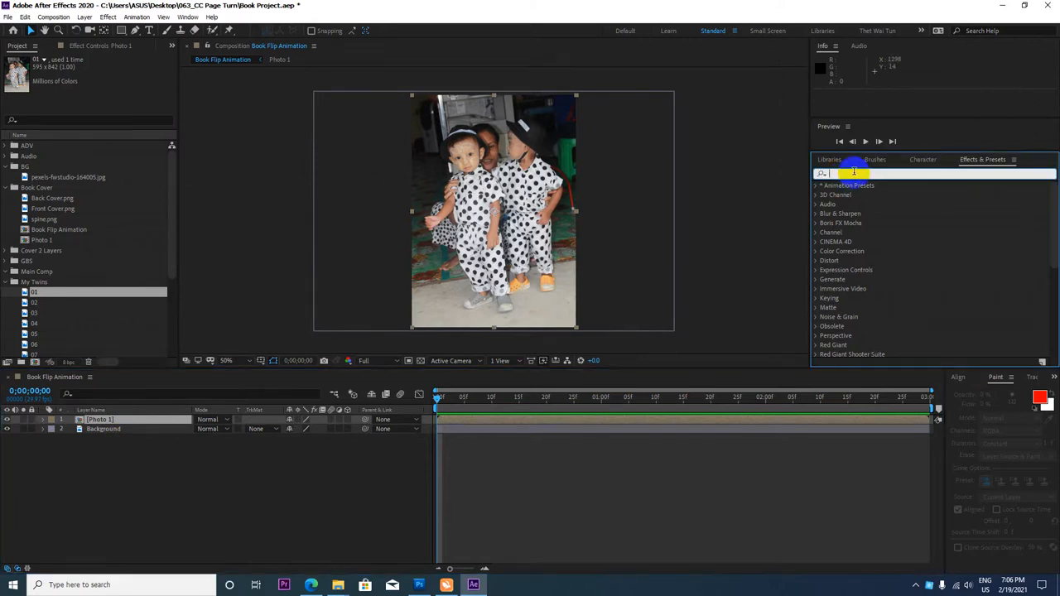
Apply CC Page Turn to Photo 1 and move its Fold Position off so the photo lies flat.
text(CC Page)
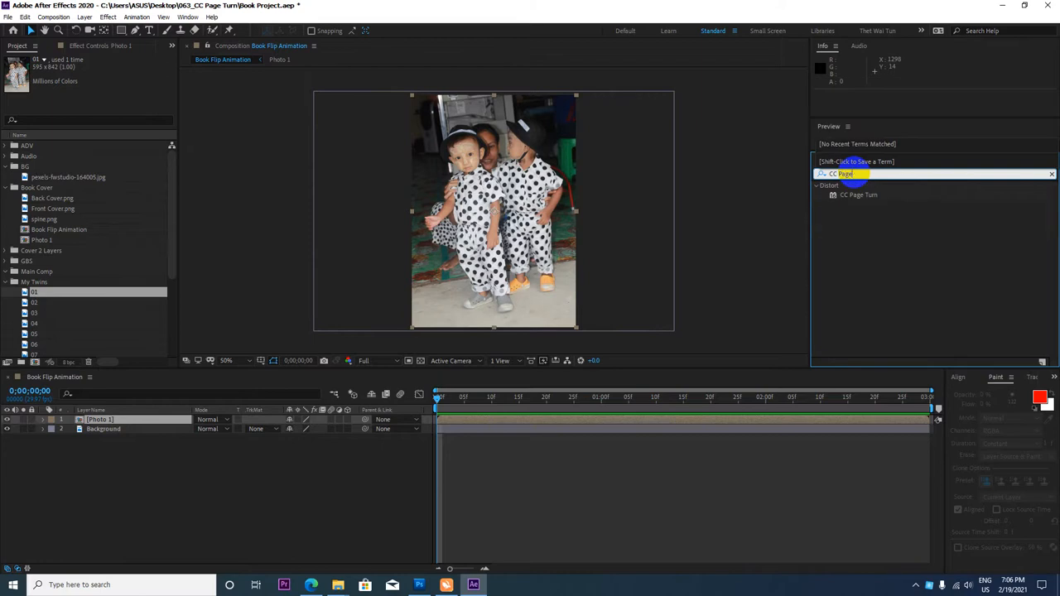
click(858, 196)
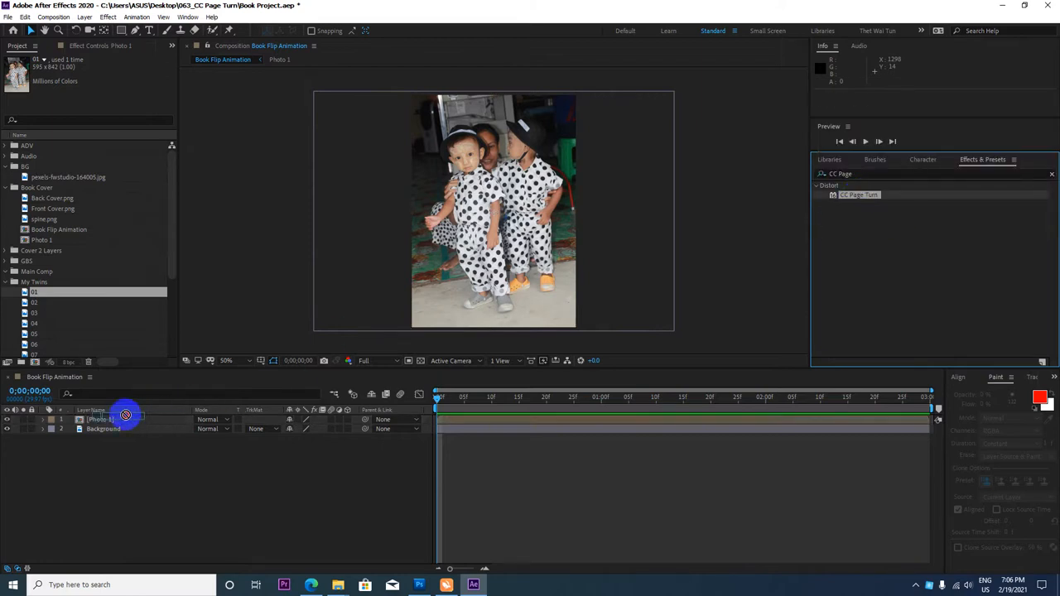
click(99, 419)
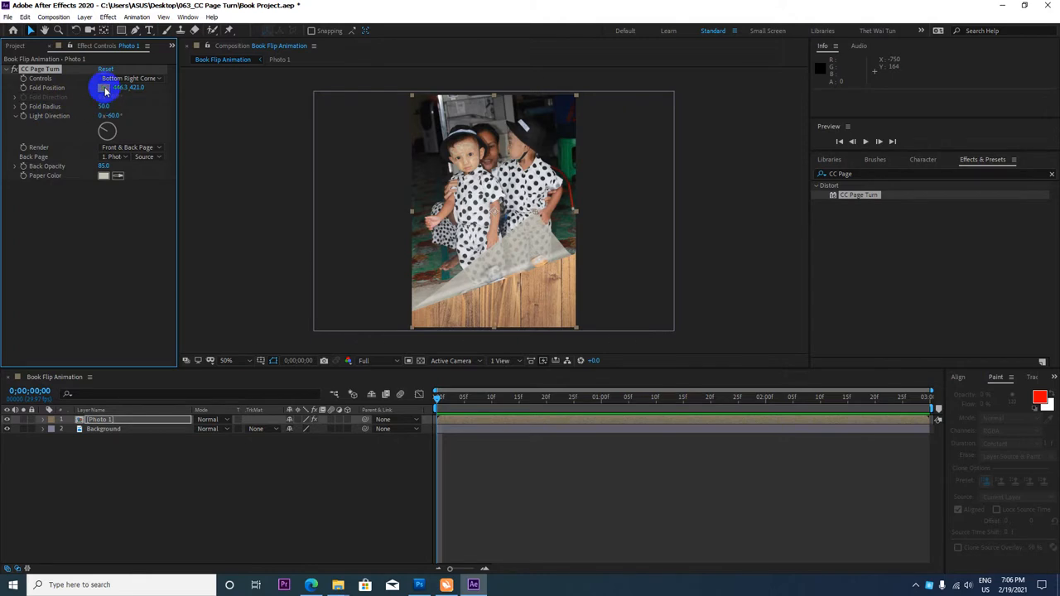
drag(112, 86, 587, 337)
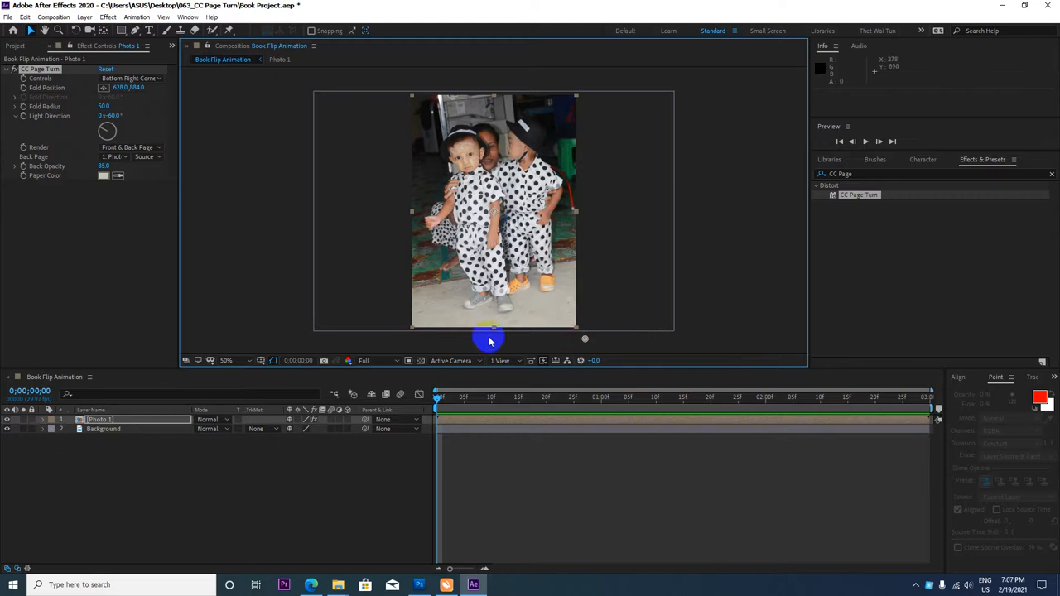
mouse_move(463, 403)
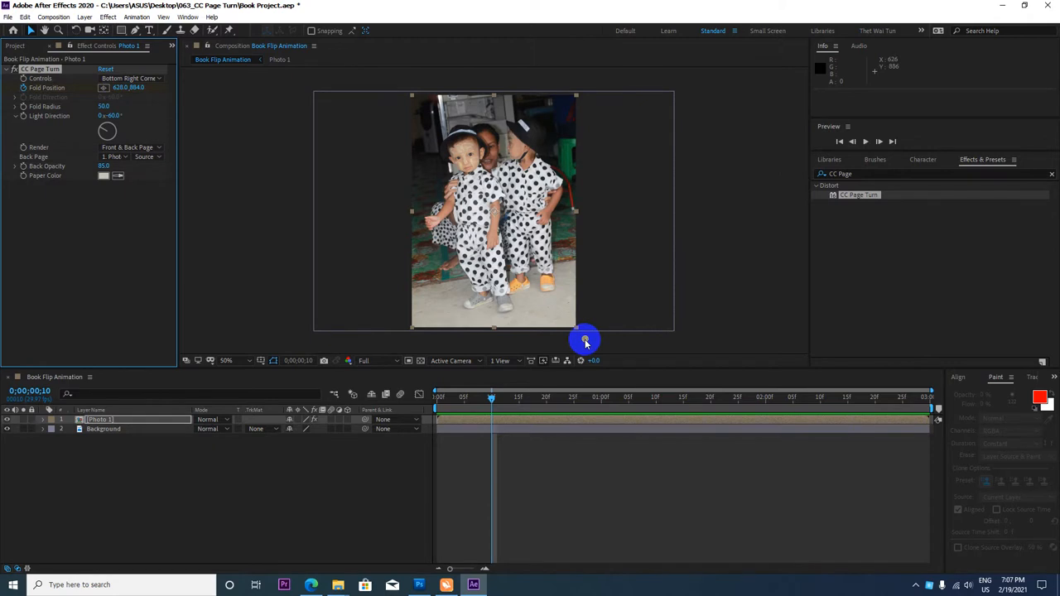
Keyframe Fold Position from the photo's bottom corner across the page at a later frame.
drag(586, 341, 485, 328)
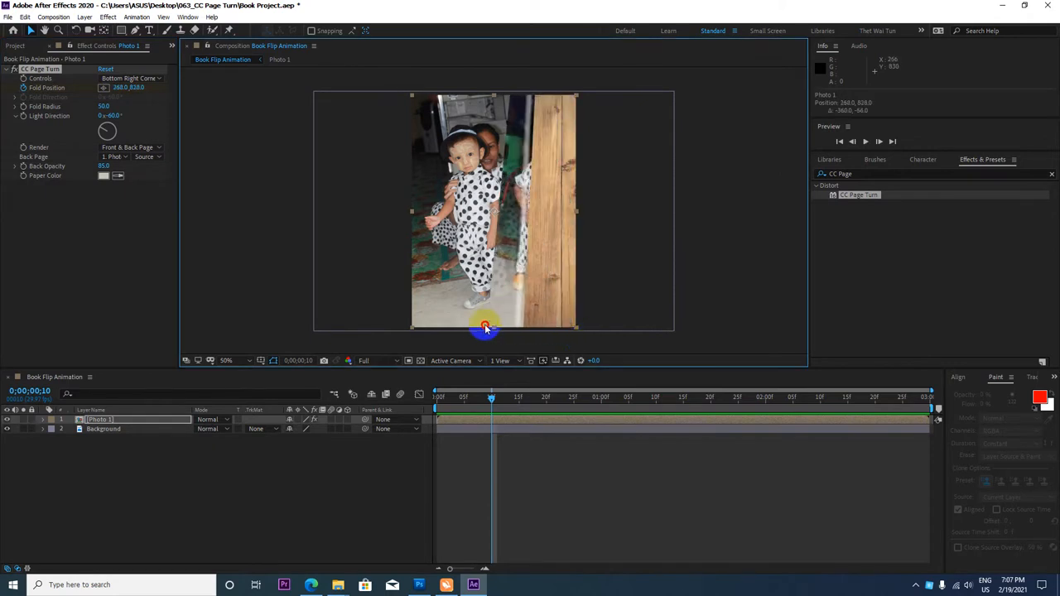
drag(487, 328, 460, 313)
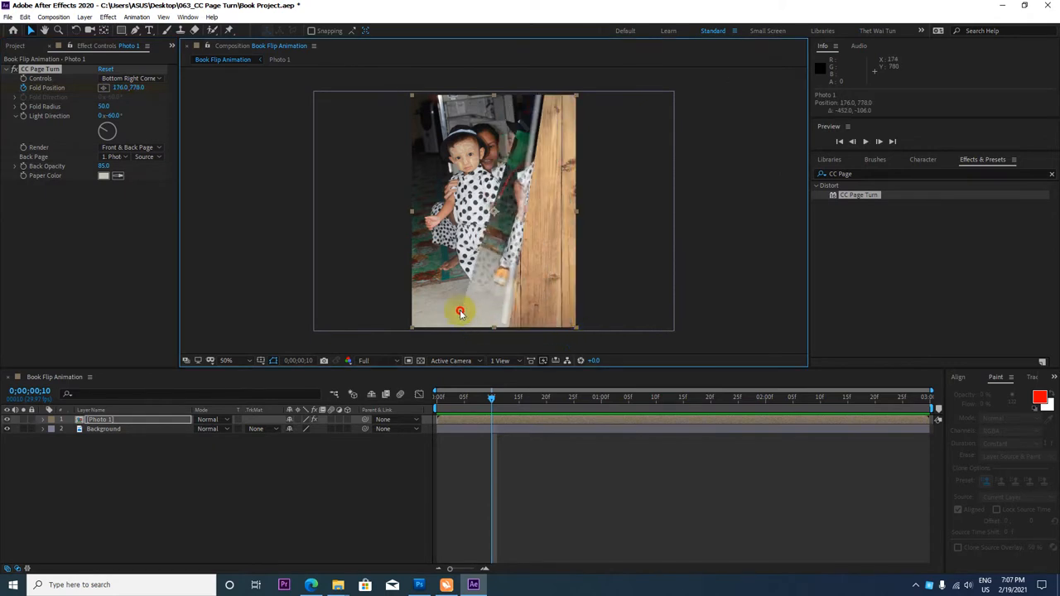
drag(460, 313, 495, 337)
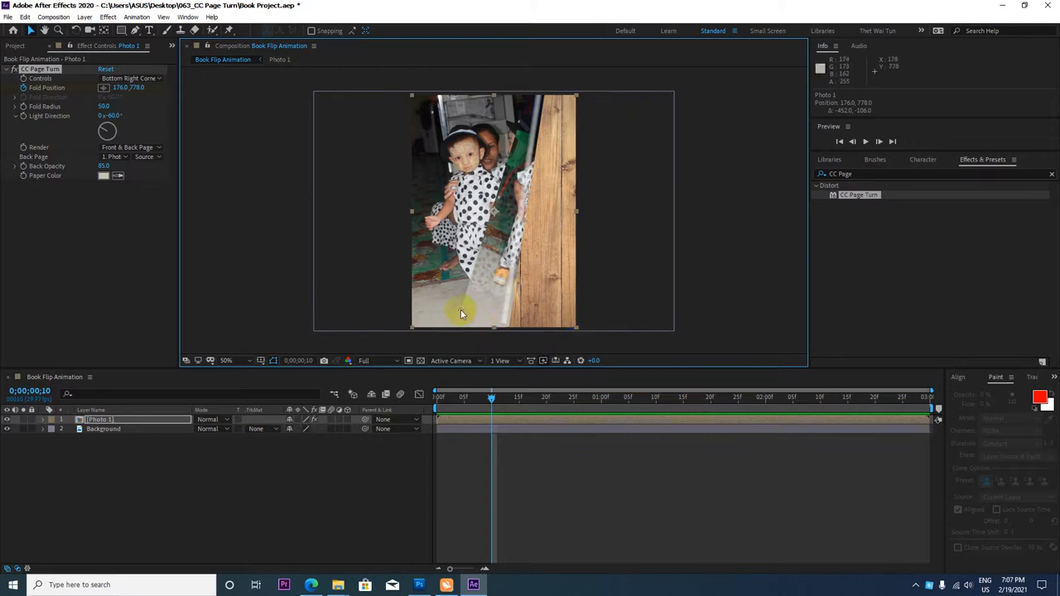
drag(463, 313, 434, 340)
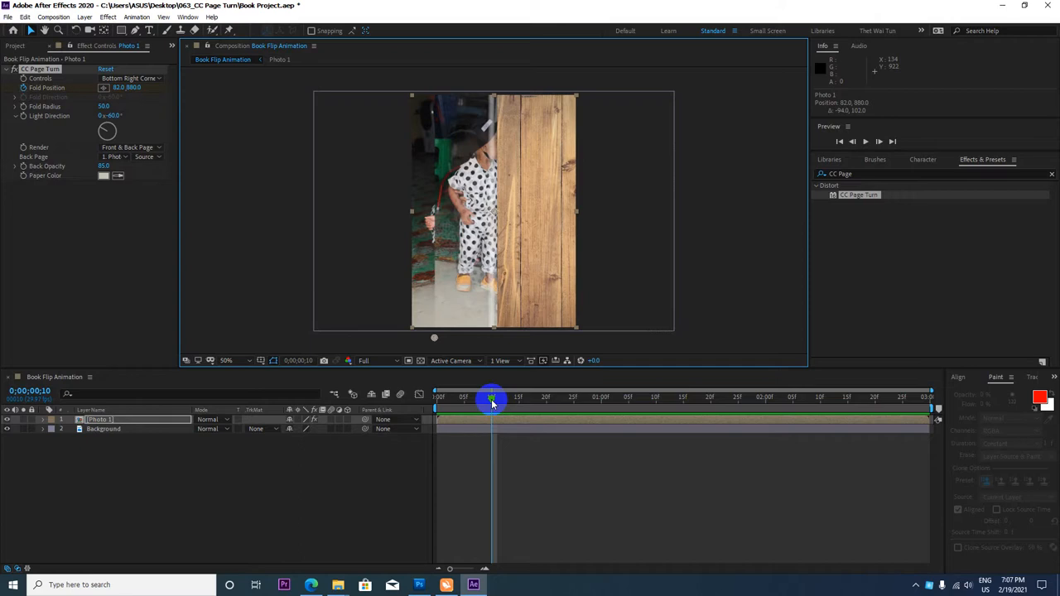
drag(491, 400, 547, 399)
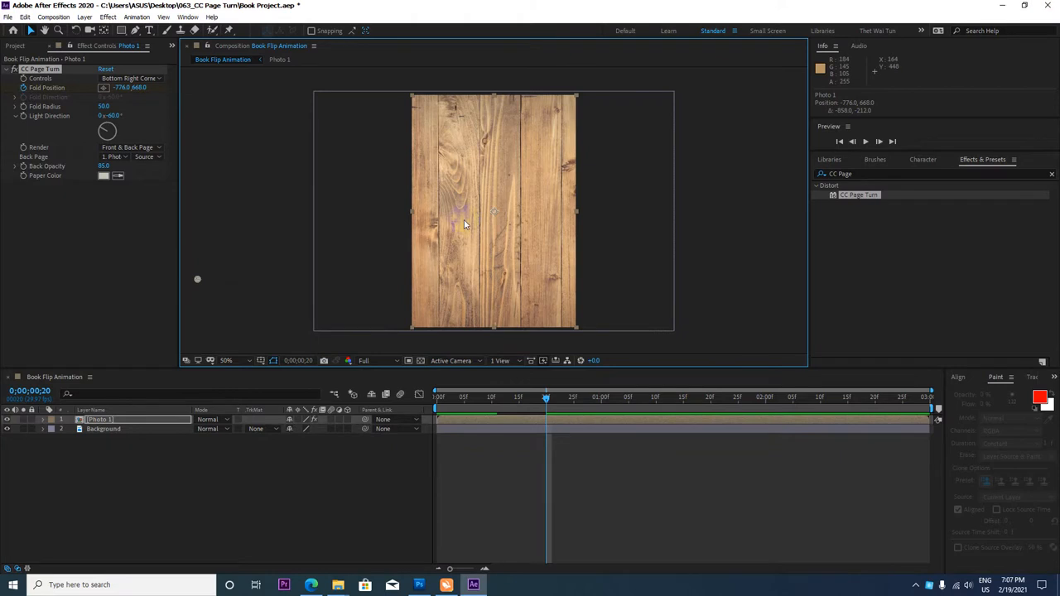
click(157, 419)
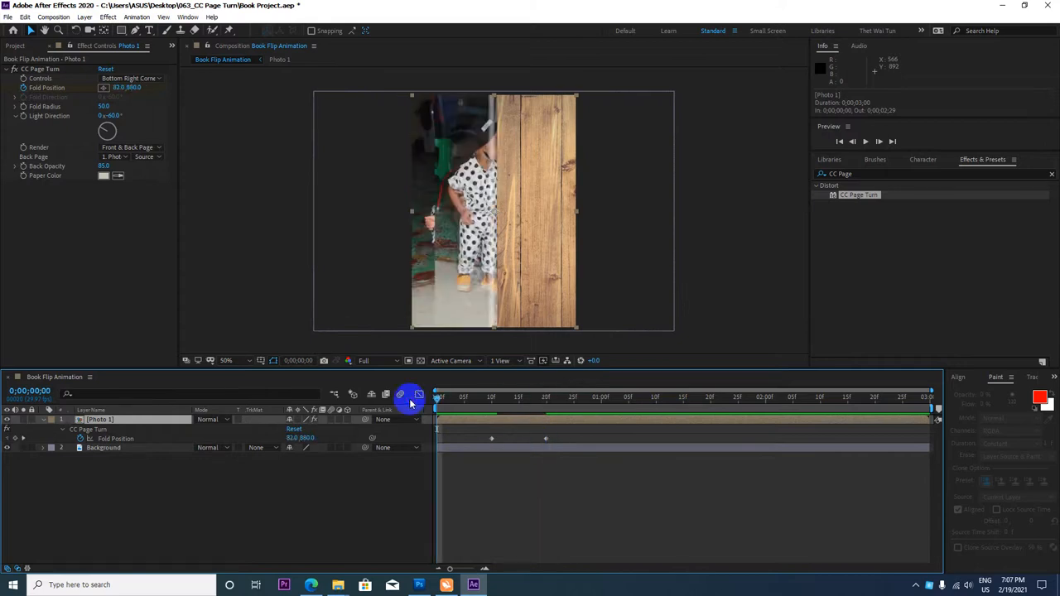
mouse_move(83, 100)
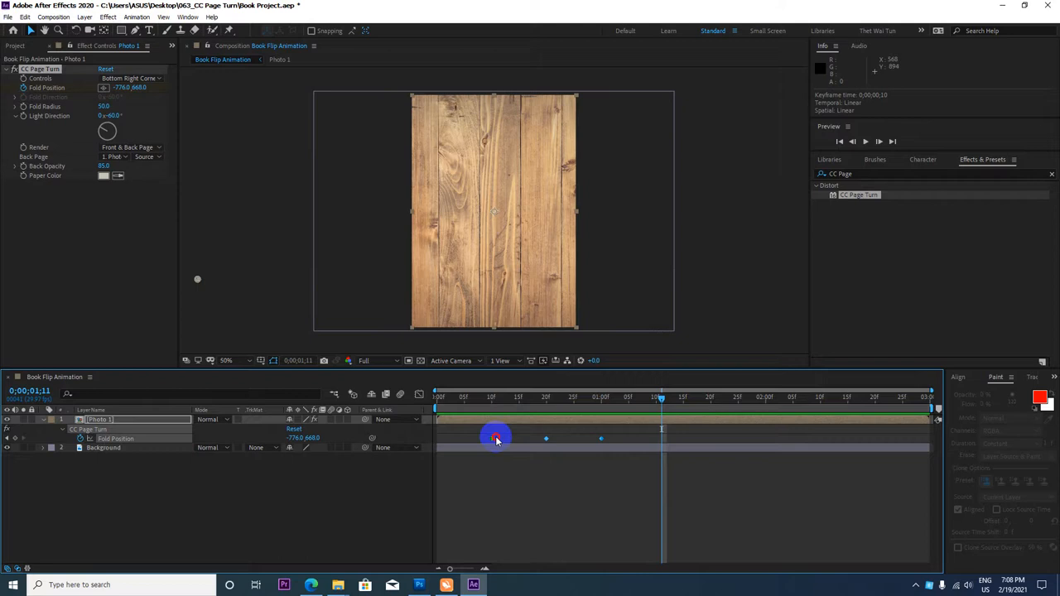
drag(497, 397, 589, 398)
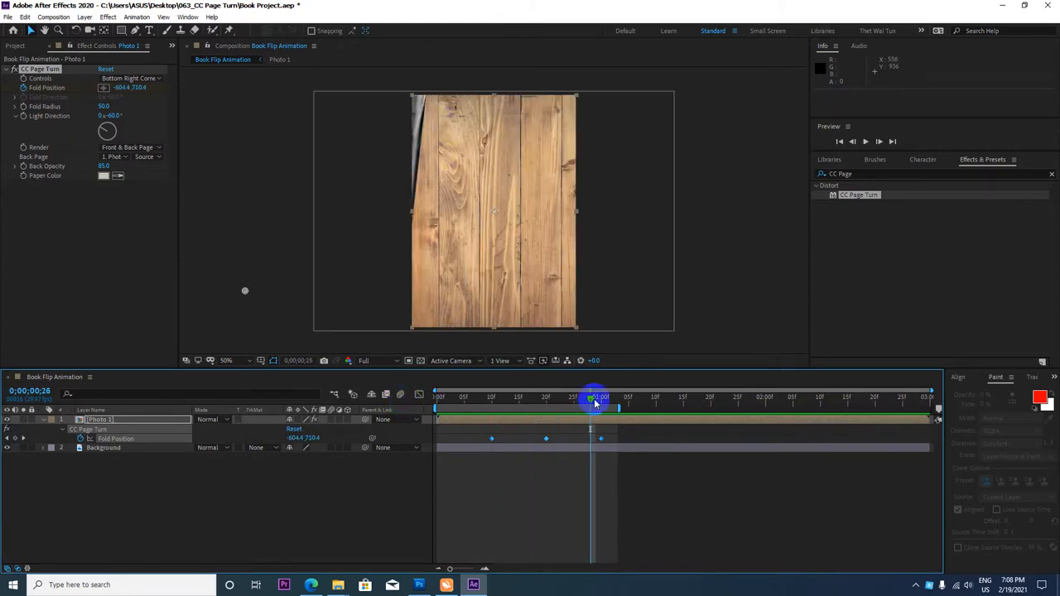
drag(596, 397, 559, 398)
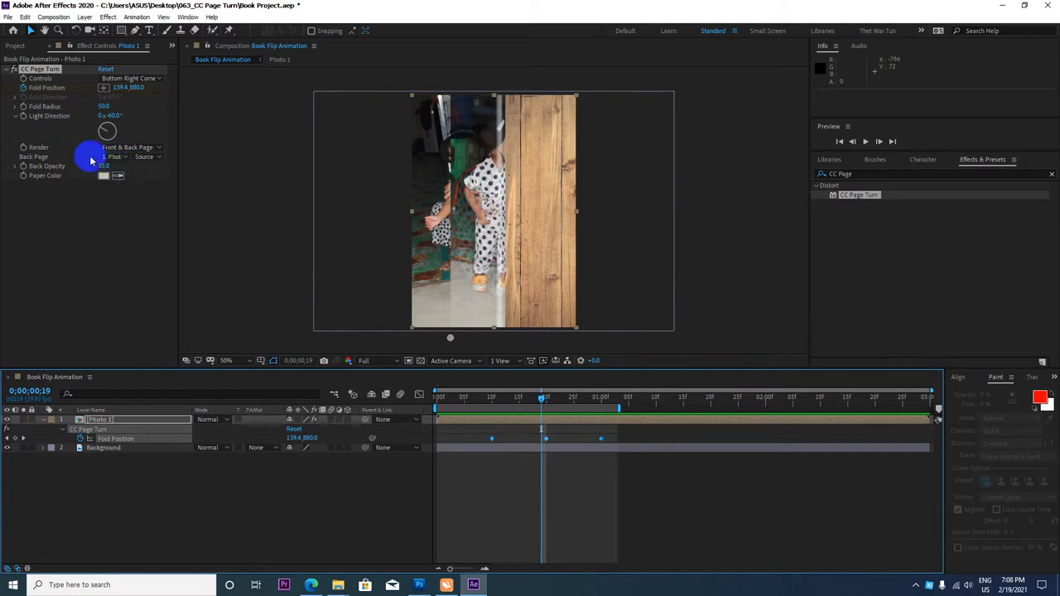
Set CC Page Turn's Back Page to None so the first photo shows a plain paper back.
click(116, 155)
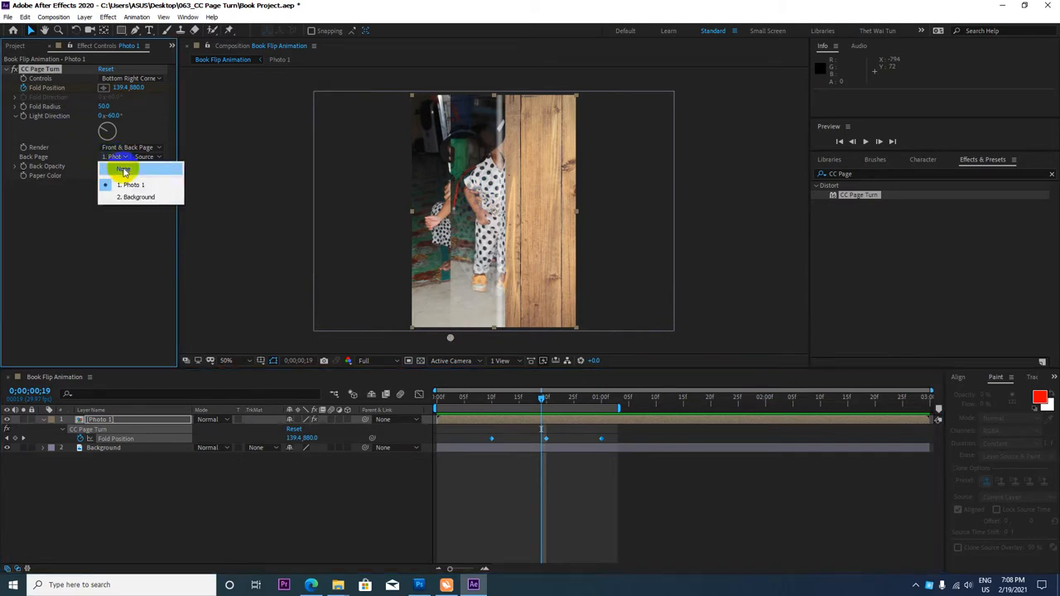
click(123, 169)
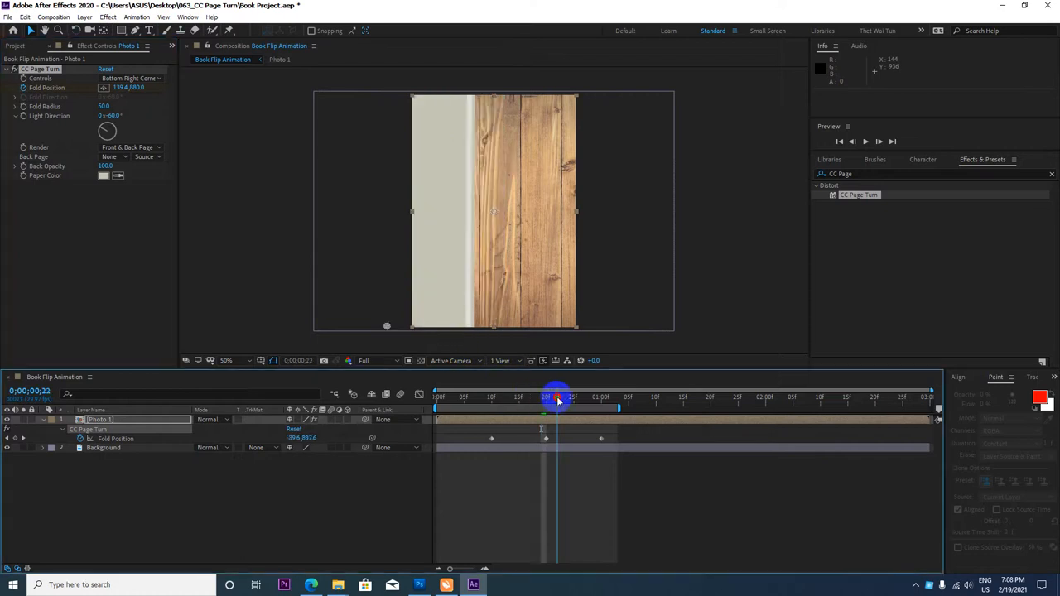
drag(554, 398, 563, 398)
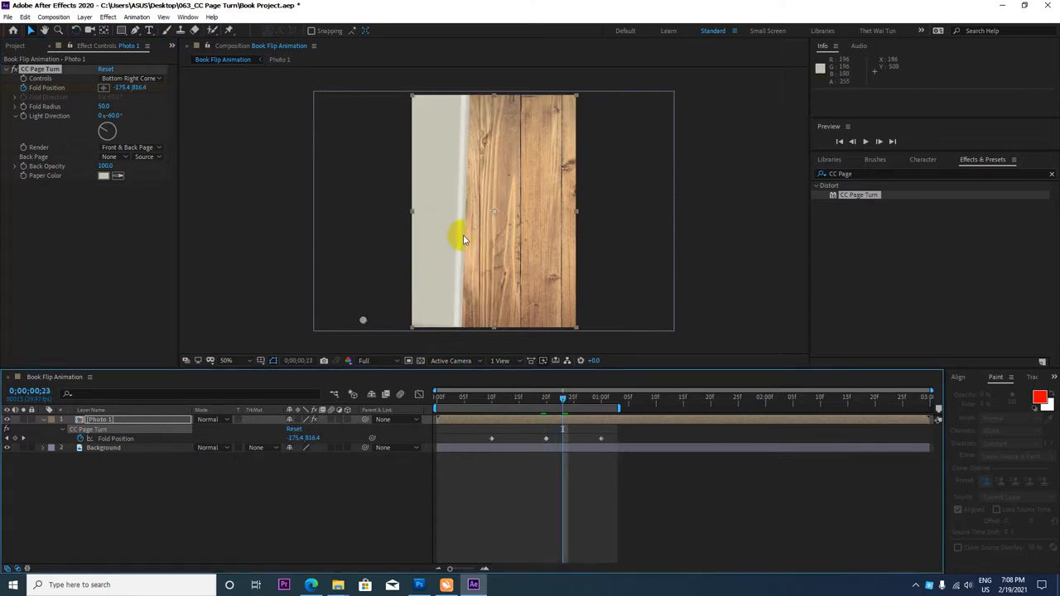
mouse_move(457, 236)
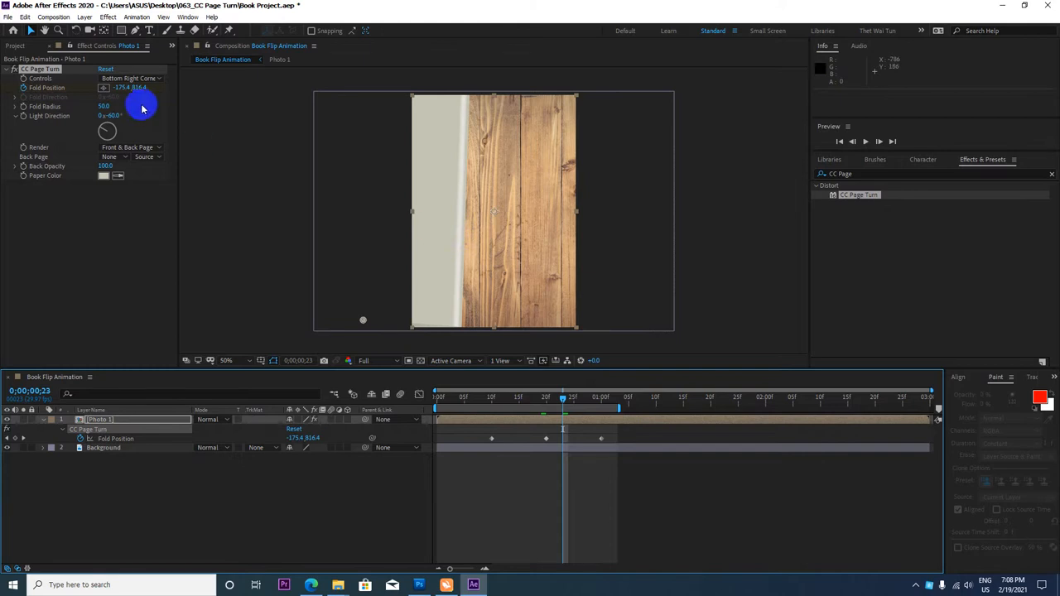
mouse_move(77, 182)
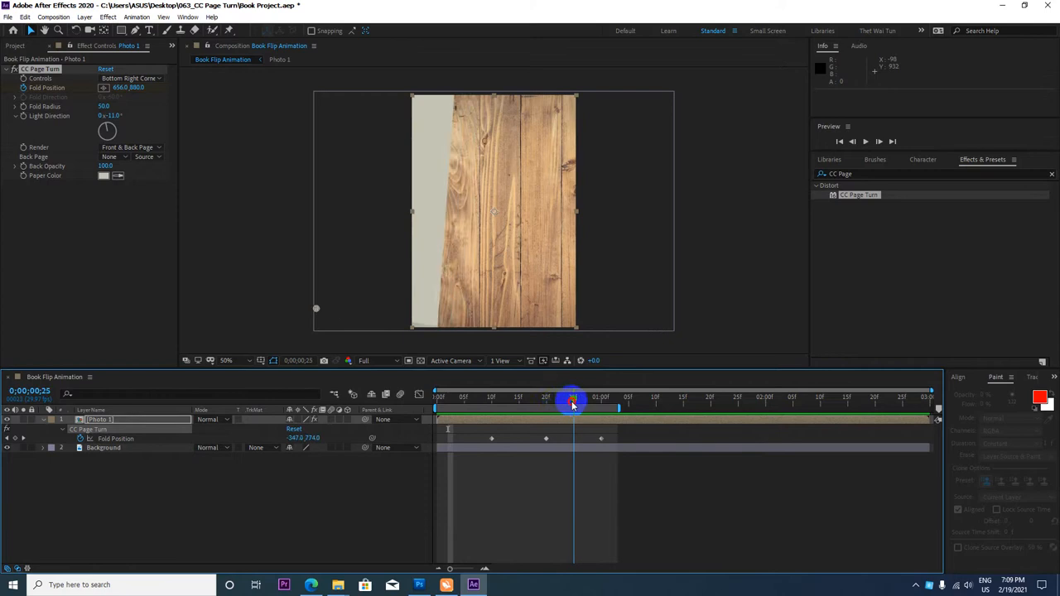
Scrub through Photo 1's turn to check the lower Fold Radius and rotated Light Direction.
drag(571, 400, 556, 399)
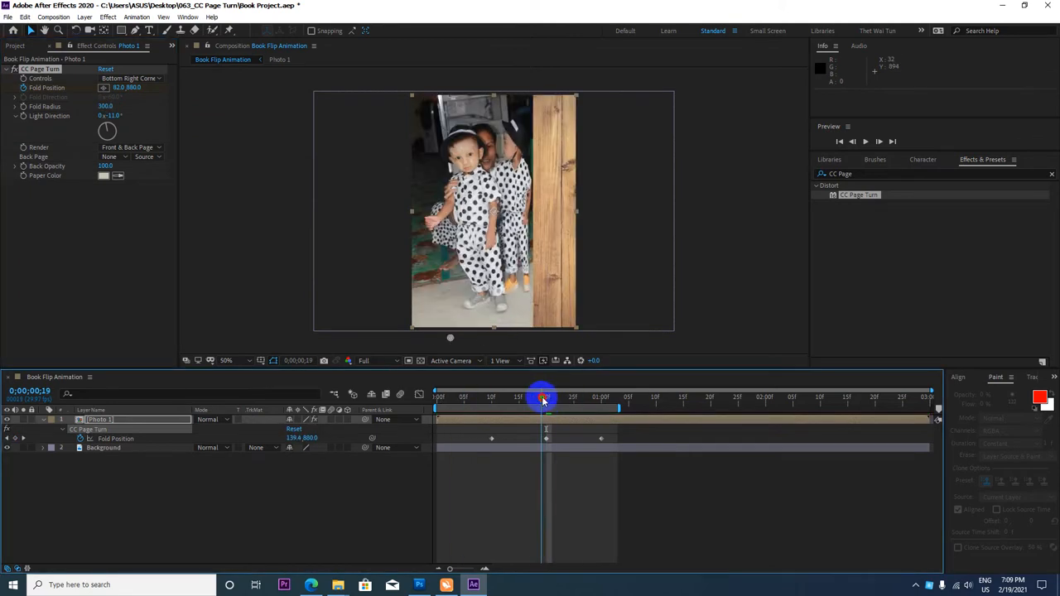
drag(543, 396, 567, 396)
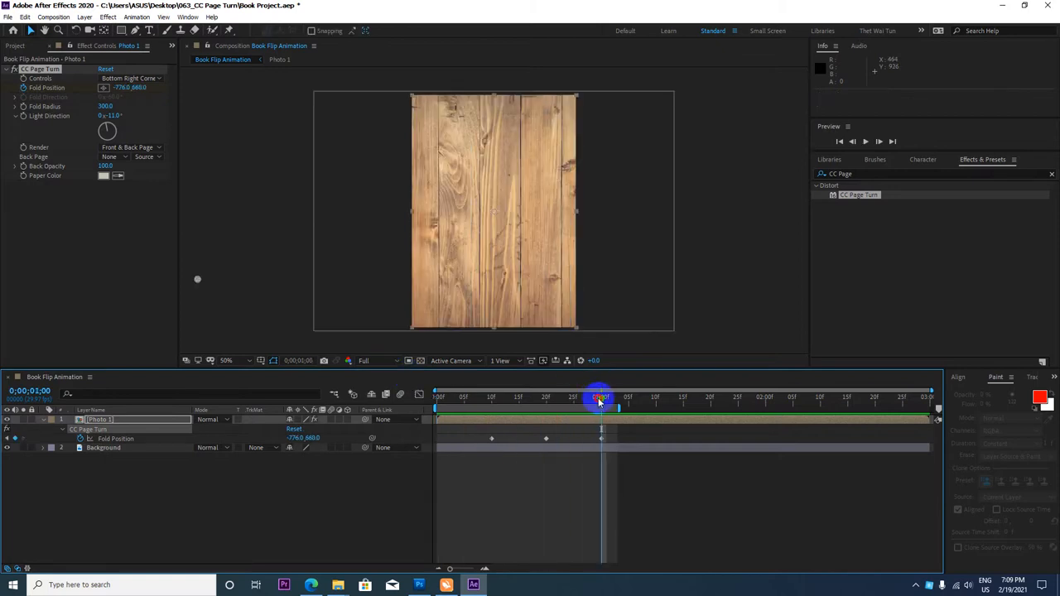
drag(599, 399, 556, 400)
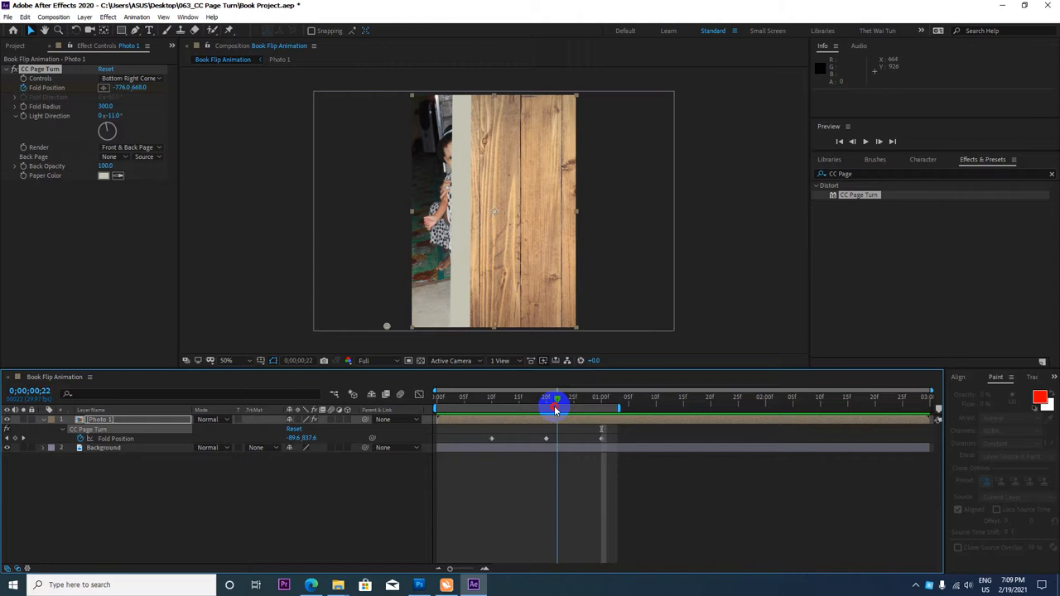
drag(556, 399, 579, 399)
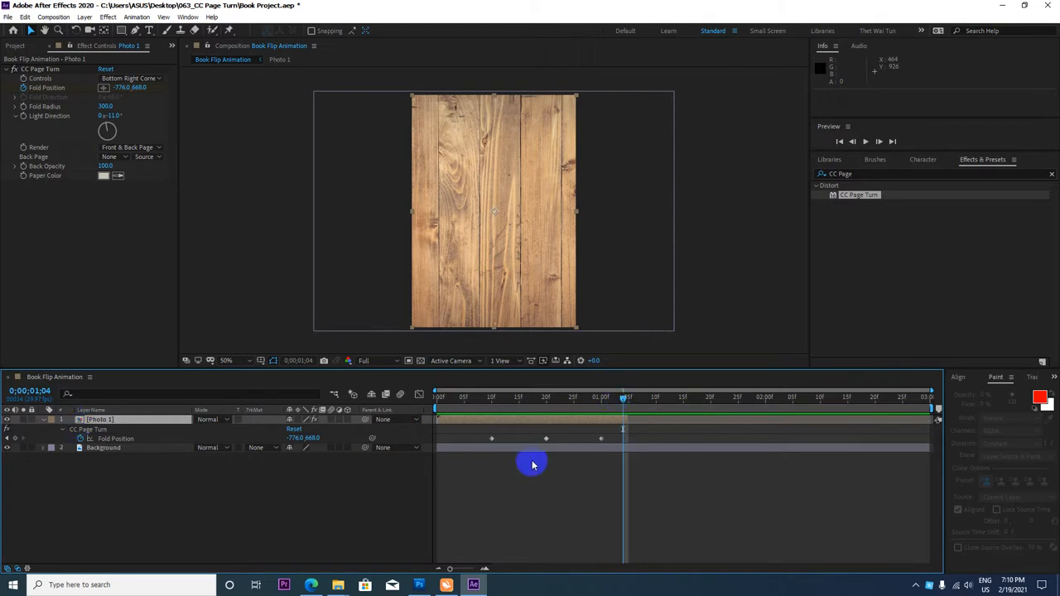
mouse_move(143, 440)
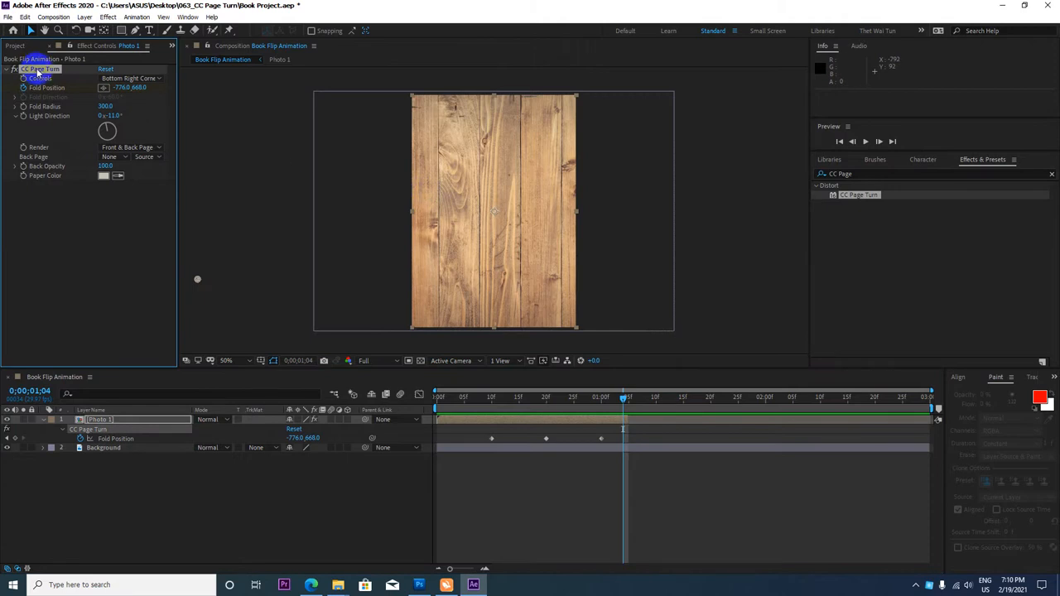
Bring the child-in-yellow photo into the comp and pre-compose it as Photo 2.
click(25, 17)
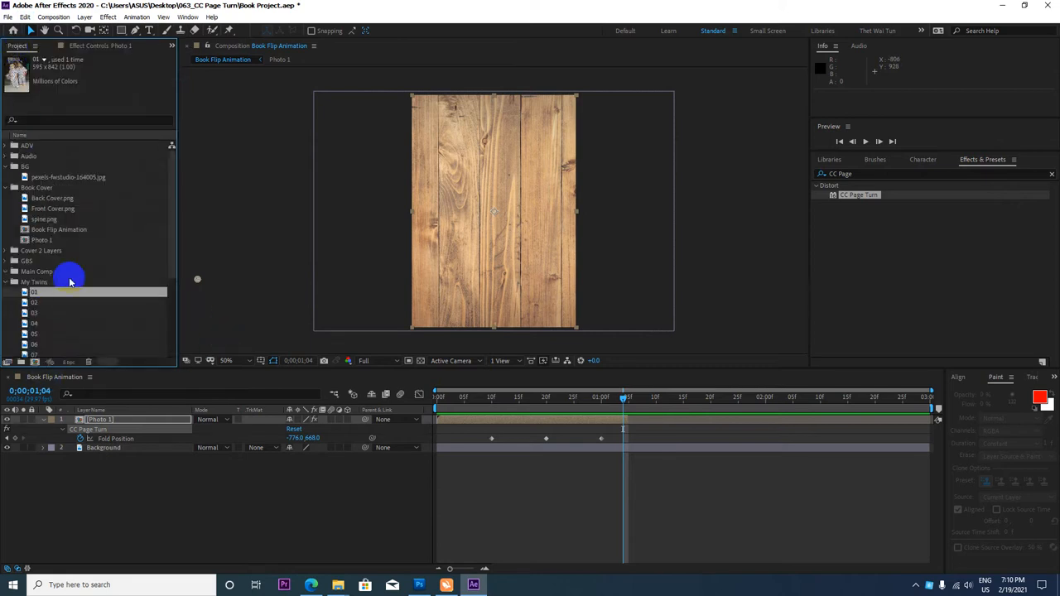
click(35, 301)
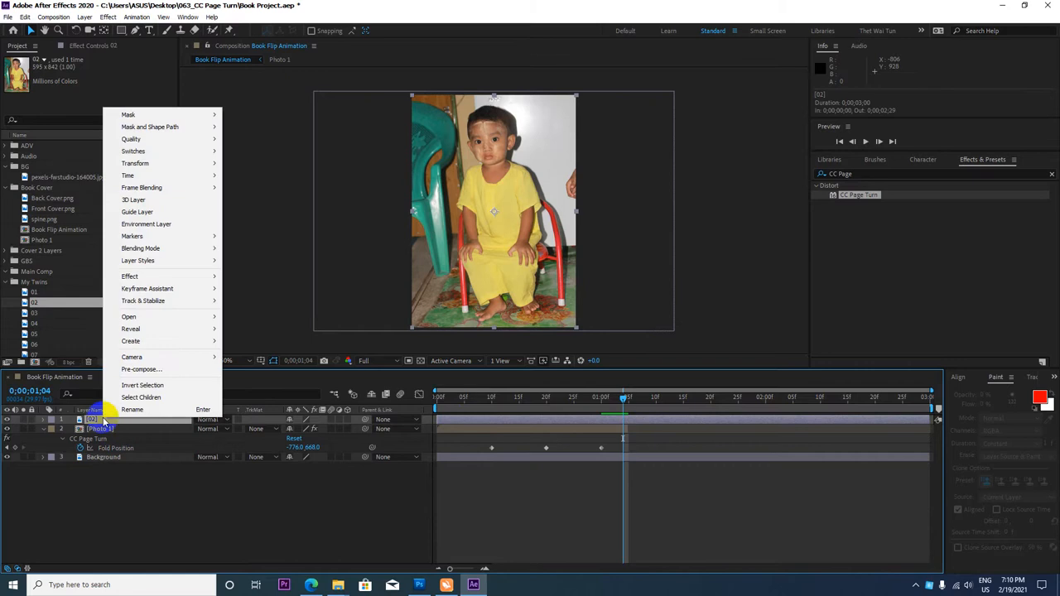
mouse_move(133, 235)
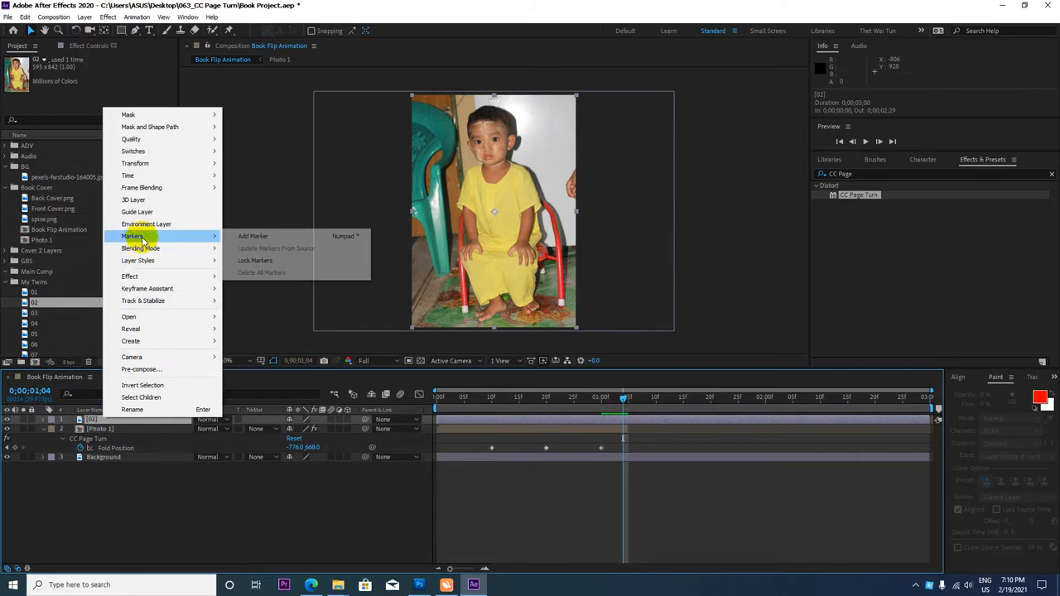
mouse_move(147, 288)
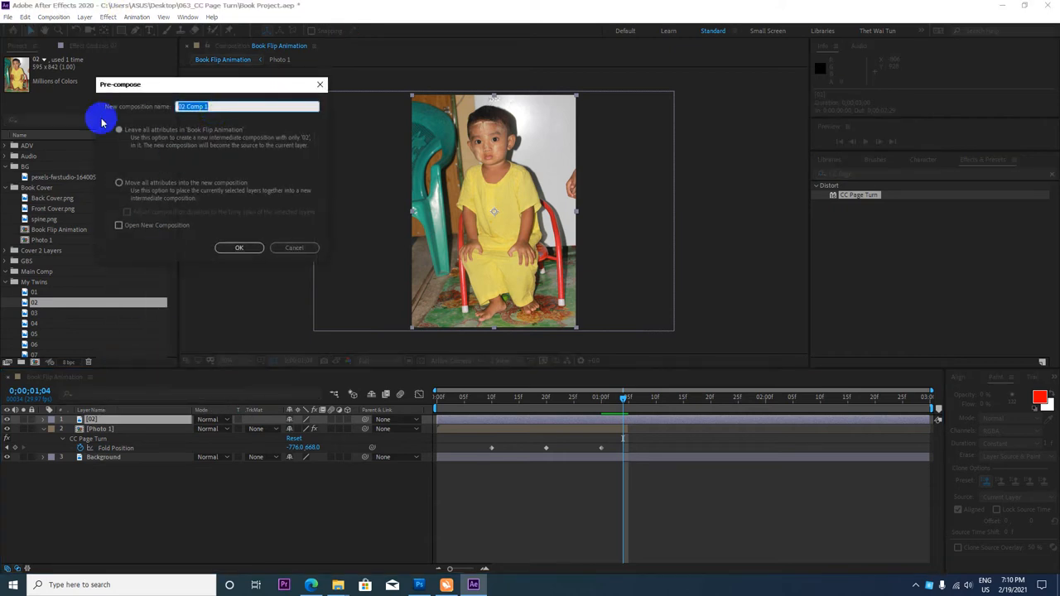
text(Photo 2)
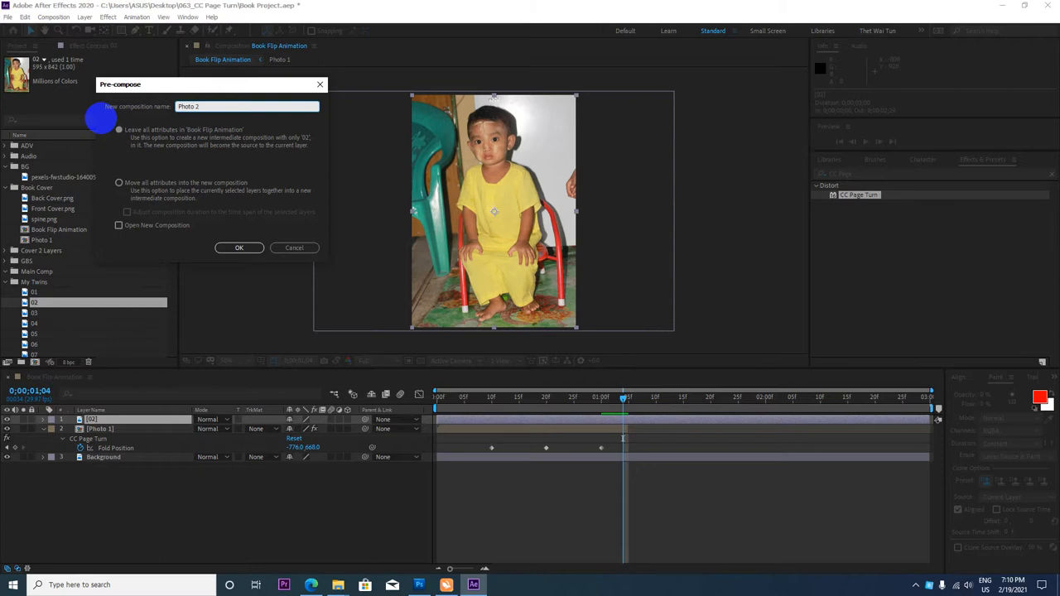
click(239, 248)
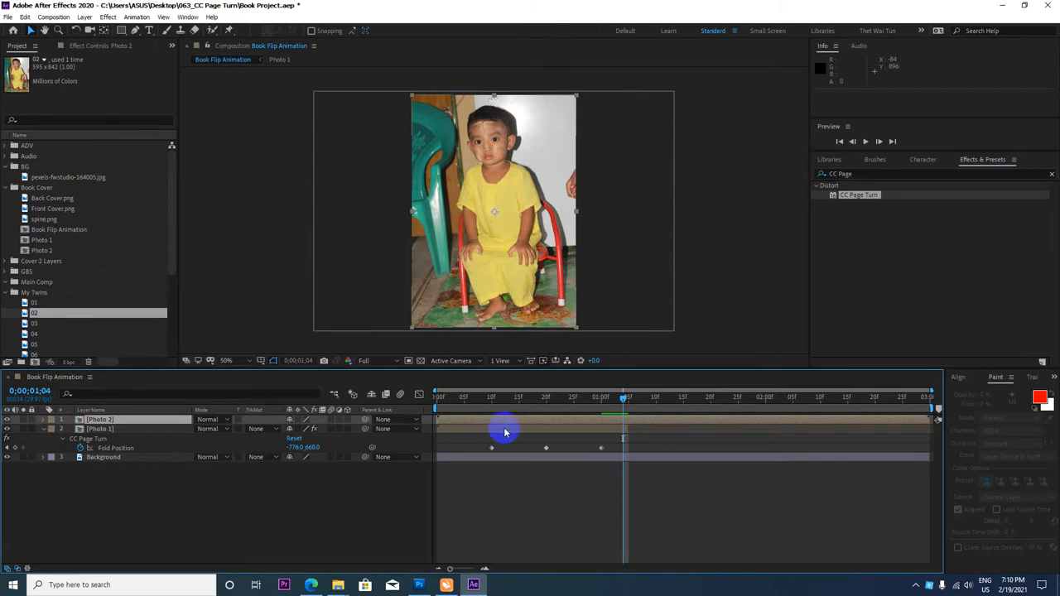
mouse_move(609, 424)
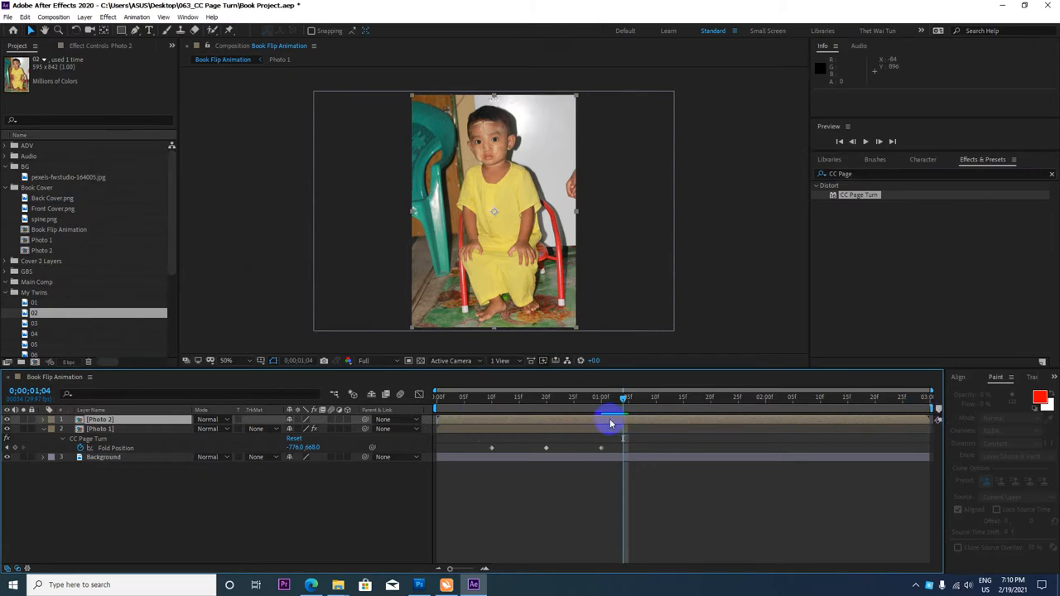
Slide the Photo 2 layer to start where the first page turn finishes.
drag(611, 403, 626, 402)
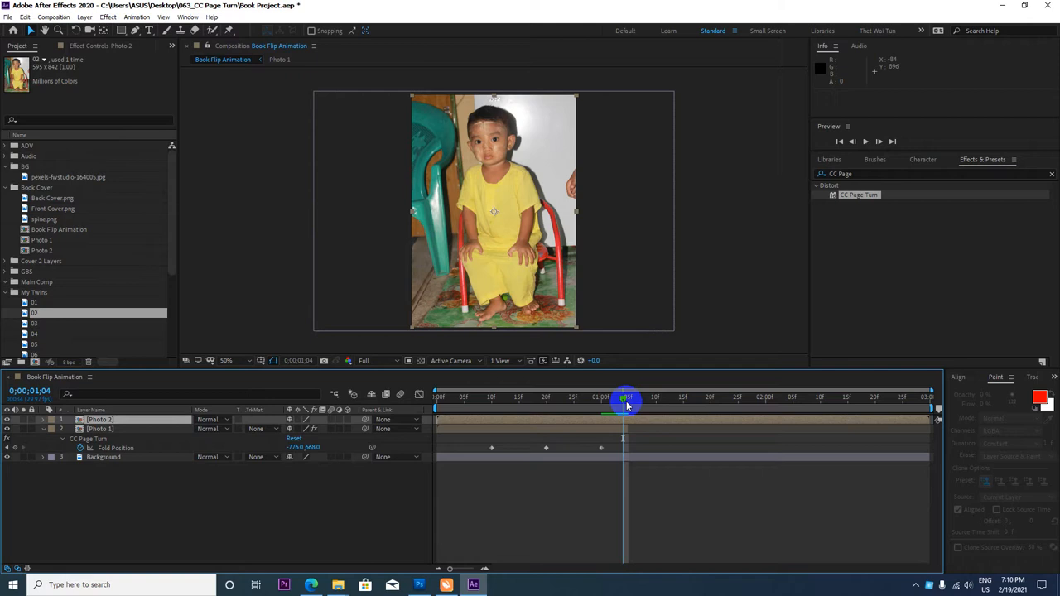
mouse_move(624, 399)
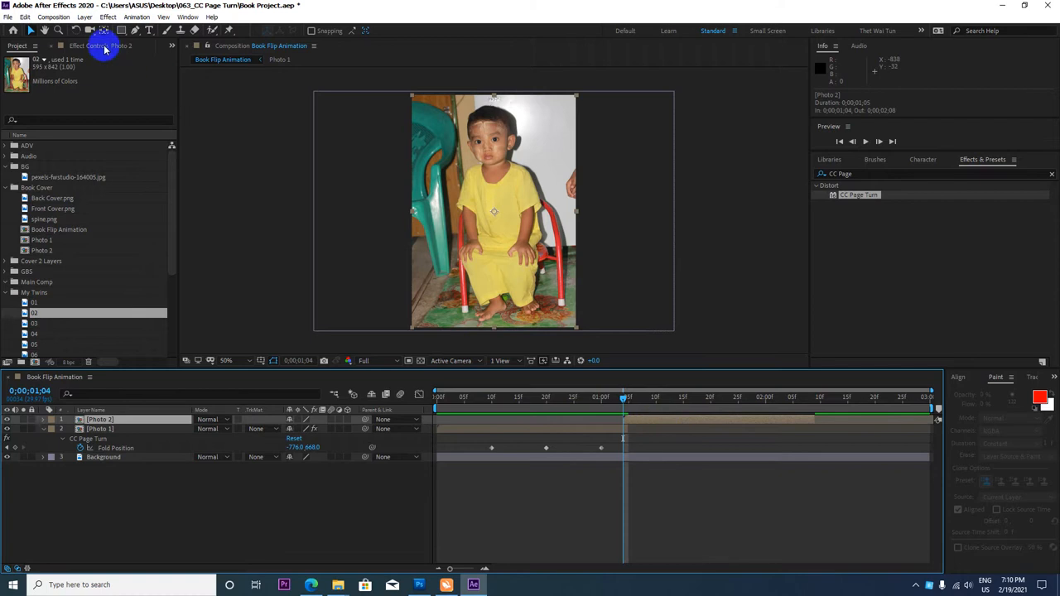
click(25, 16)
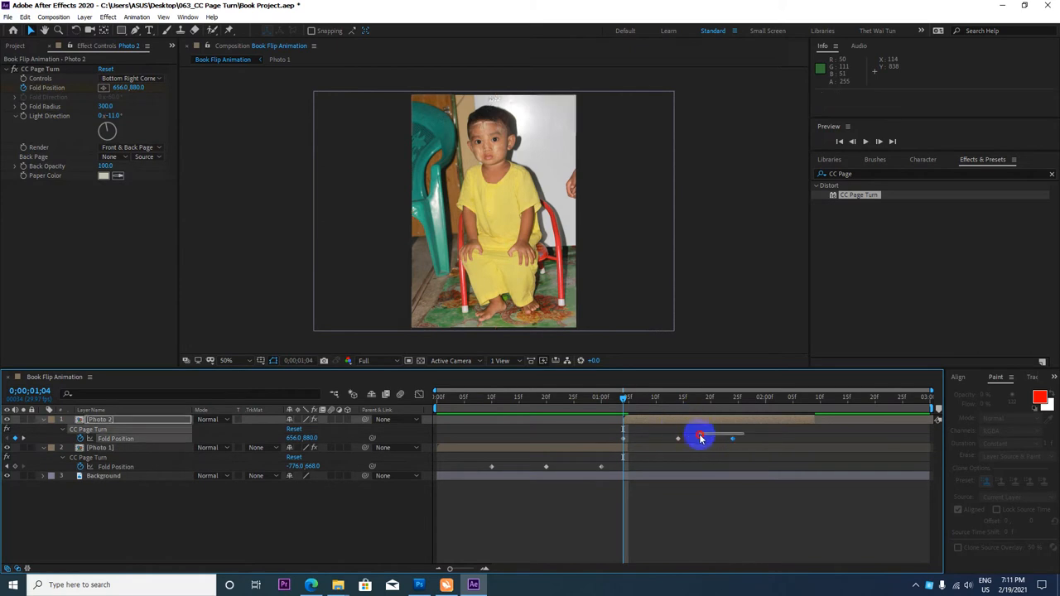
Shift Photo 2's Fold Position keyframes later so its turn follows Photo 1's, and preview it.
drag(699, 437, 756, 437)
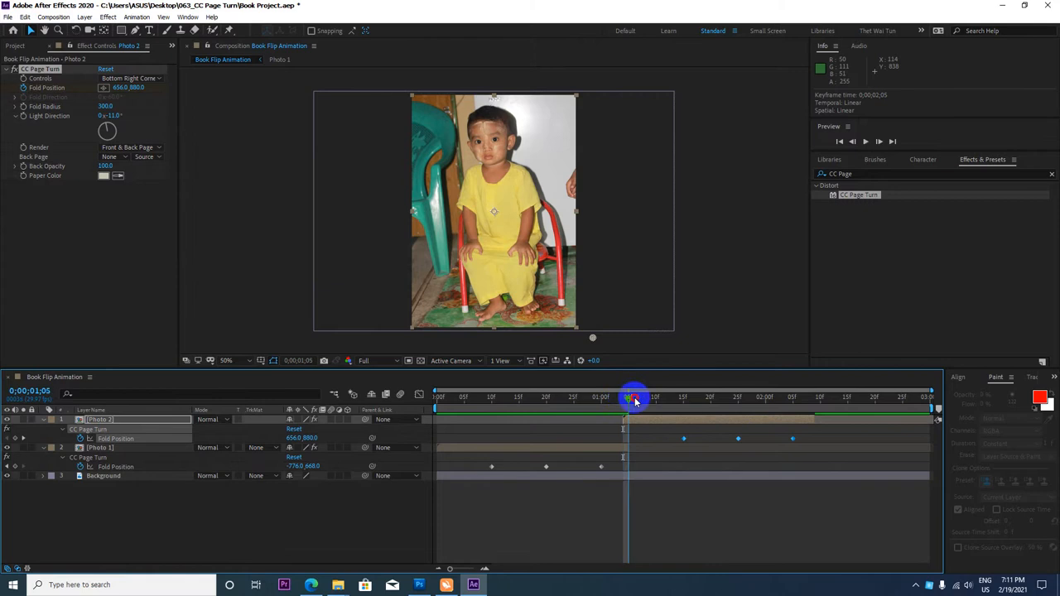
drag(632, 399, 744, 400)
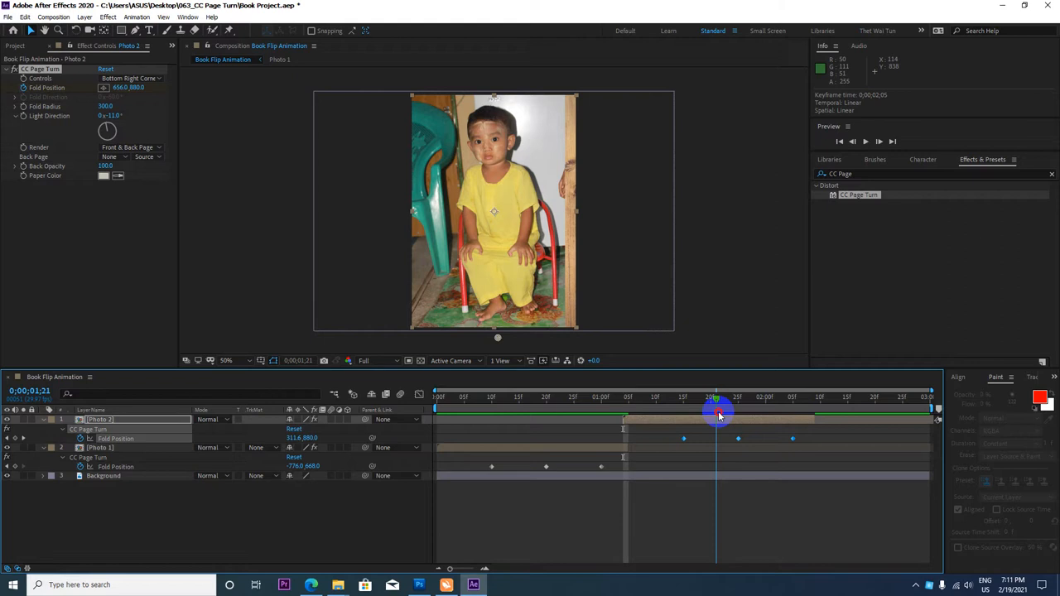
drag(715, 411, 694, 411)
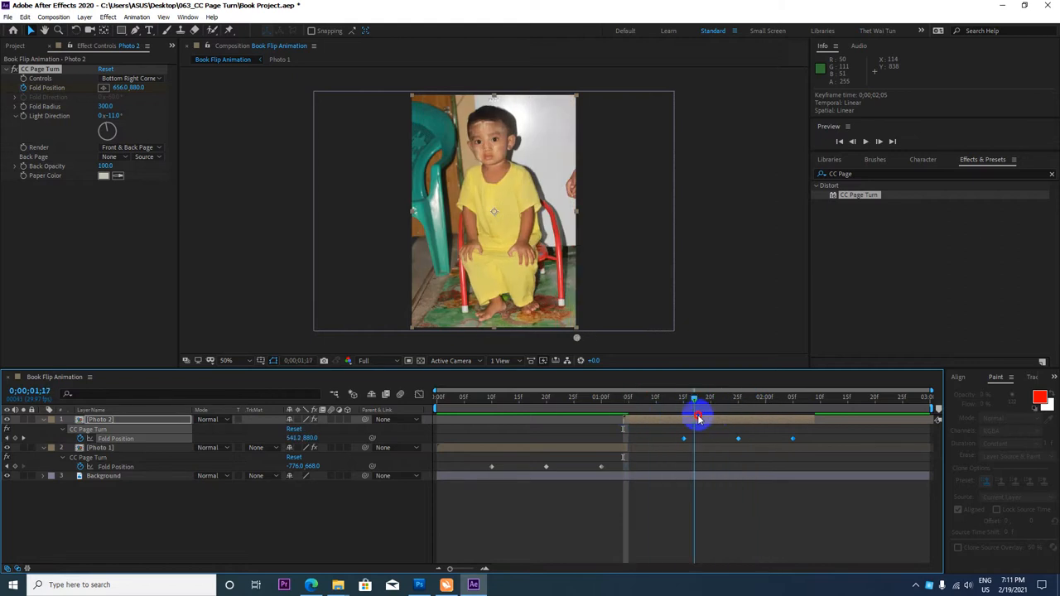
drag(694, 411, 715, 410)
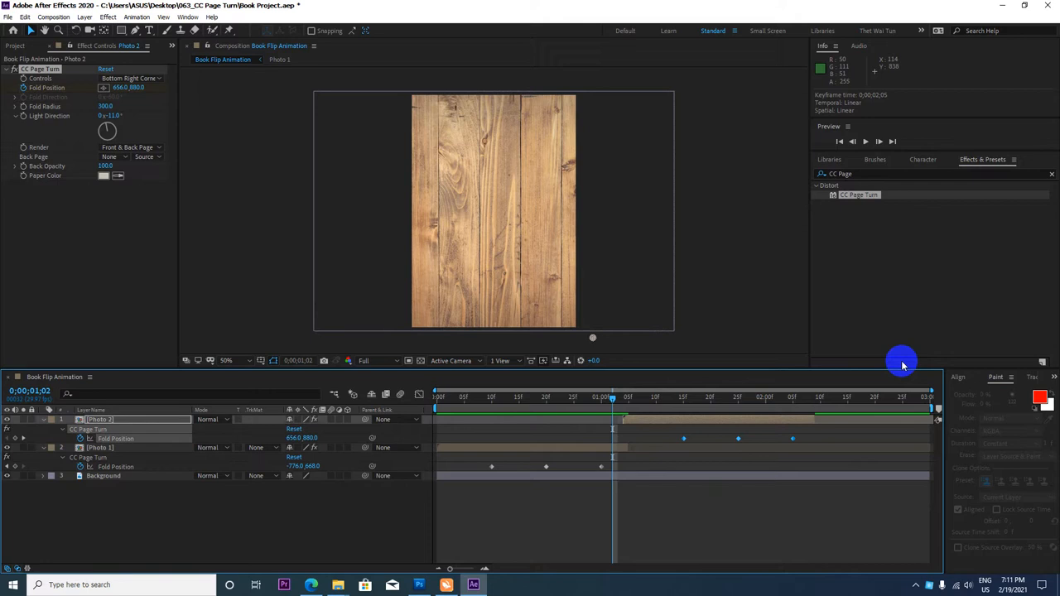
mouse_move(661, 431)
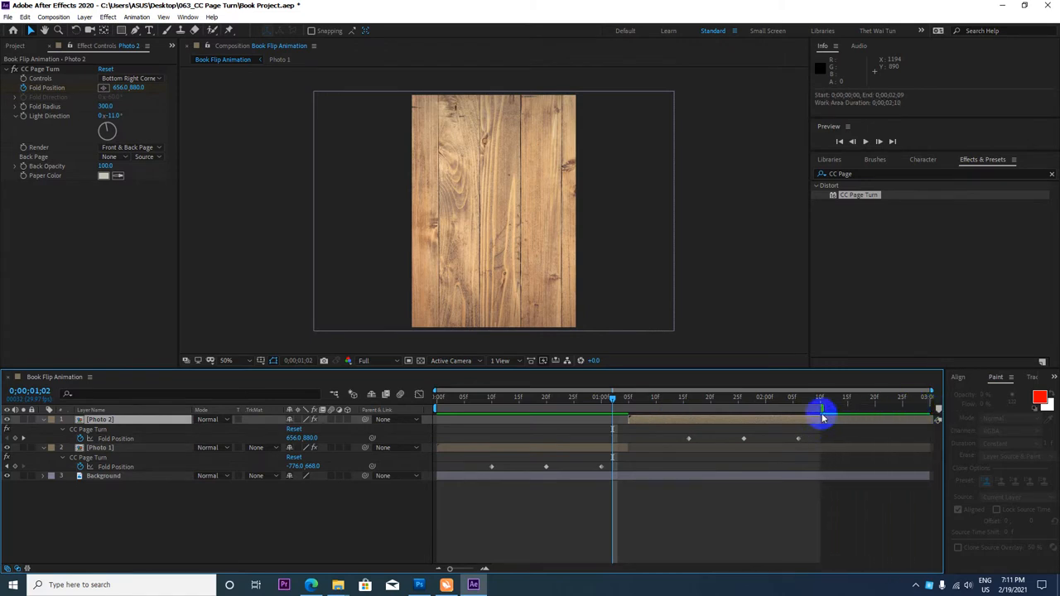
Trim the Book Flip Animation comp to the work area ending just after the turns.
right_click(819, 411)
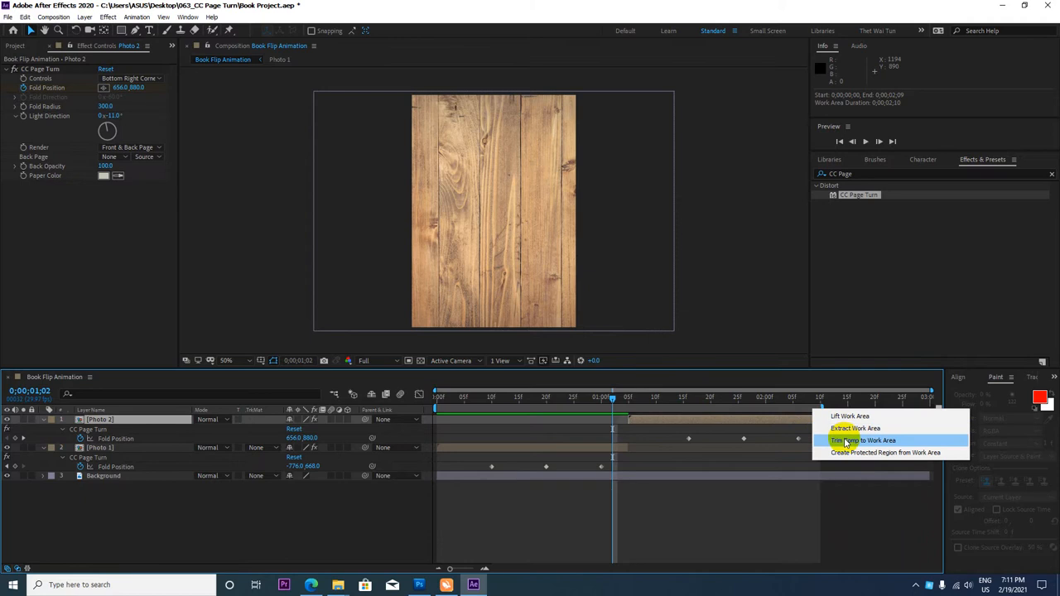
click(865, 440)
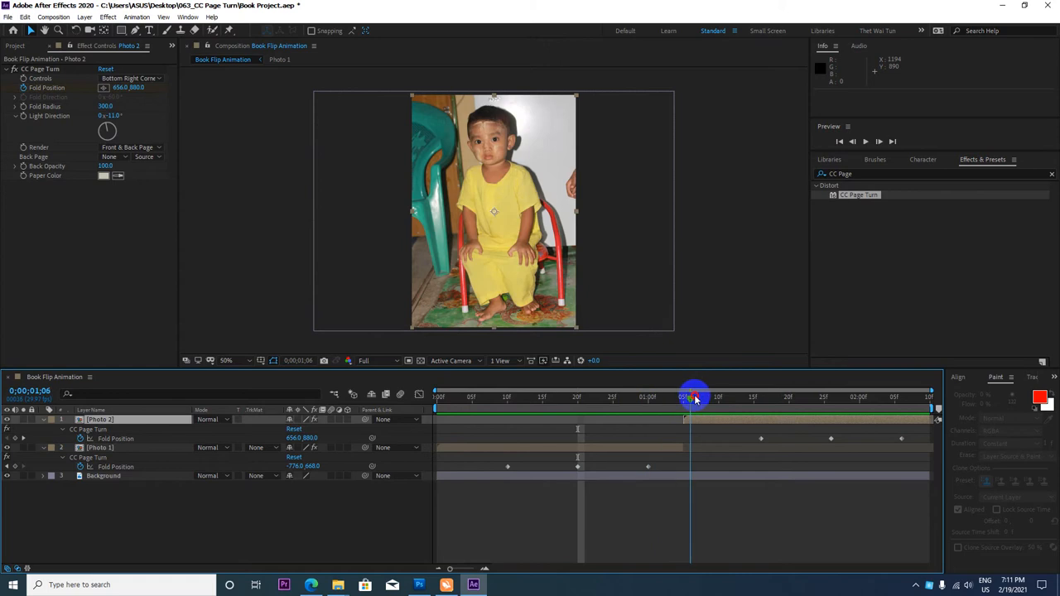
Scrub back through the page turns and return the comp to its first frame.
drag(694, 396, 646, 396)
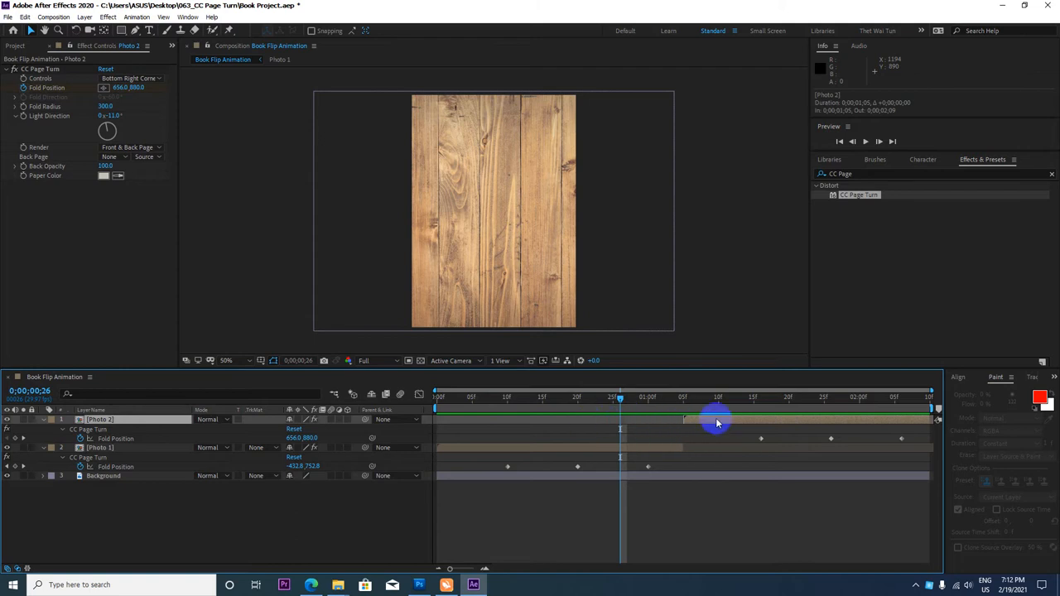
drag(715, 418, 637, 417)
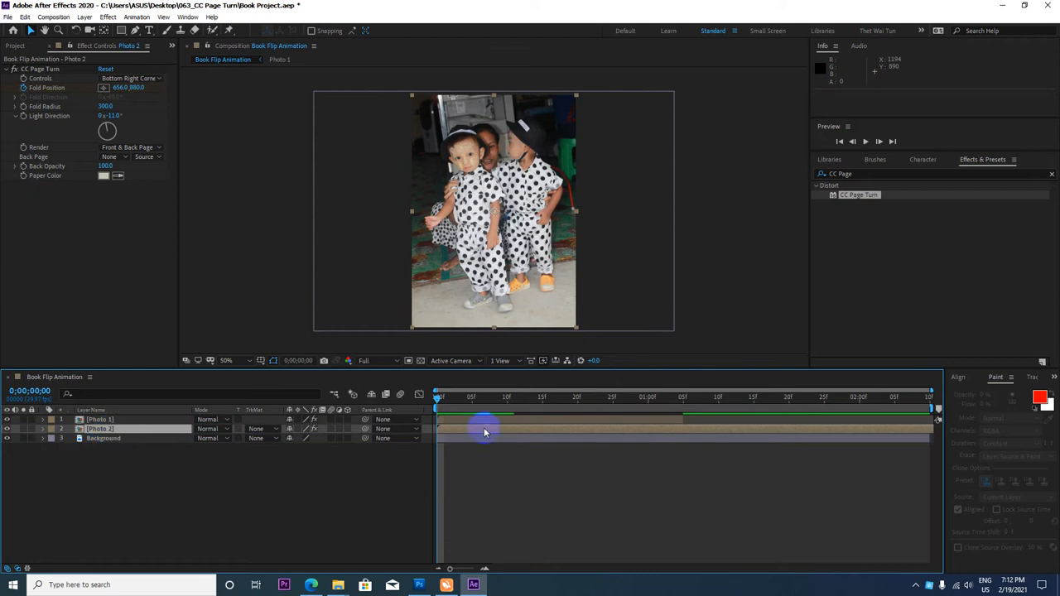
Drag the second photo's Fold Position keyframes later, after the first photo's turn.
drag(484, 397, 549, 398)
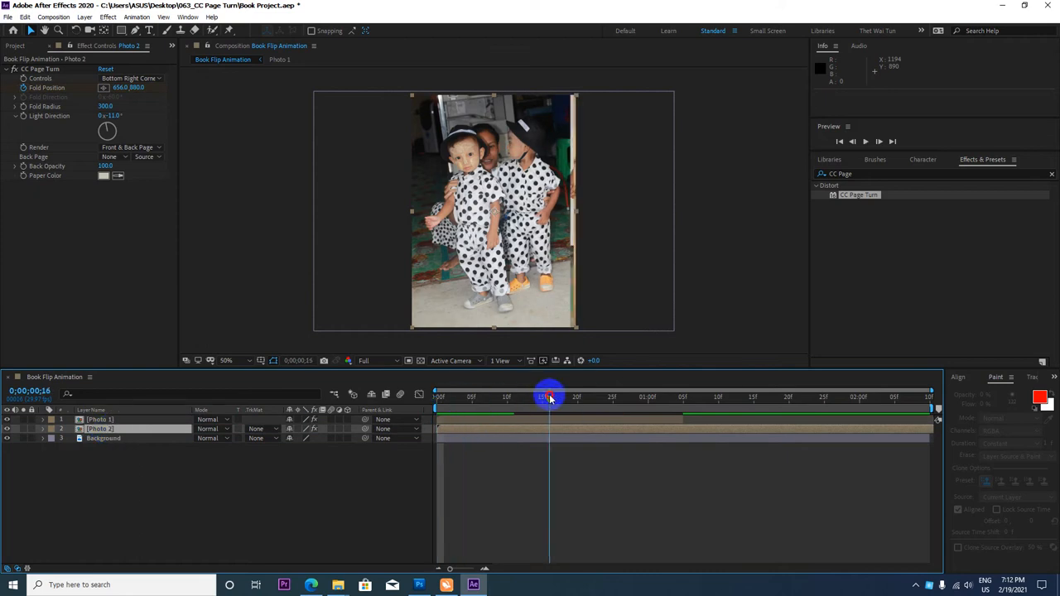
drag(549, 397, 583, 398)
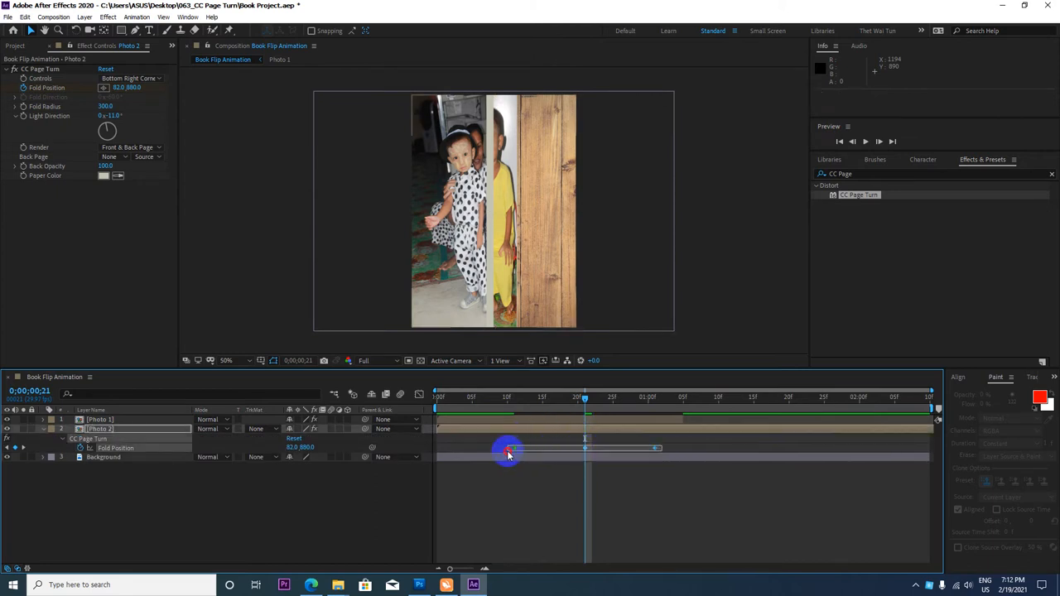
drag(508, 447, 651, 448)
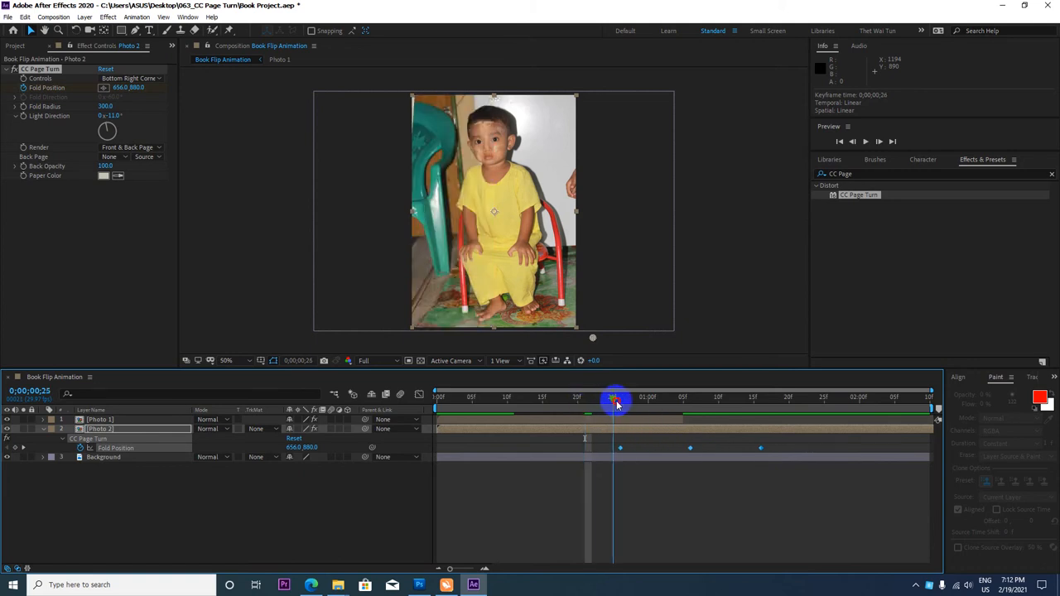
Scrub through both staggered page turns until the wood background is revealed.
drag(616, 399, 649, 399)
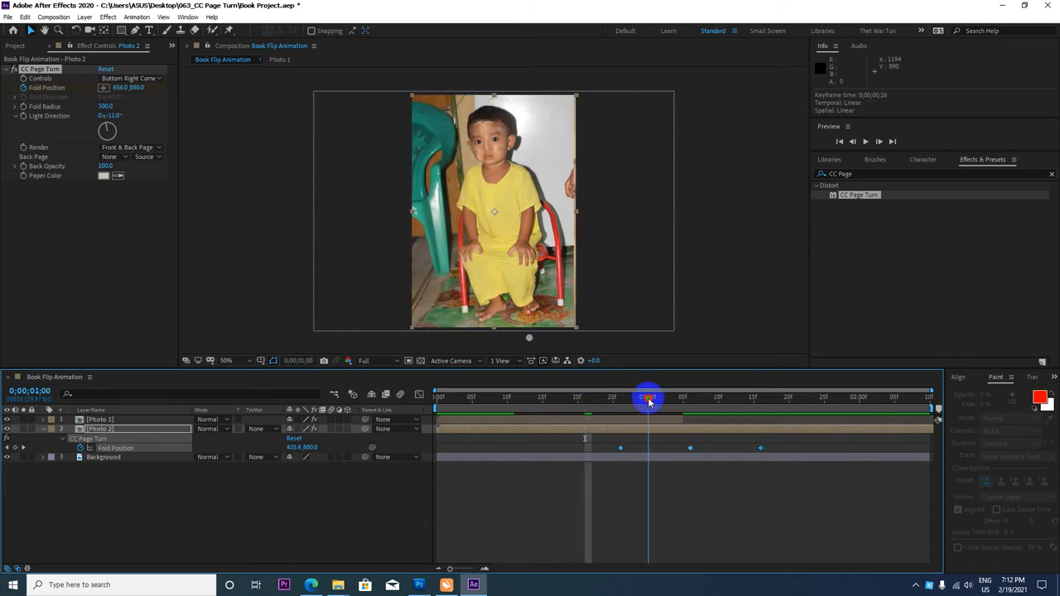
drag(649, 395, 709, 396)
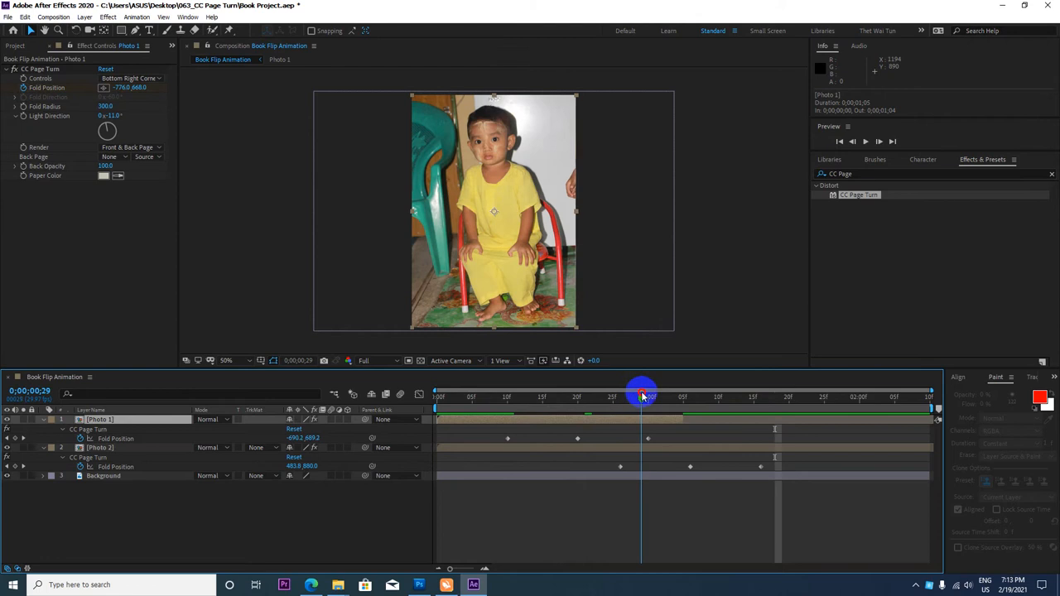
drag(642, 394, 698, 394)
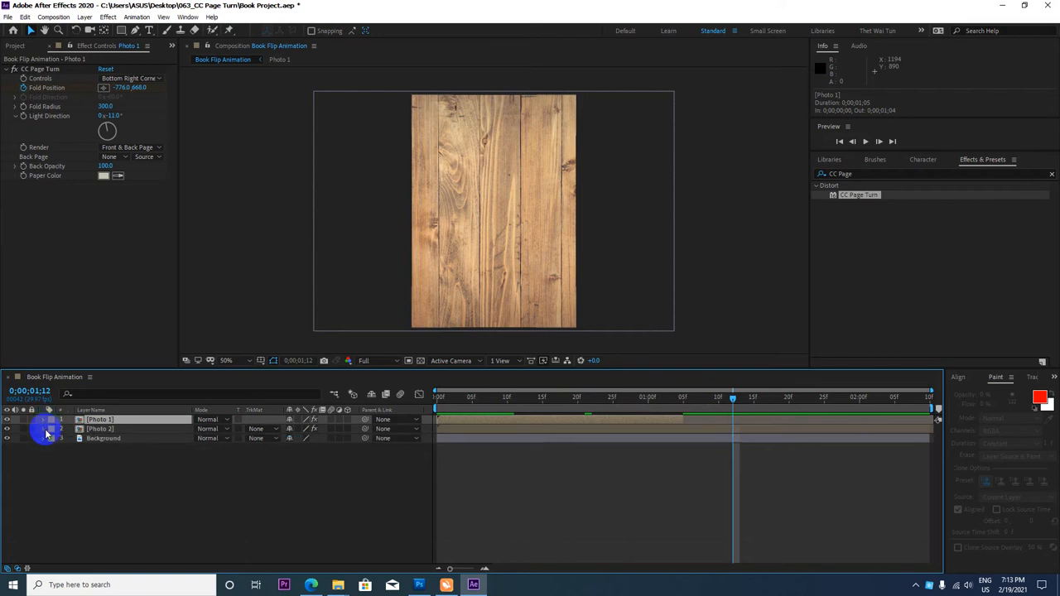
Pre-compose the third twins photo as Photo 3 from the Project panel.
click(15, 47)
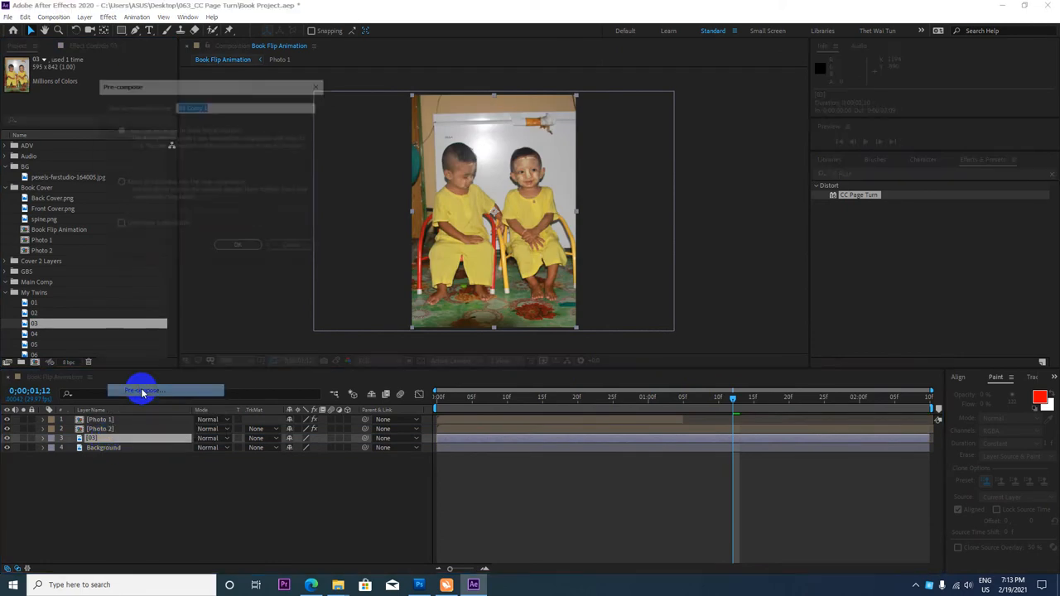
click(141, 390)
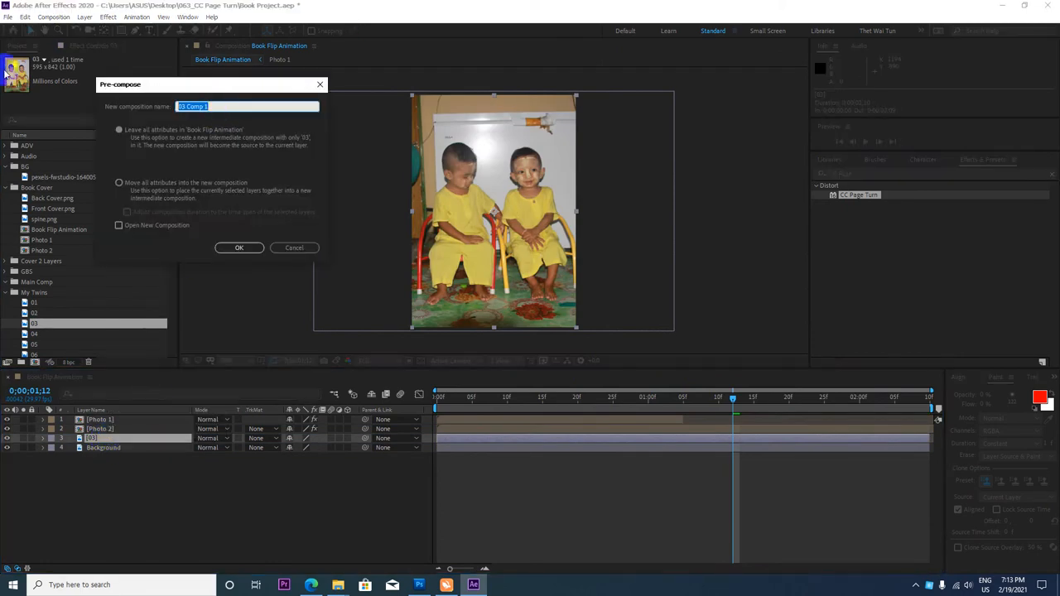
text(Phto)
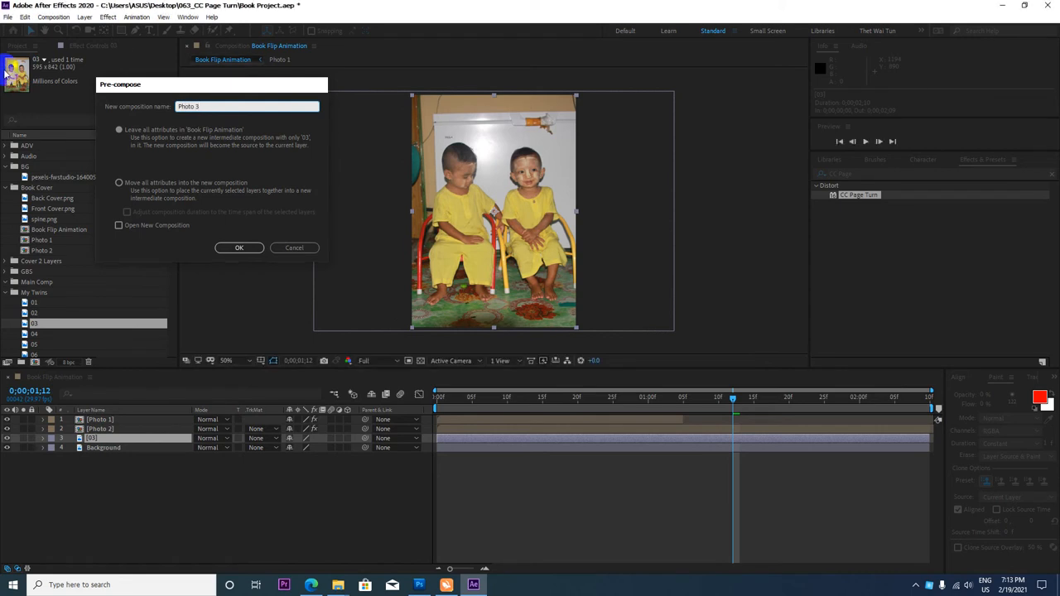
click(238, 248)
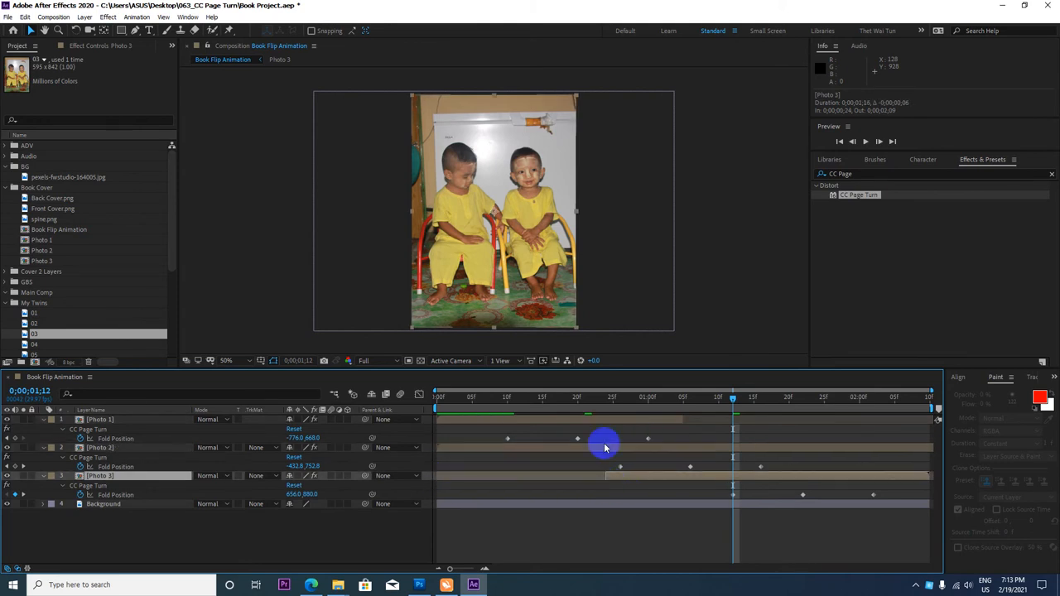
Scrub through all three page turns to review the finished flip.
click(500, 398)
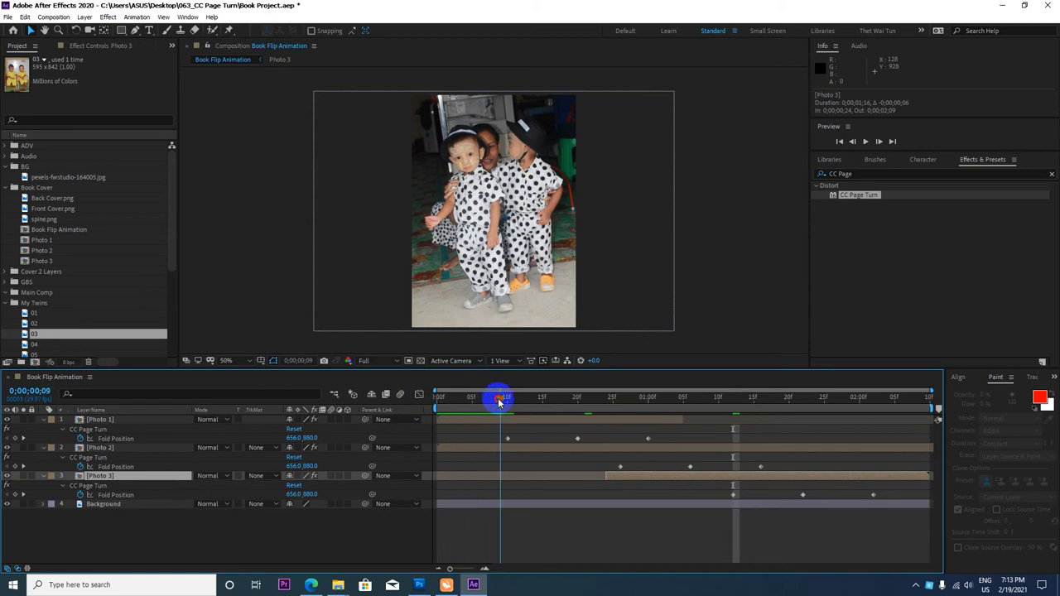
drag(500, 397, 593, 398)
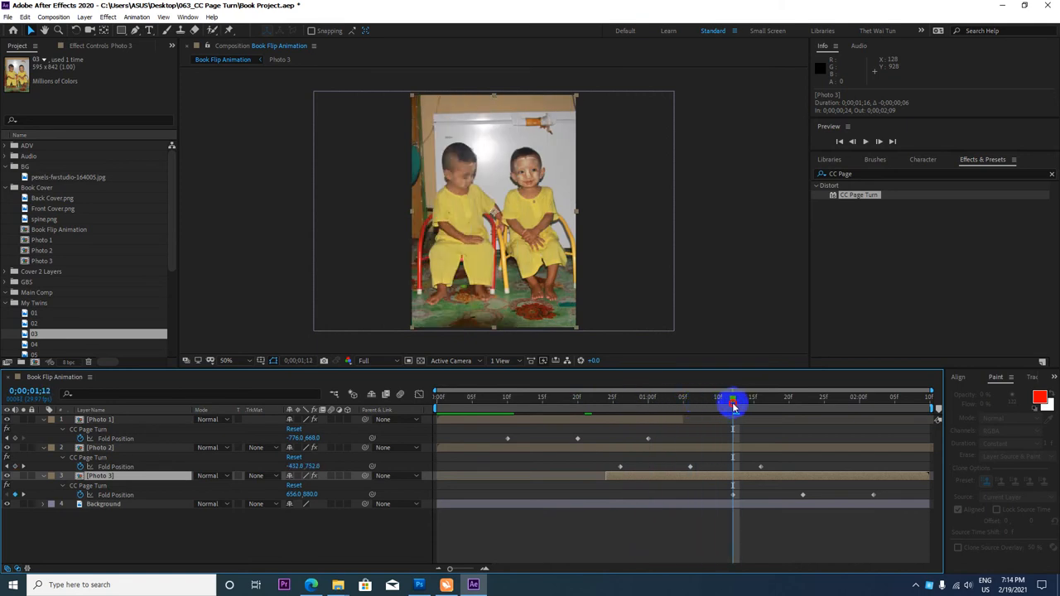
drag(732, 402, 765, 402)
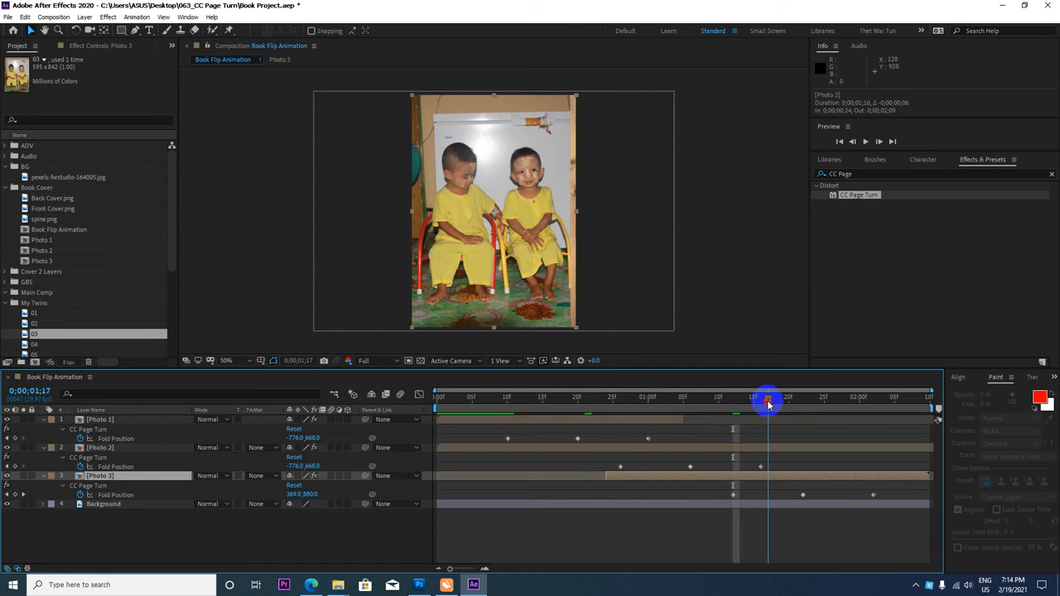
drag(765, 403, 828, 395)
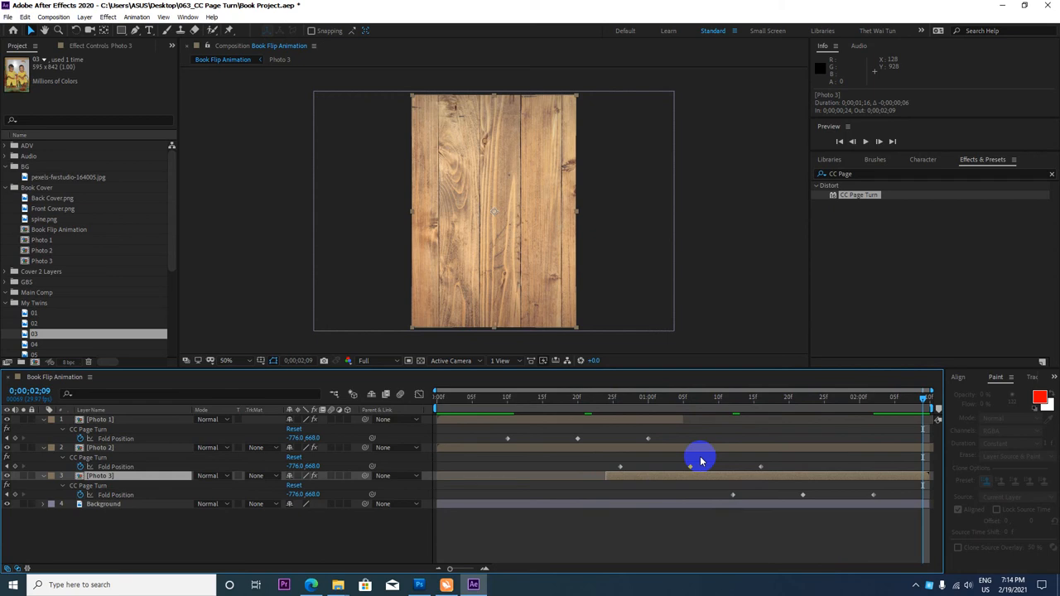
click(86, 46)
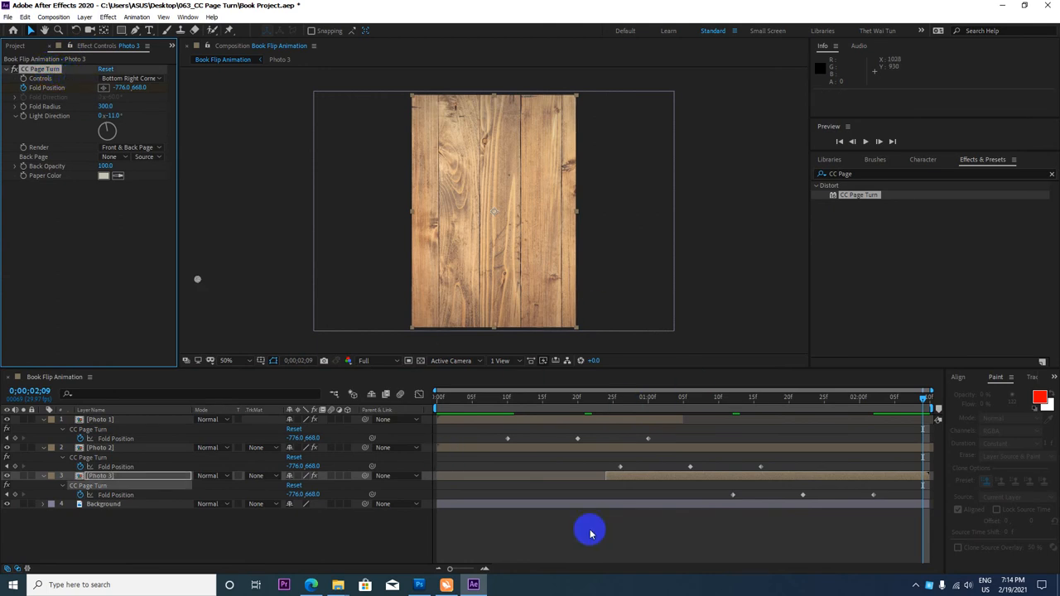
mouse_move(901, 518)
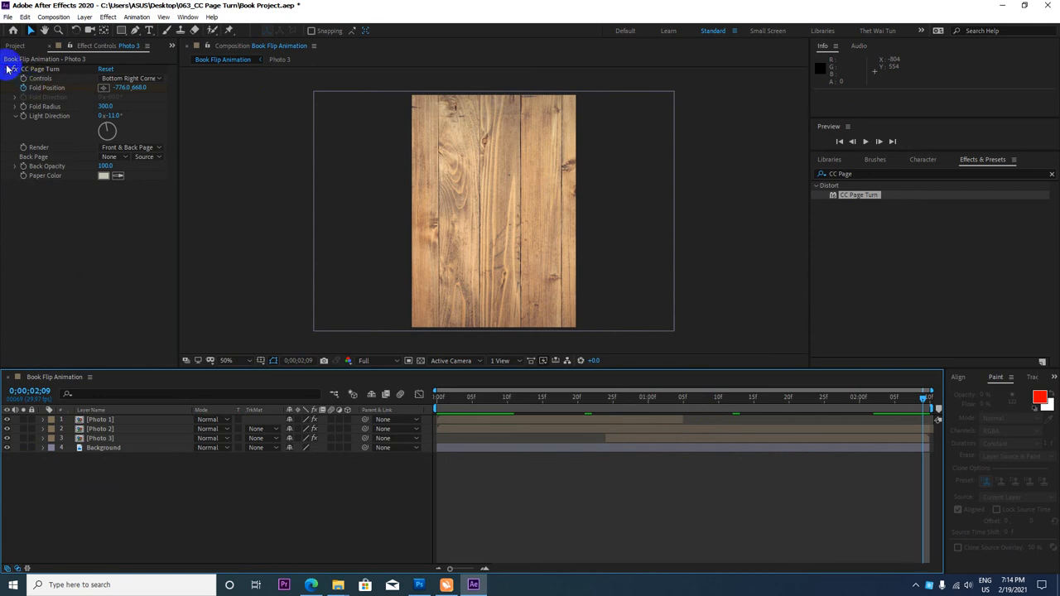
Collapse the project folders, minimize After Effects and bring up the YouTube channel page.
click(14, 47)
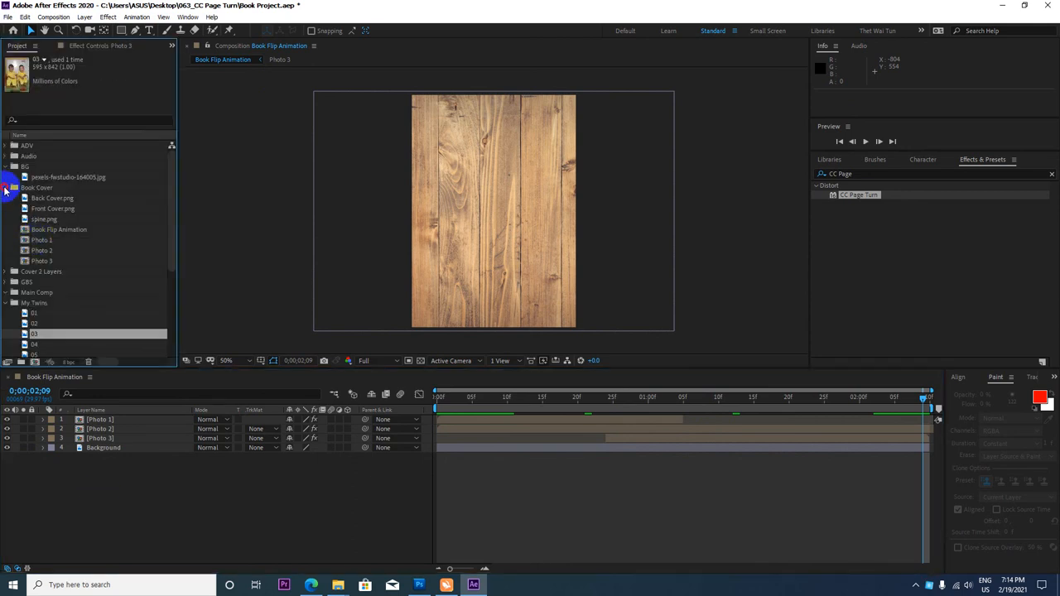
click(5, 177)
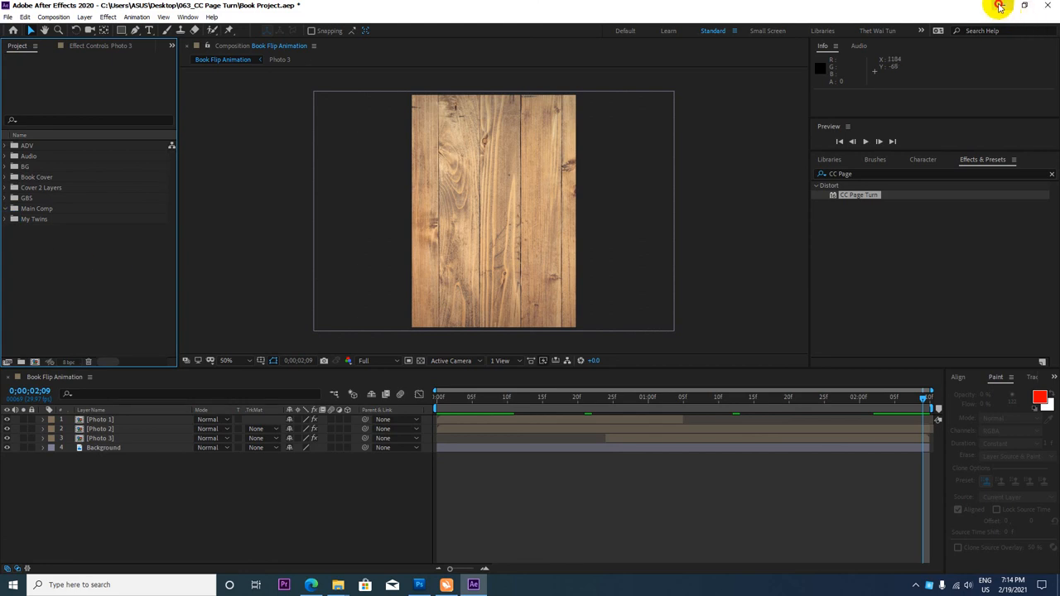
click(1000, 7)
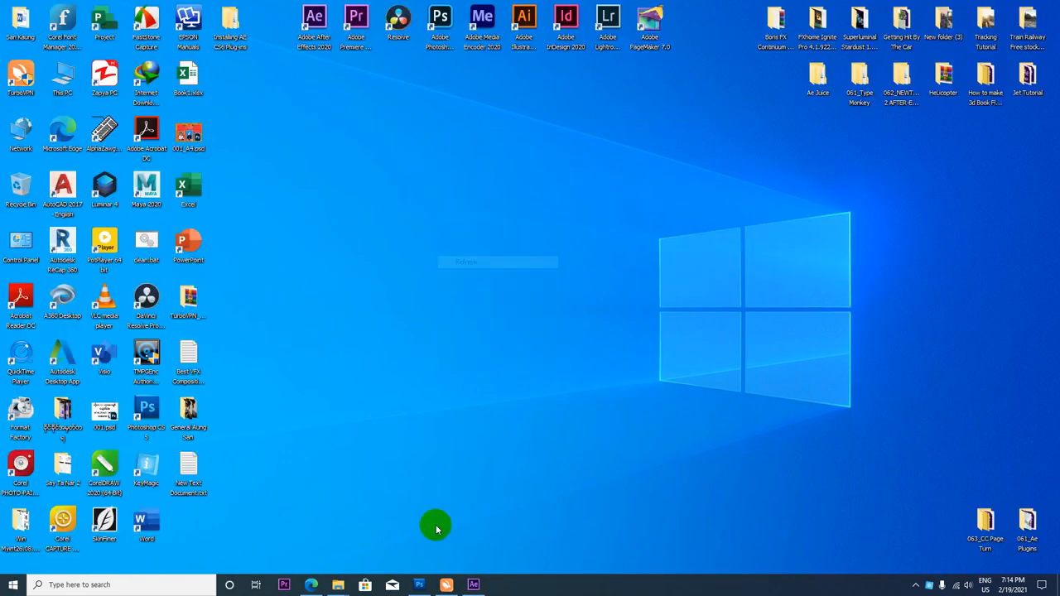
click(311, 585)
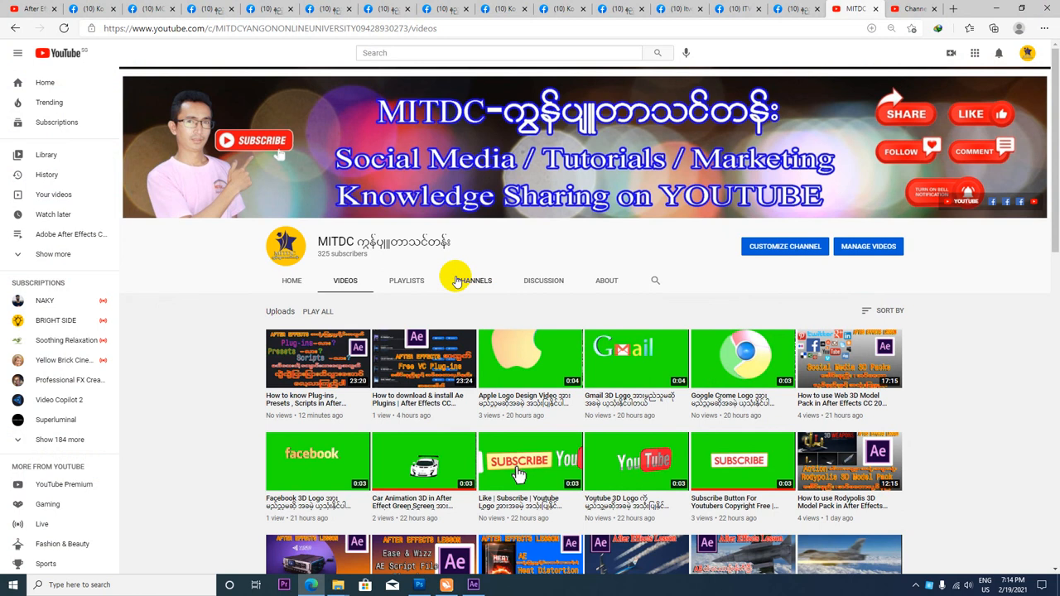
mouse_move(421, 208)
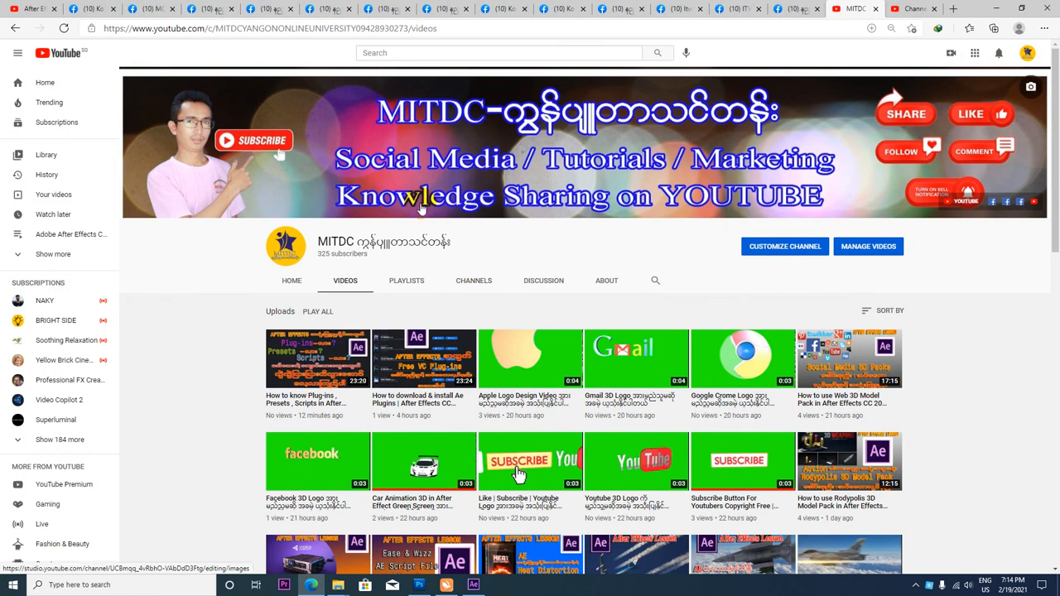